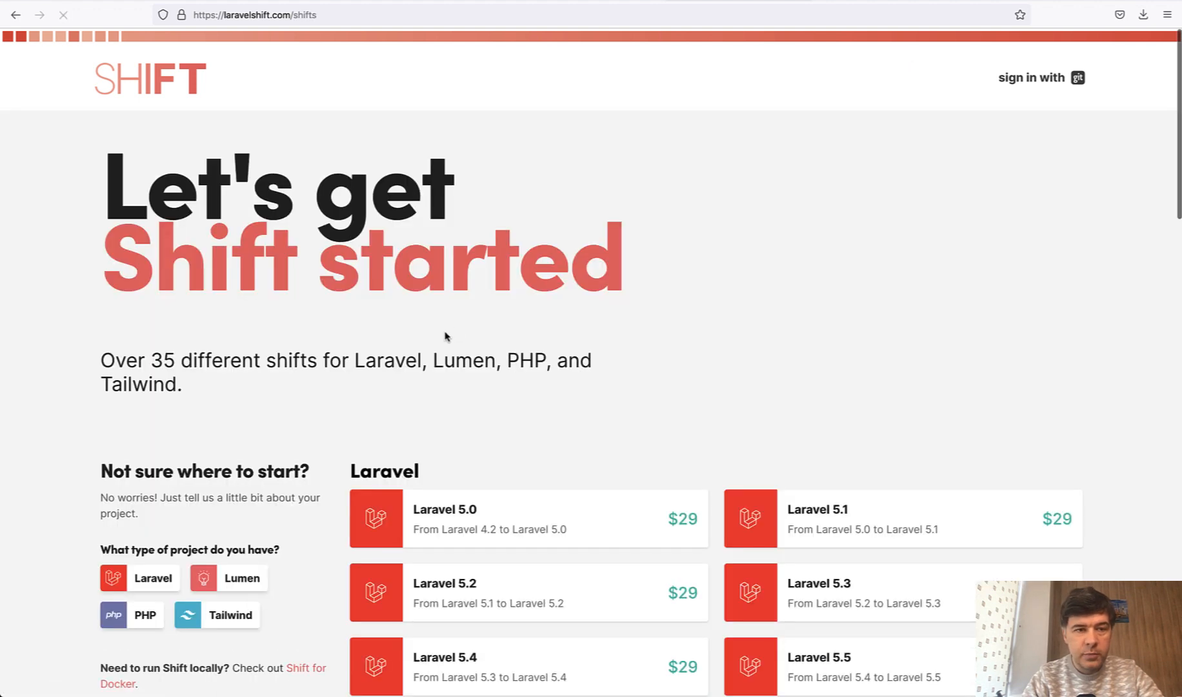
Scroll the Shifts catalogue down to the Laravel 9.x upgrade card.
scroll(down, 3)
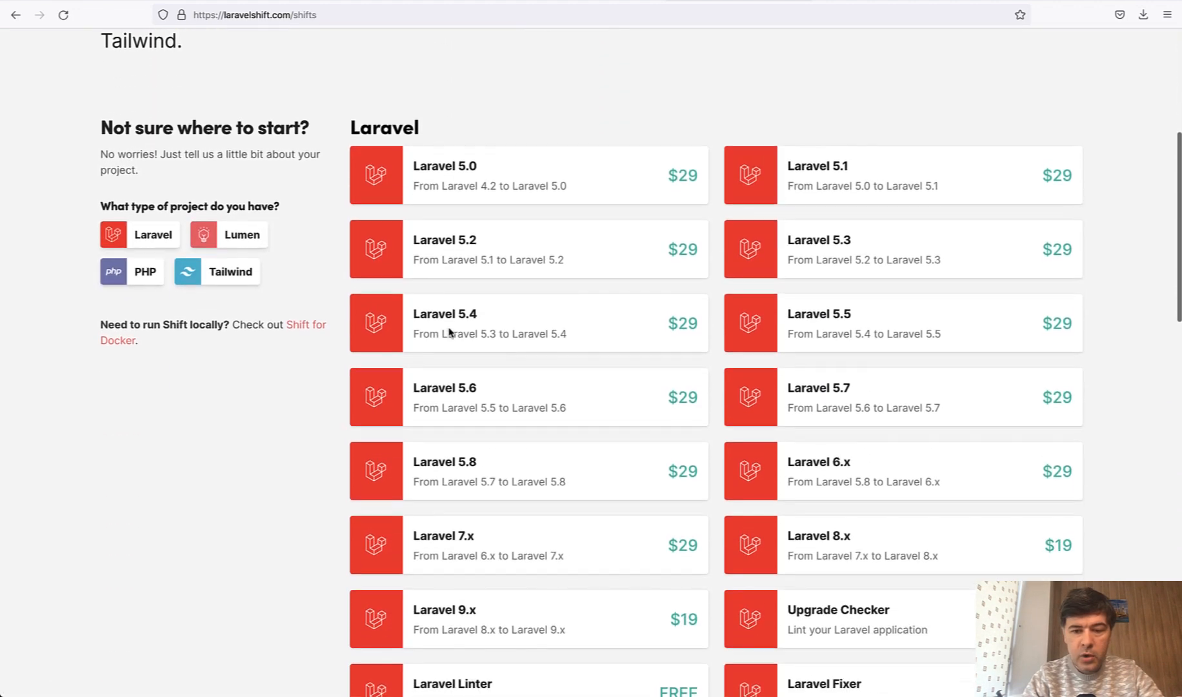
scroll(down, 3)
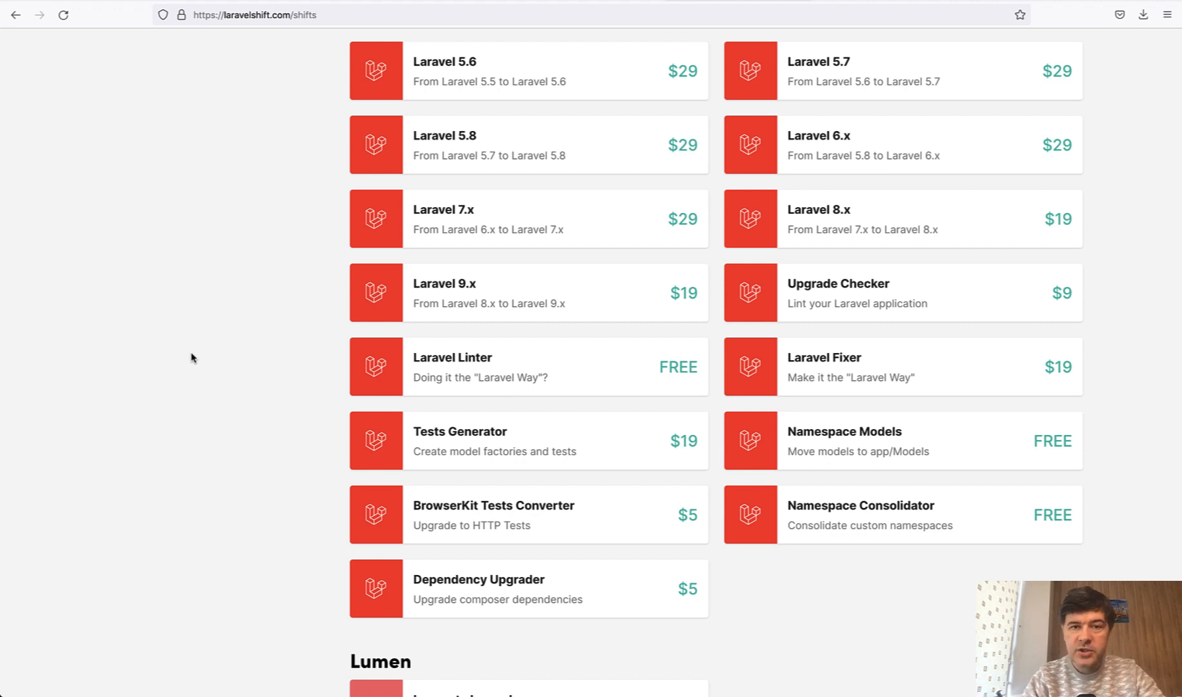
mouse_move(441, 293)
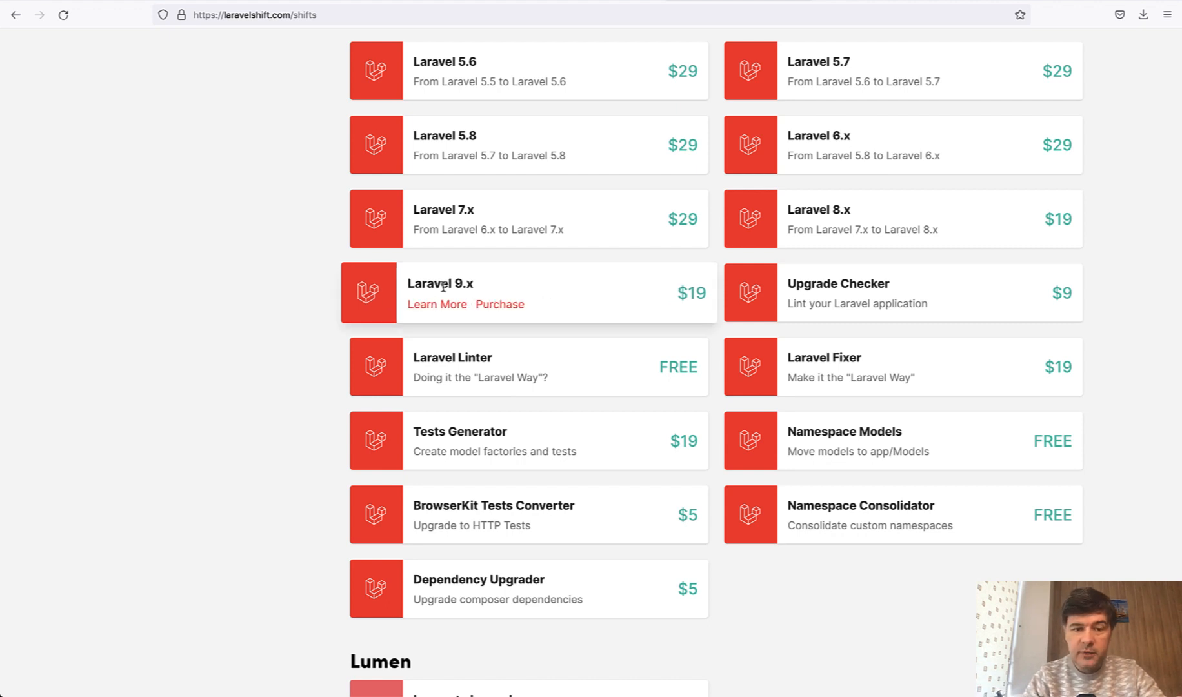
View the Laravel 8.x to 9.x upgrade details, reading its $19 price, requirements and upgrade lists.
click(436, 305)
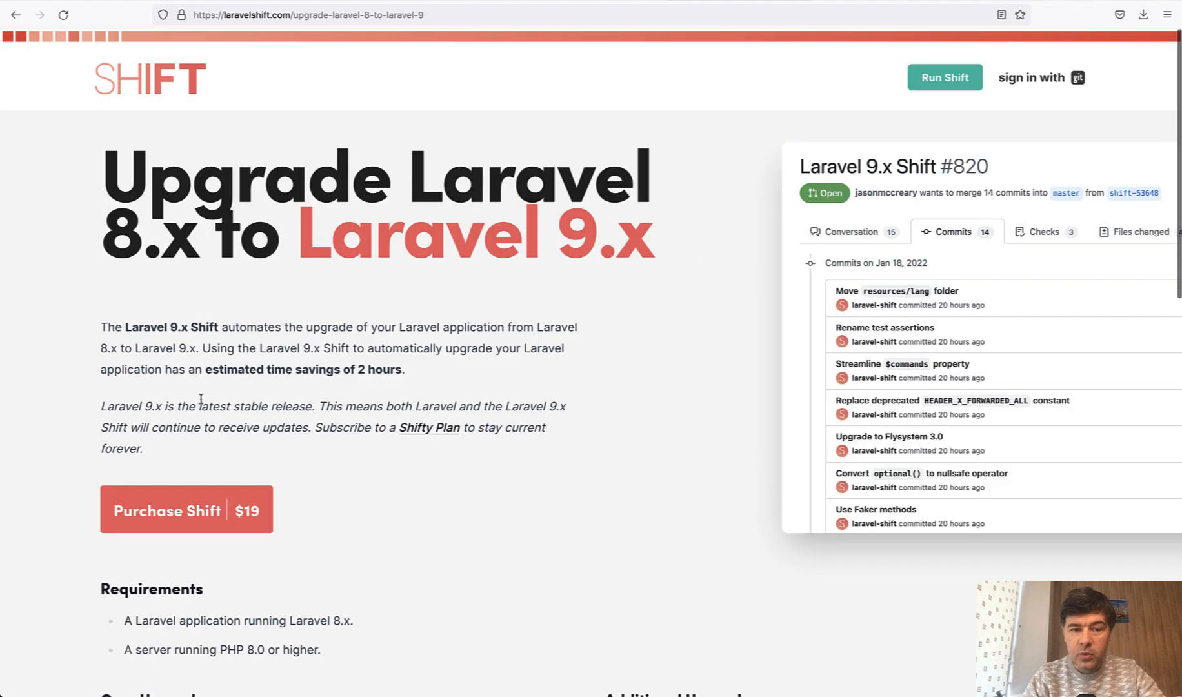
scroll(down, 3)
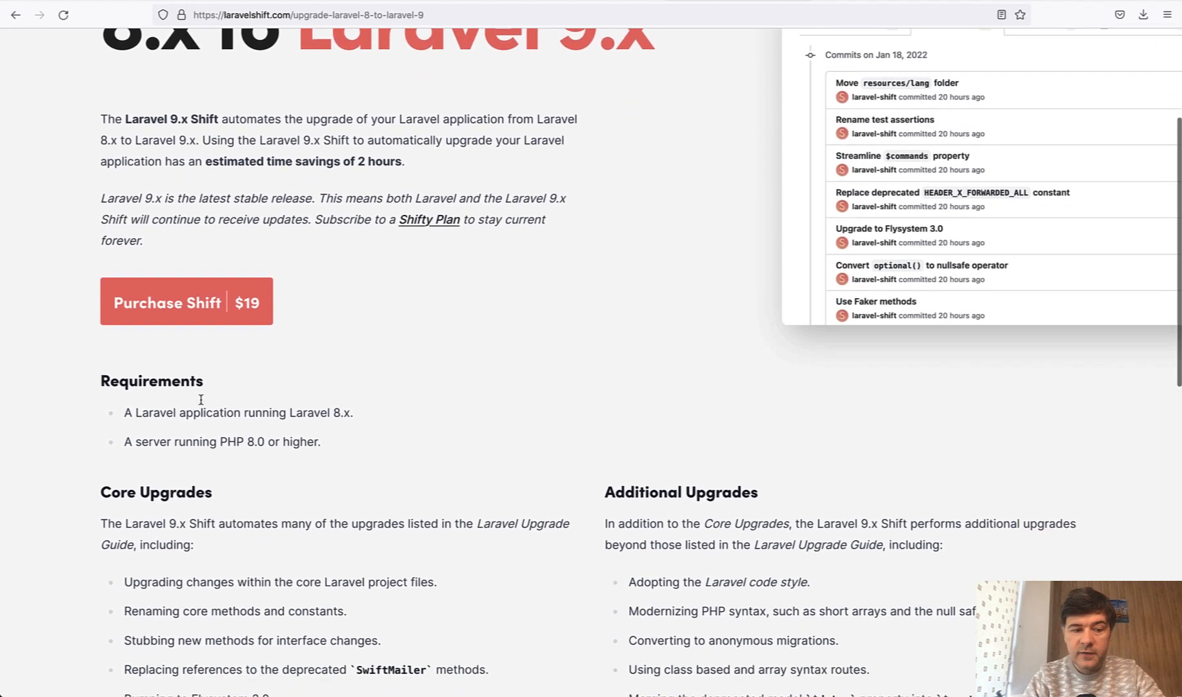
scroll(down, 3)
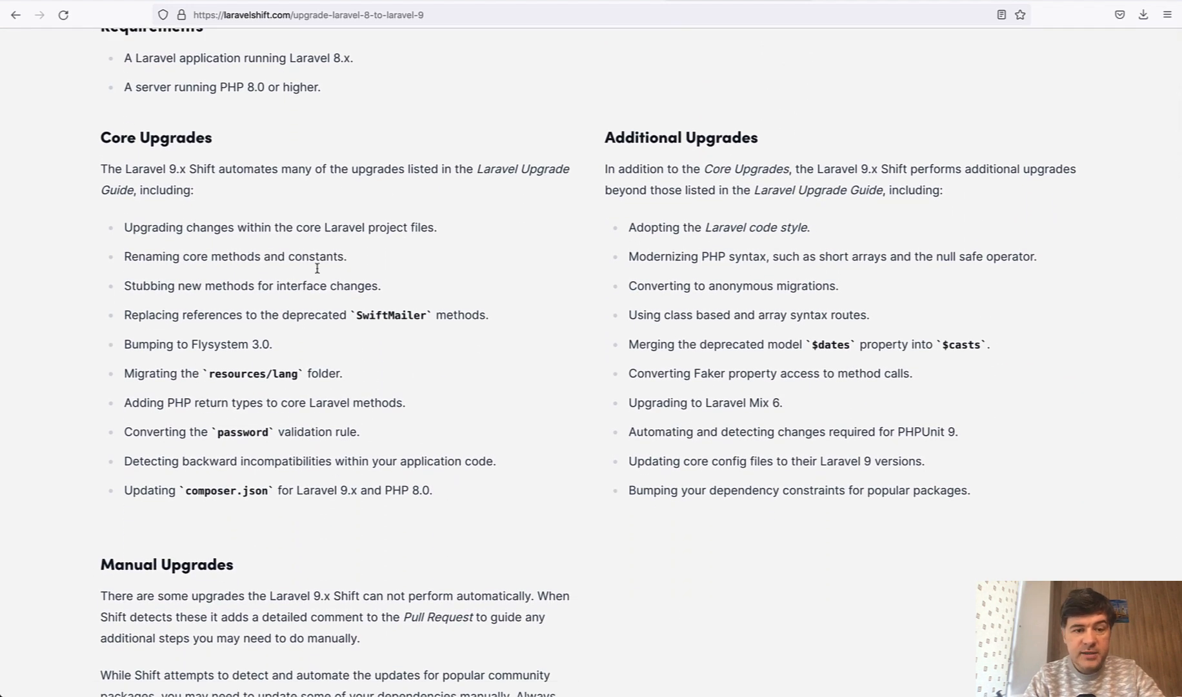
scroll(down, 3)
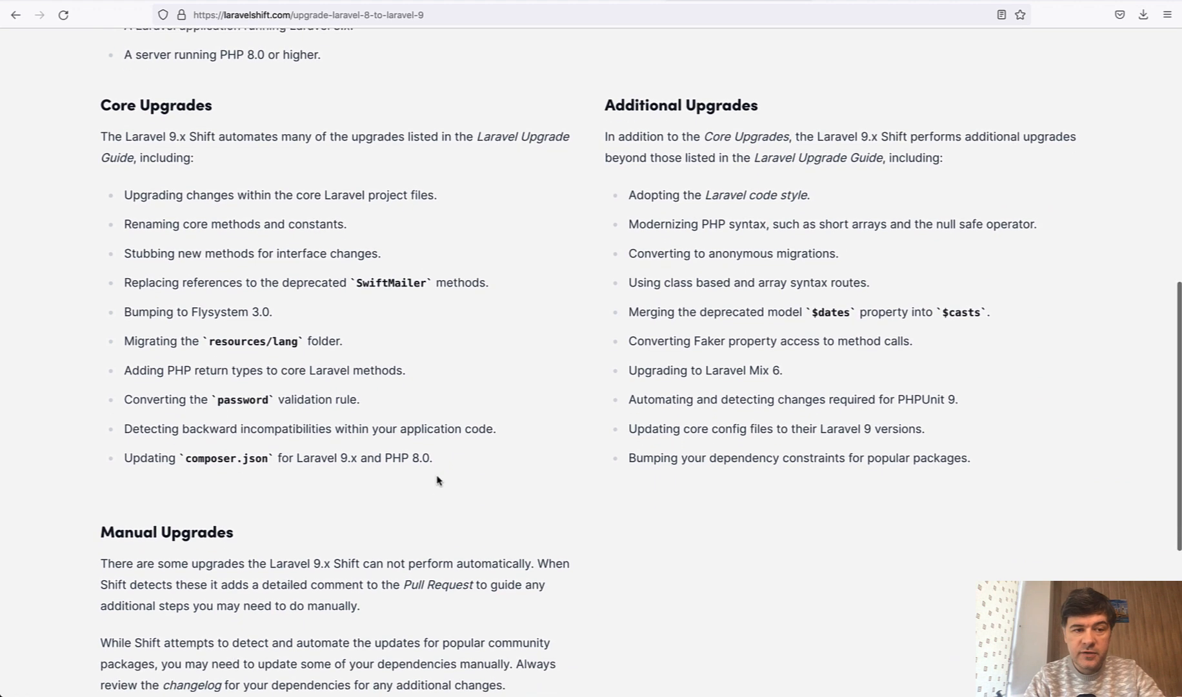
scroll(down, 3)
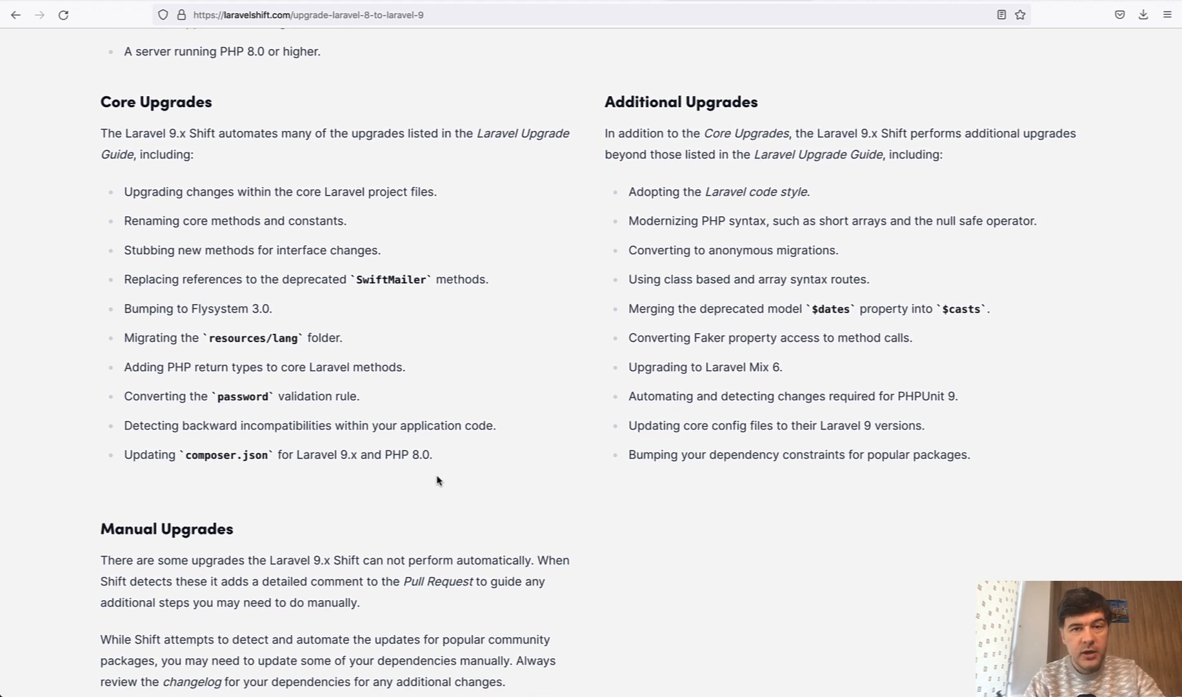
mouse_move(544, 506)
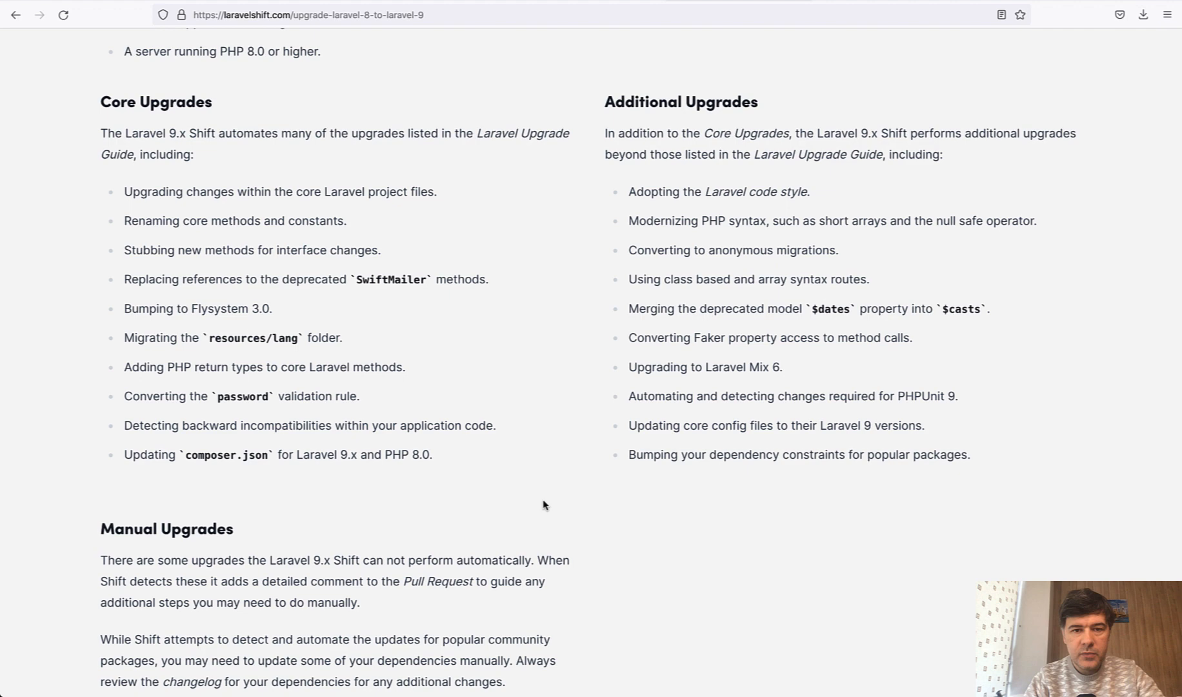
mouse_move(752, 566)
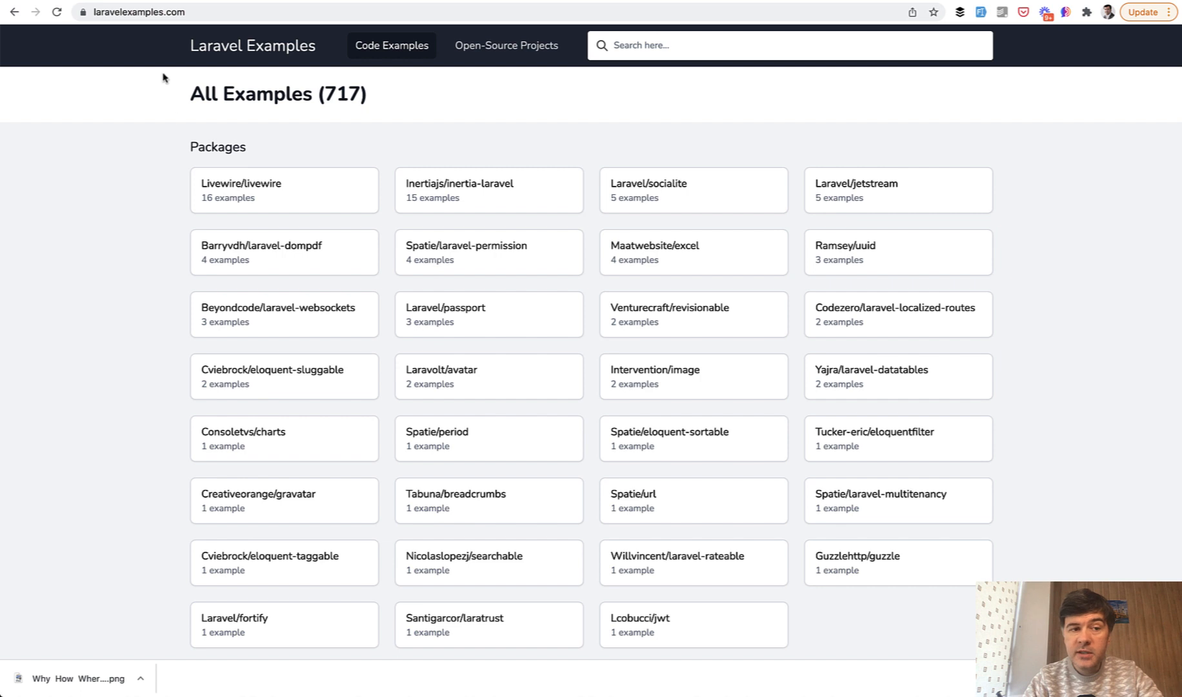
mouse_move(410, 134)
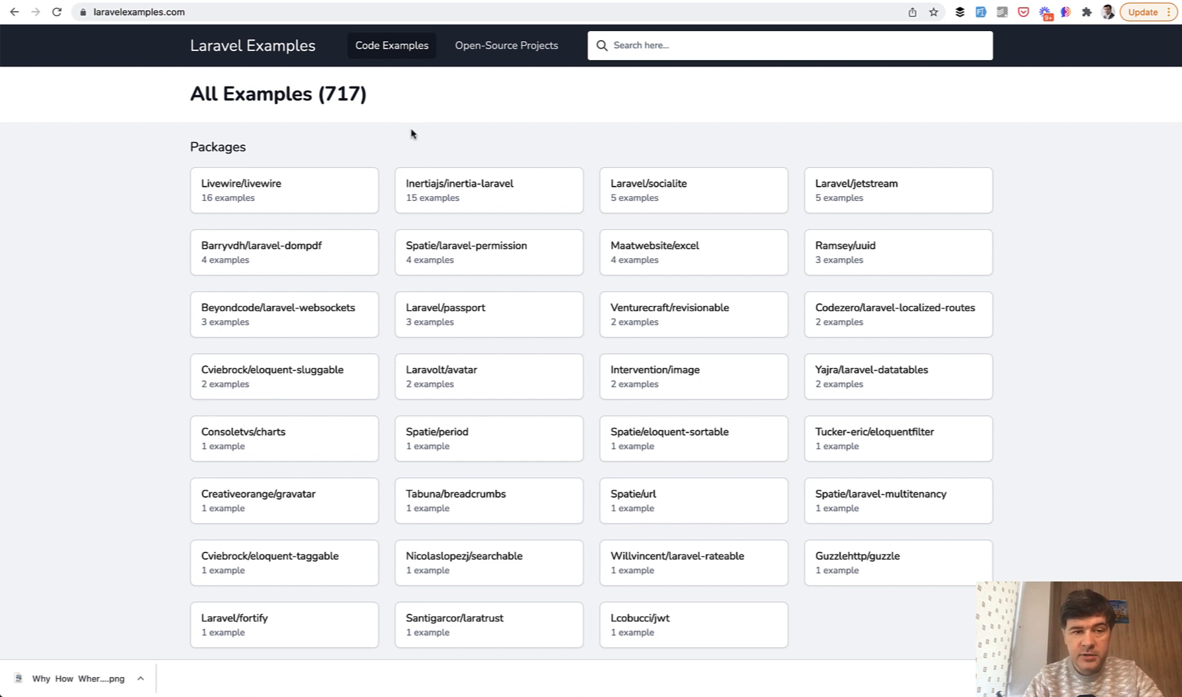
mouse_move(461, 426)
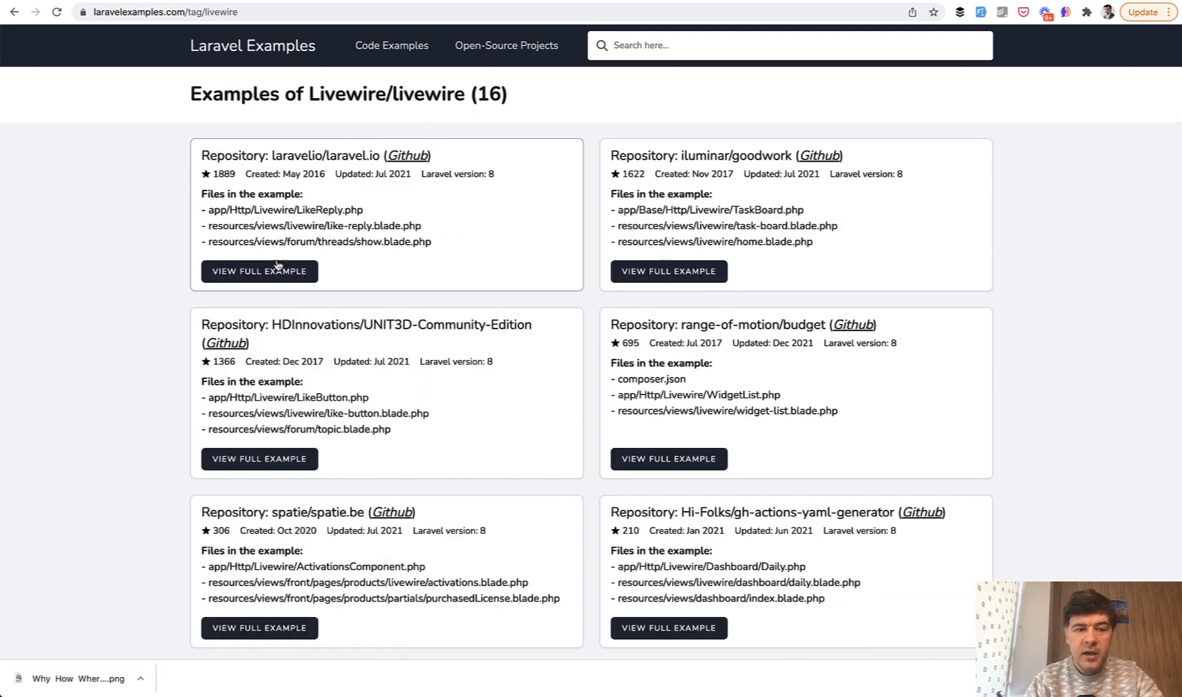
View the full laravel.io Livewire example, then return to the Laravel Shift account page.
click(259, 271)
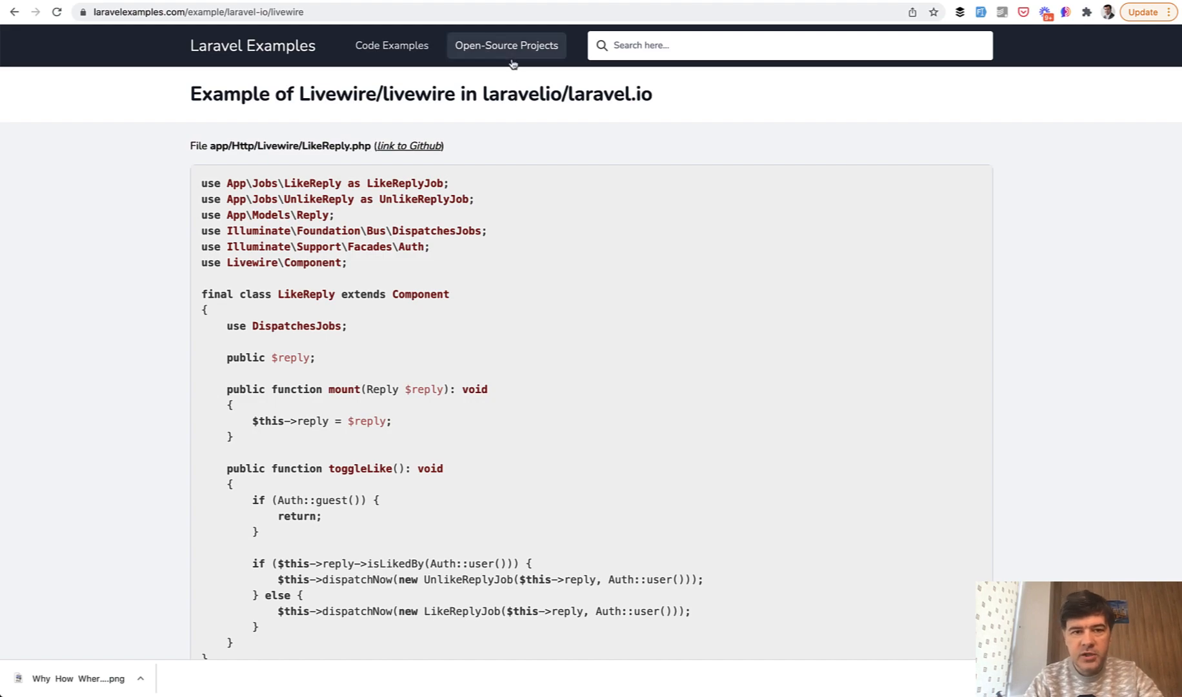
click(506, 45)
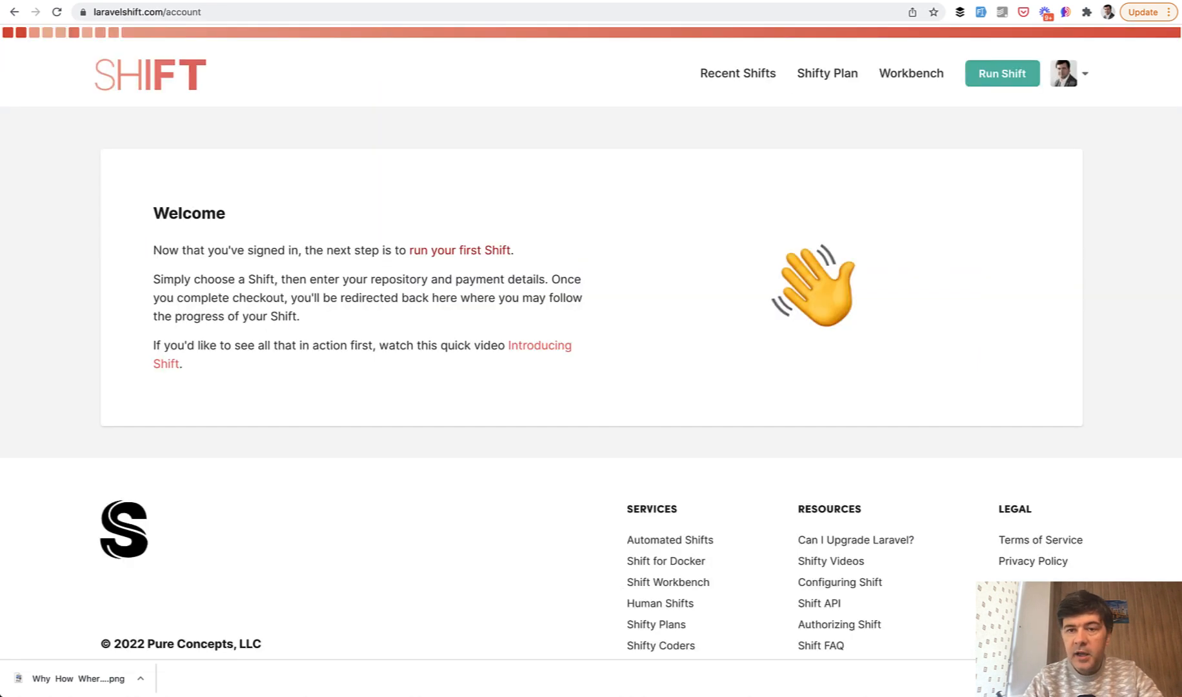
mouse_move(759, 216)
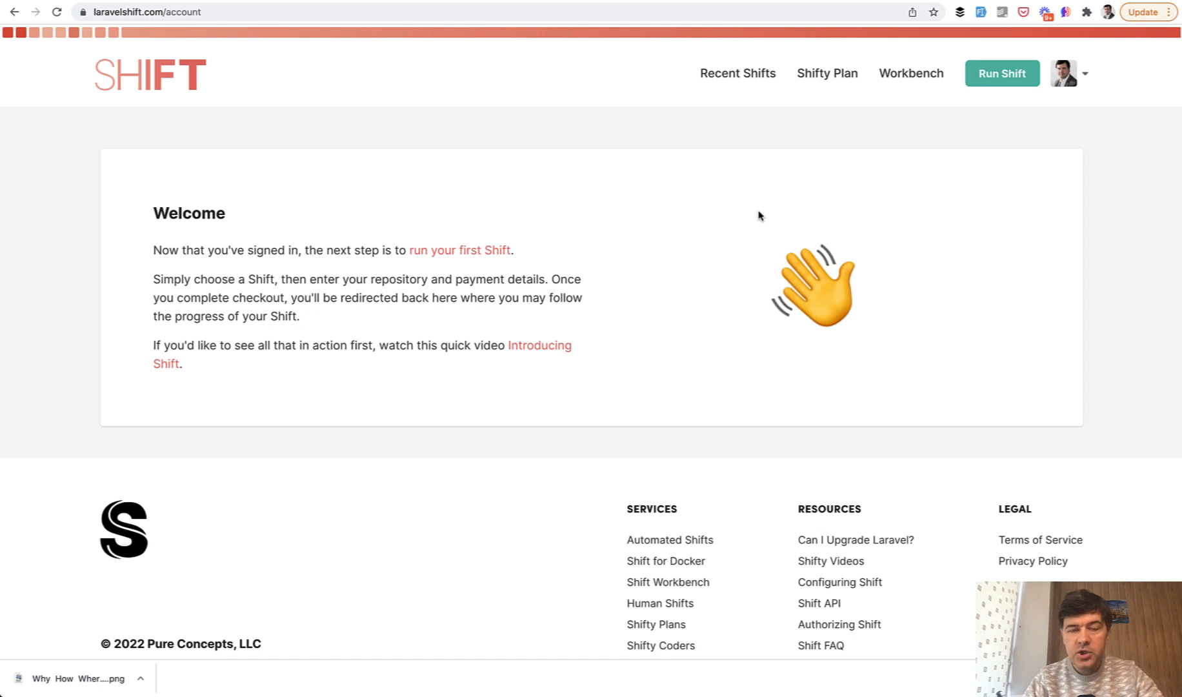
mouse_move(983, 208)
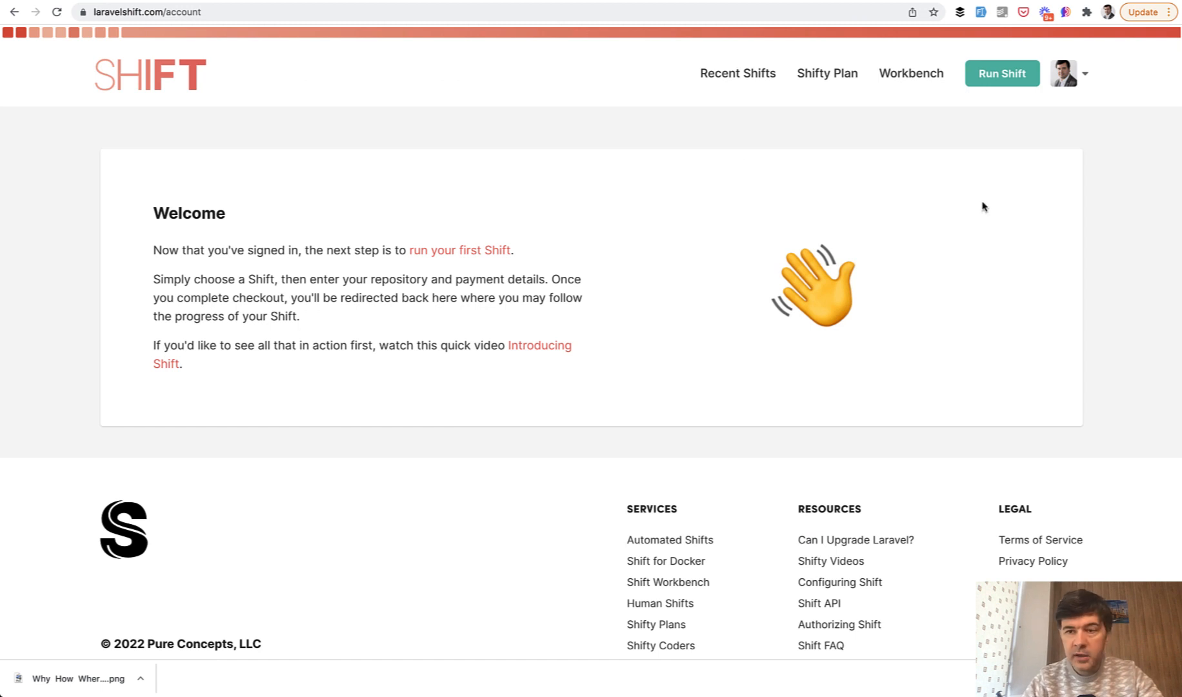
Start purchasing the Laravel 9.x Shift from the Run Shift catalogue for LaravelExamples.
click(1001, 74)
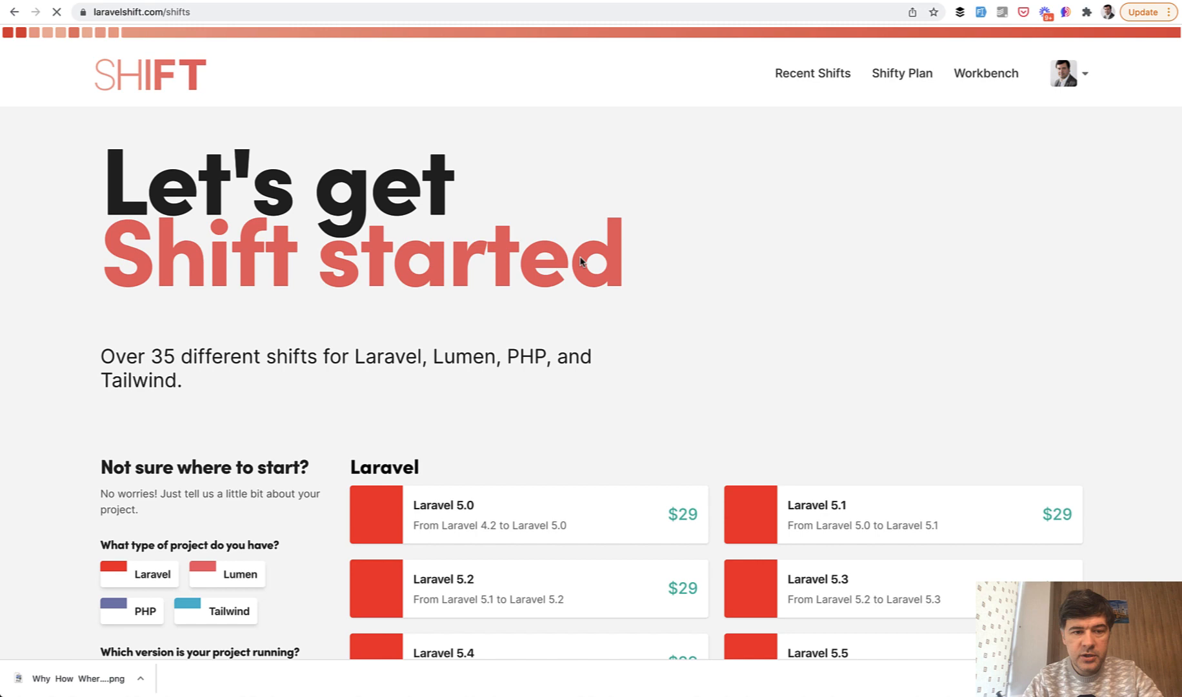
scroll(down, 3)
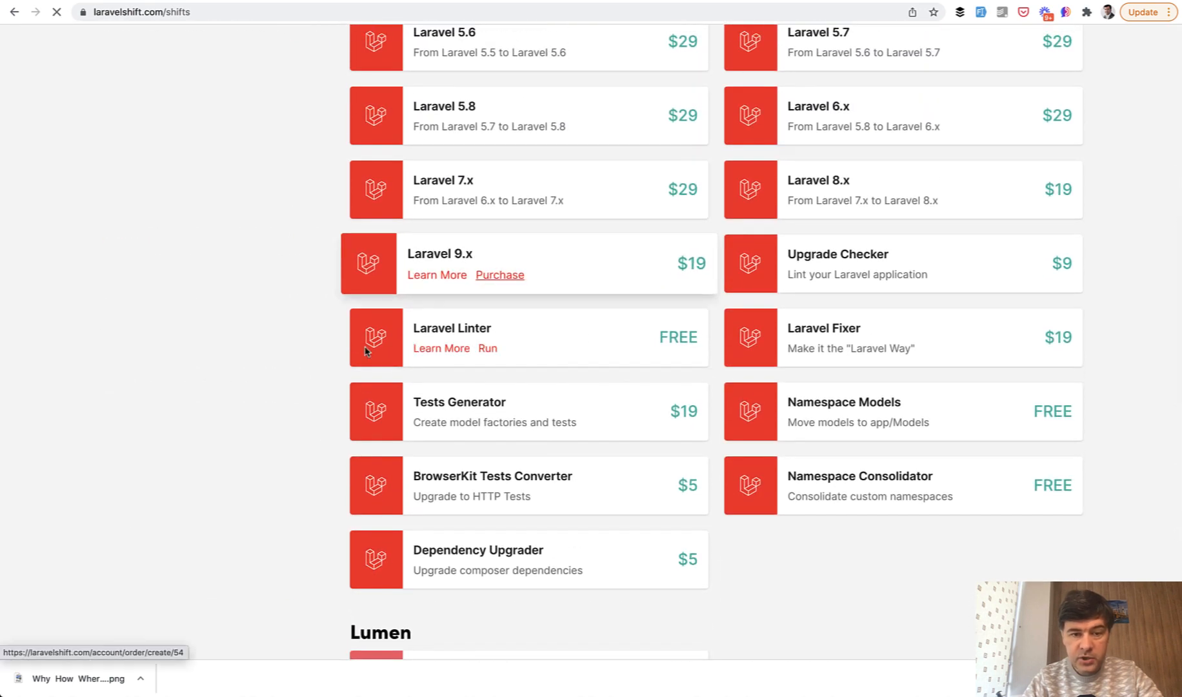
click(500, 275)
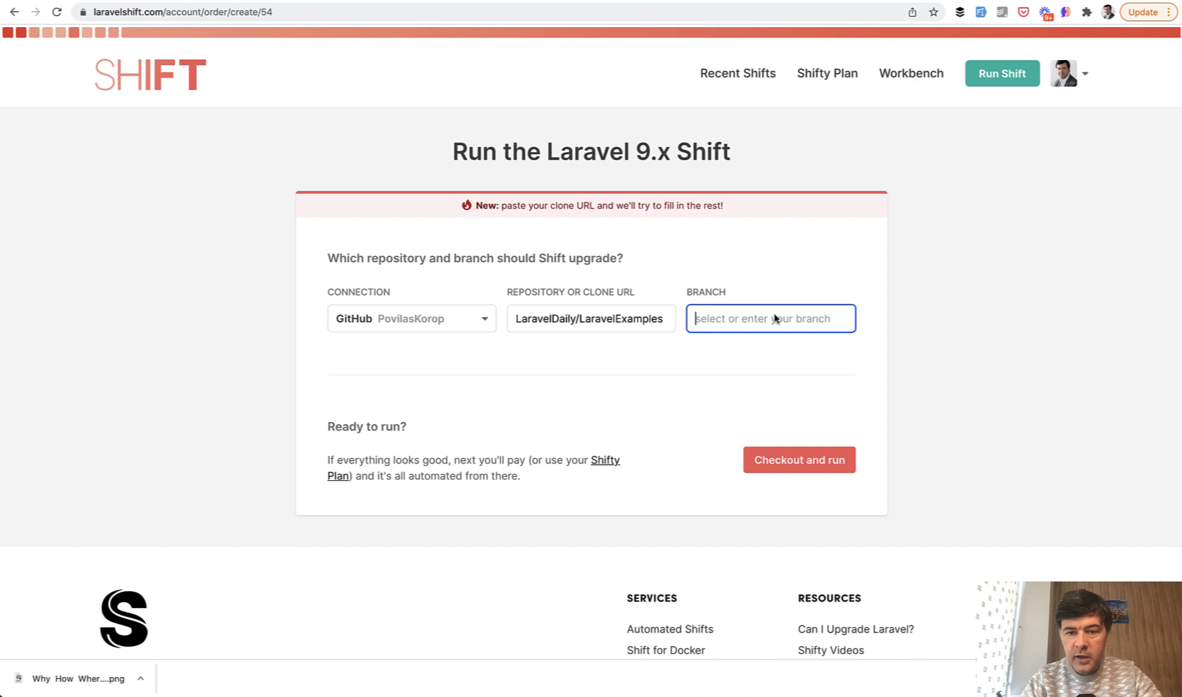
Target the main branch and proceed to the $19 checkout for Shift #55869.
text(main)
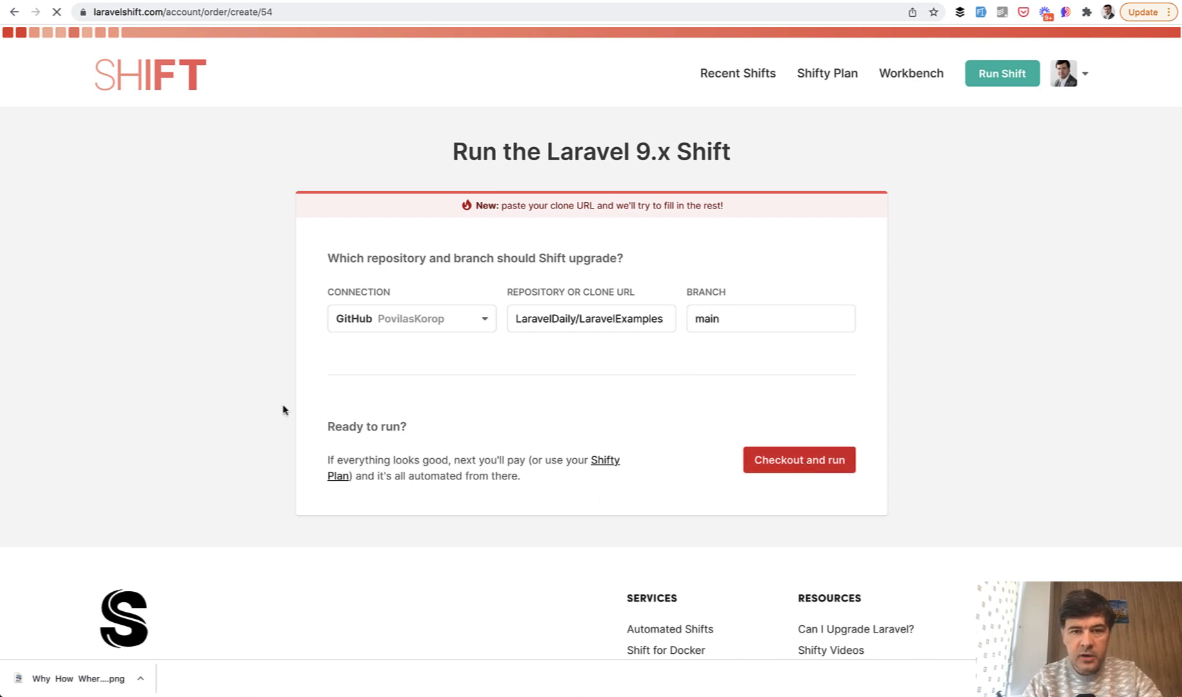
click(798, 459)
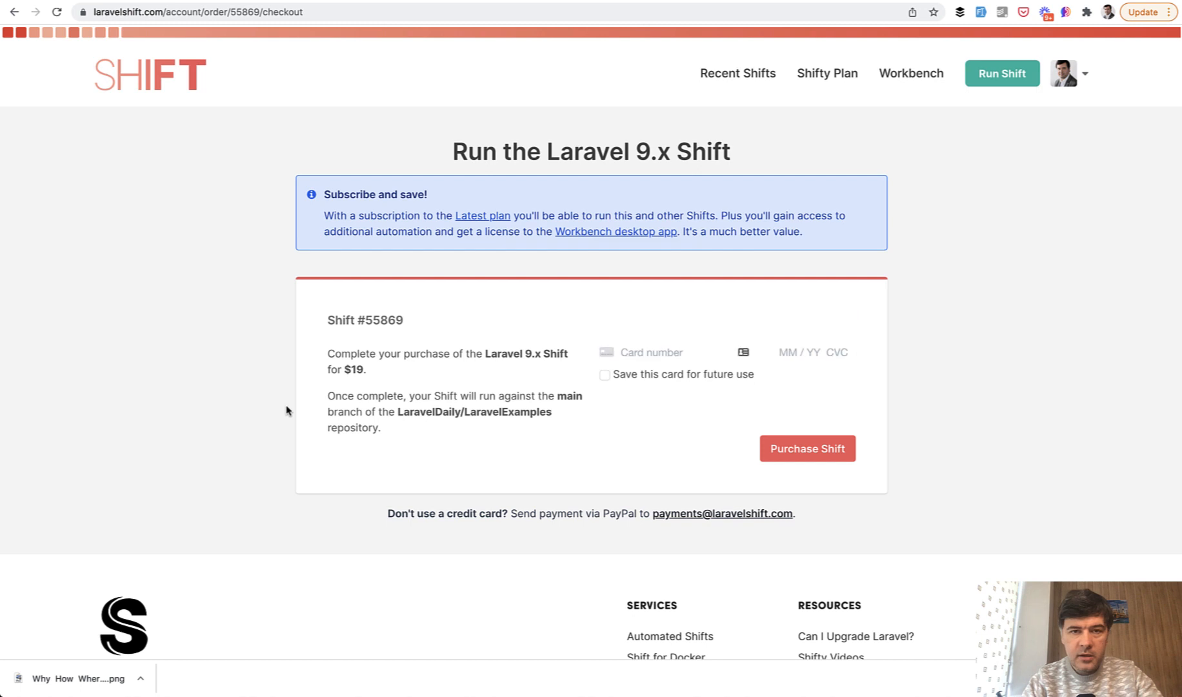
mouse_move(599, 440)
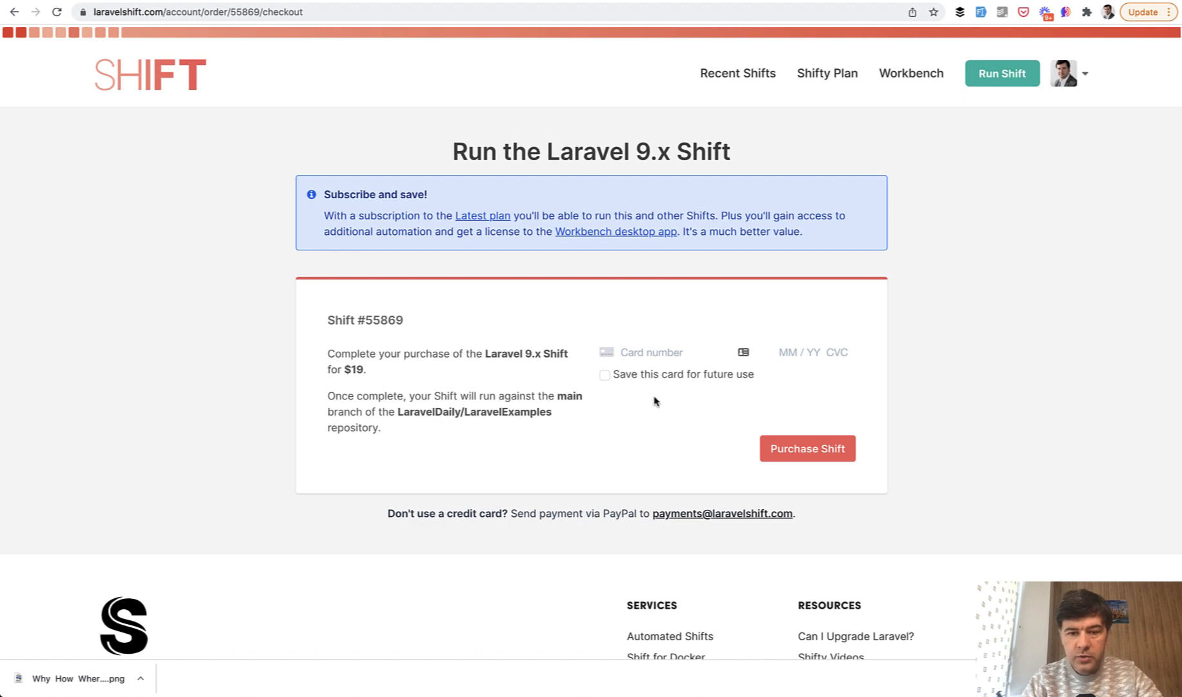
mouse_move(673, 455)
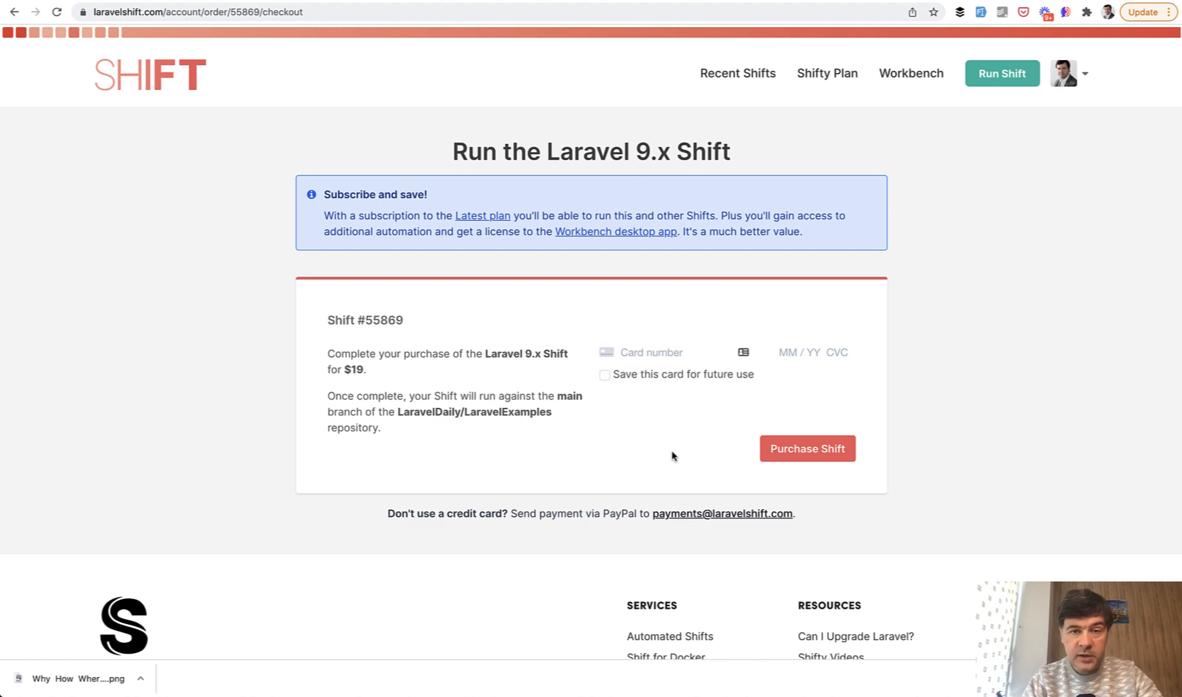
Purchase Shift #55869 so it runs against LaravelDaily/LaravelExamples on main.
click(805, 448)
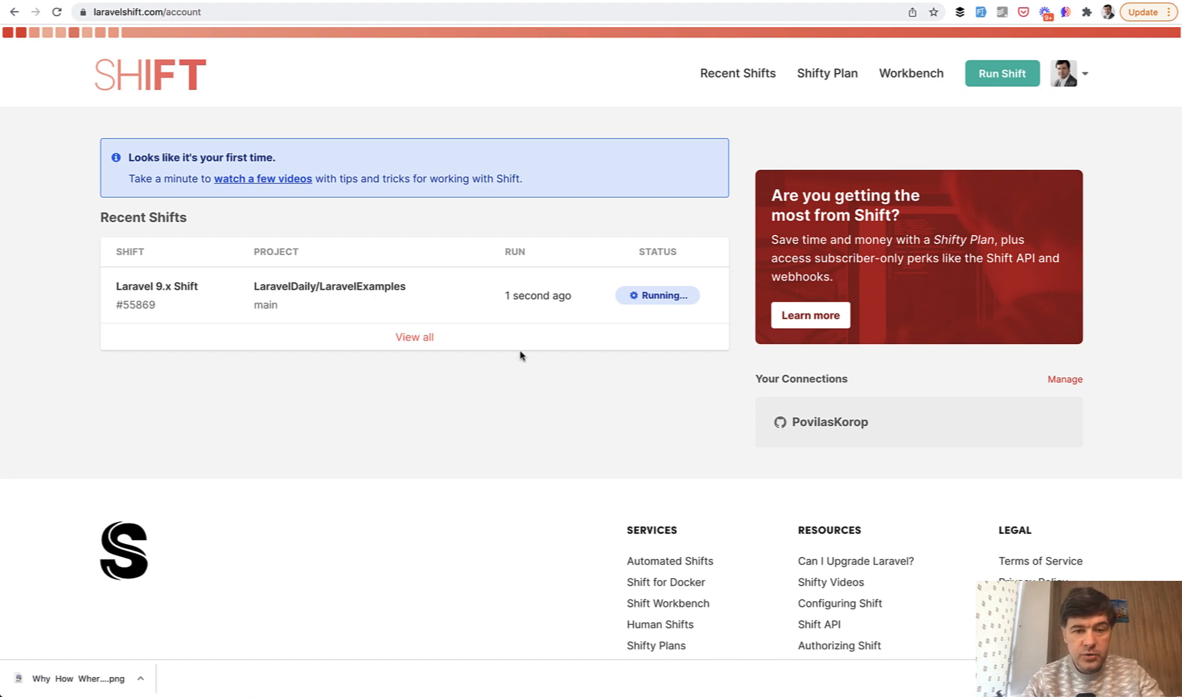
mouse_move(173, 254)
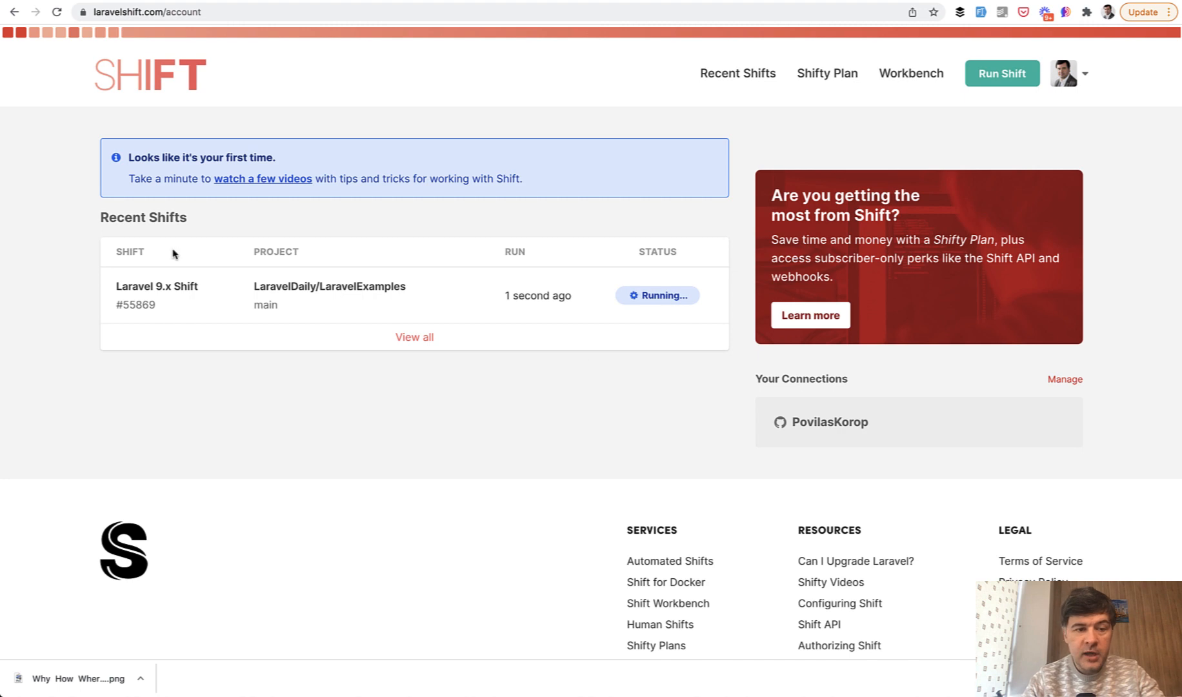
mouse_move(486, 360)
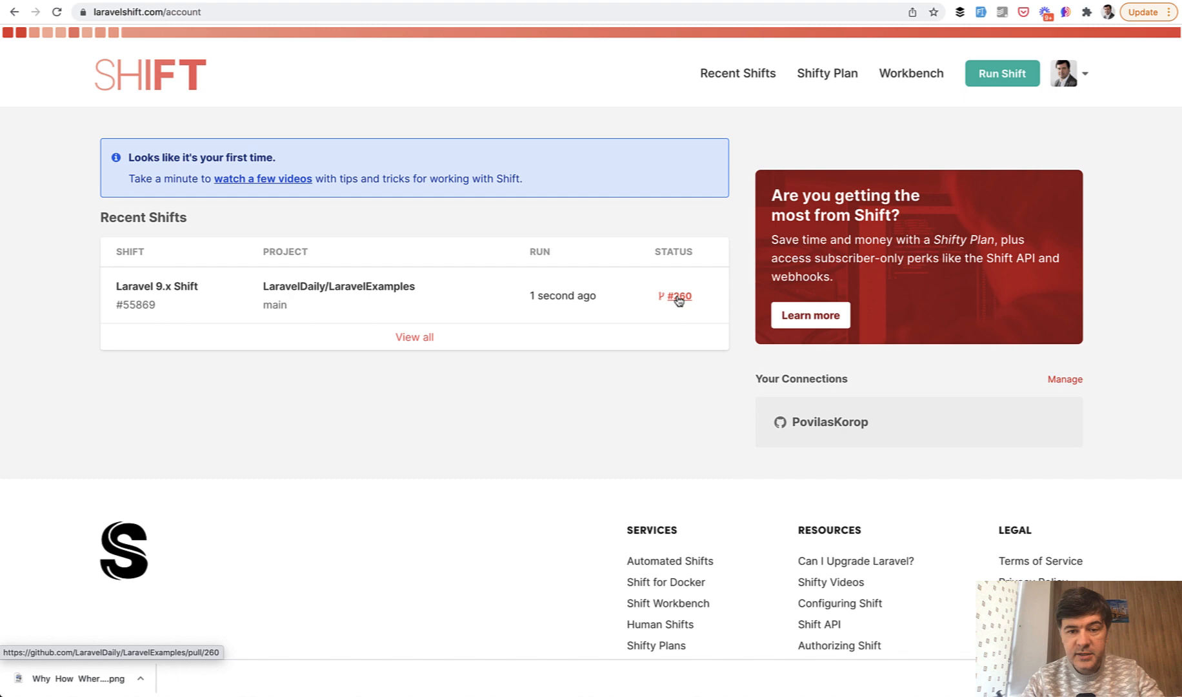
mouse_move(678, 296)
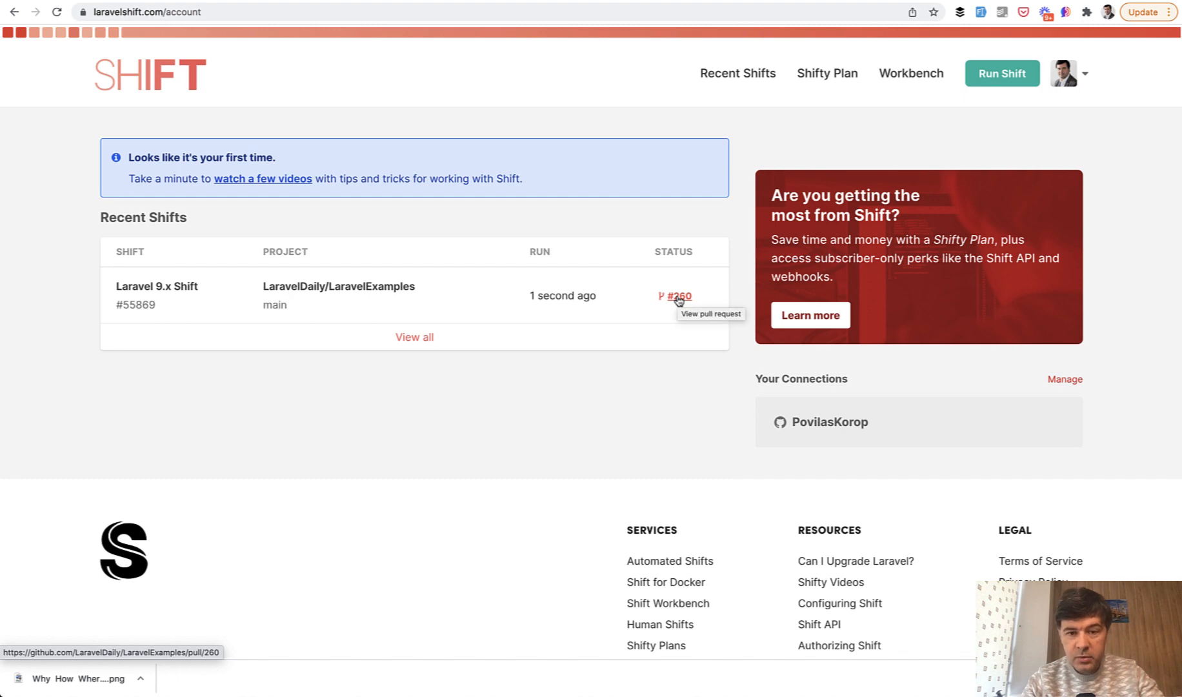
View pull request #260 'Laravel 9.x Shift' and read its pre-merge instructions.
click(678, 296)
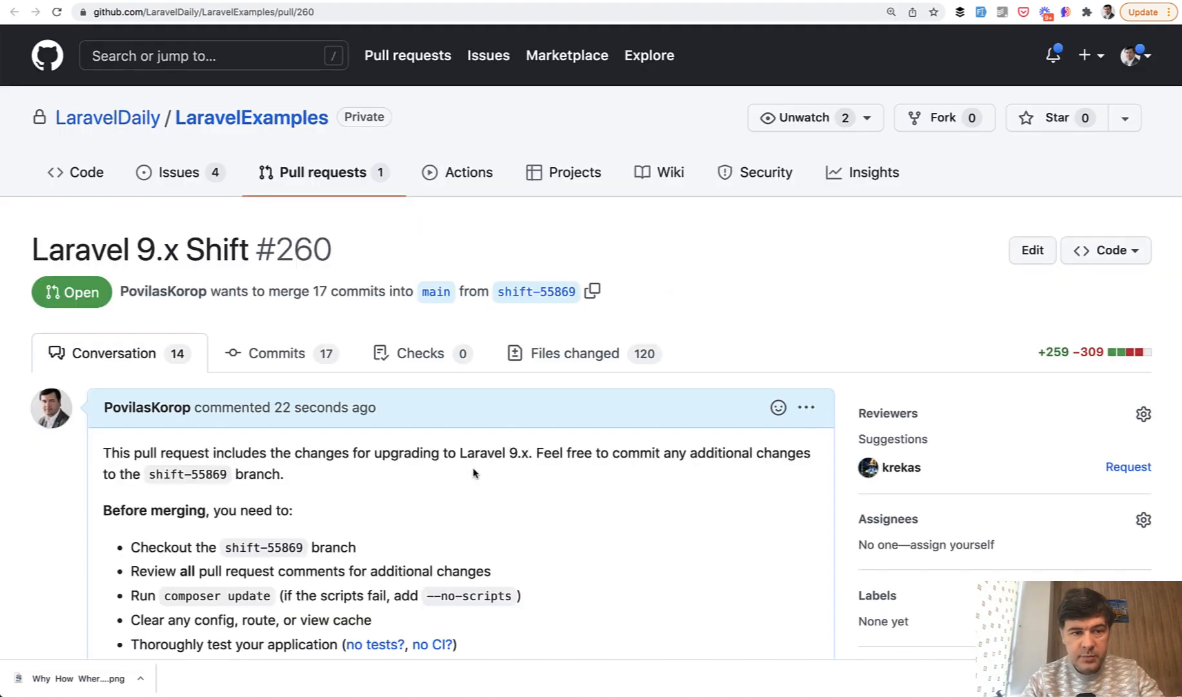
scroll(down, 3)
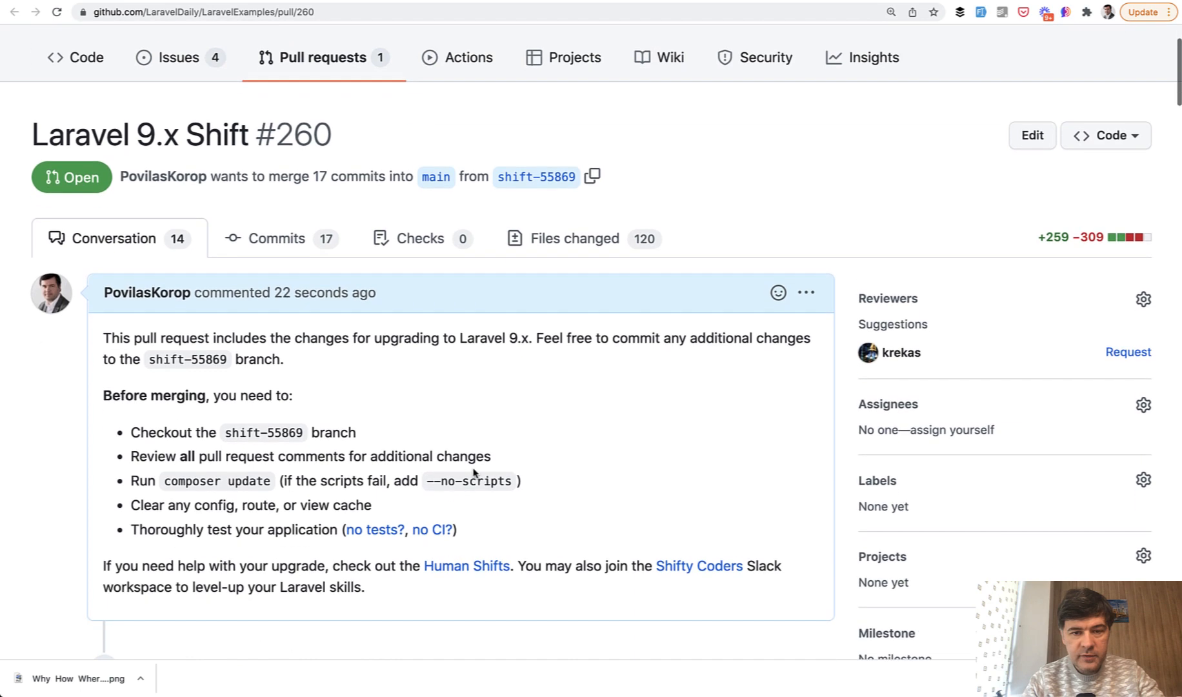
scroll(down, 3)
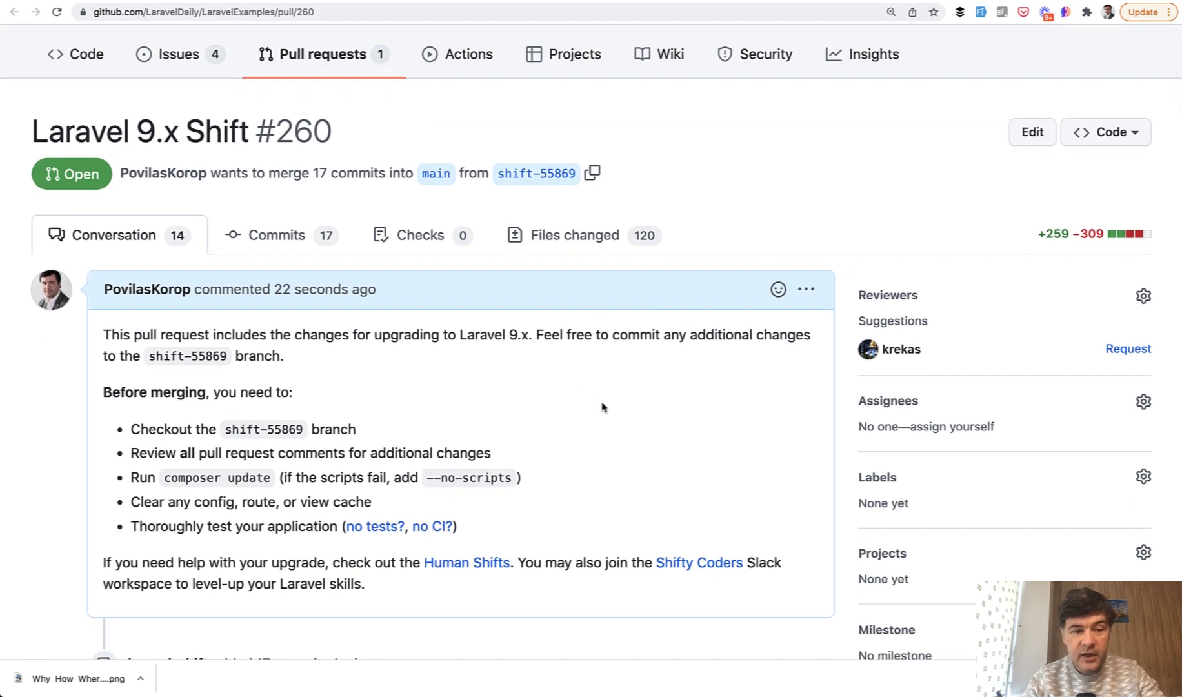
mouse_move(606, 418)
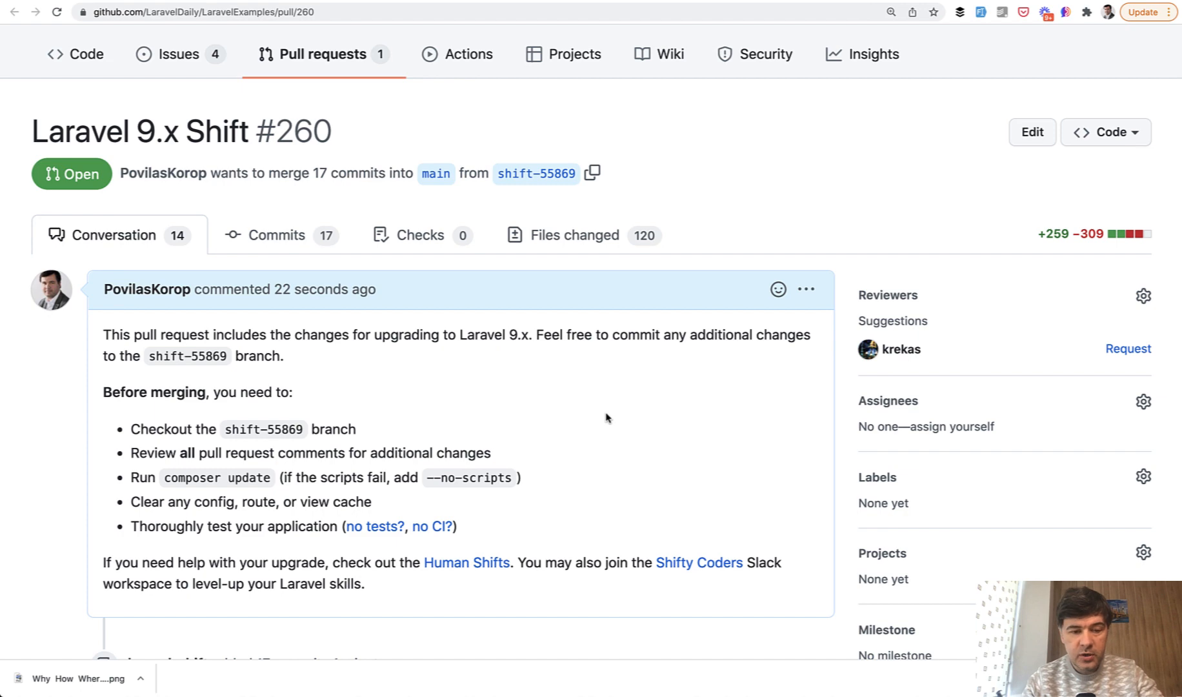
scroll(down, 3)
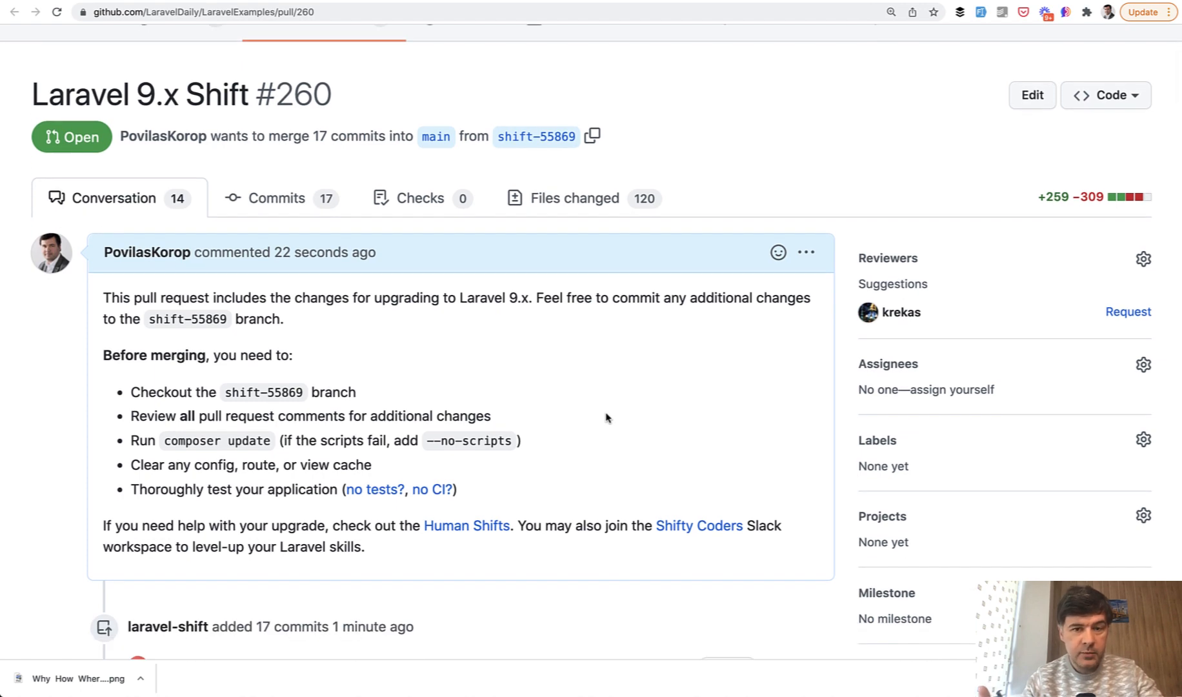
scroll(down, 3)
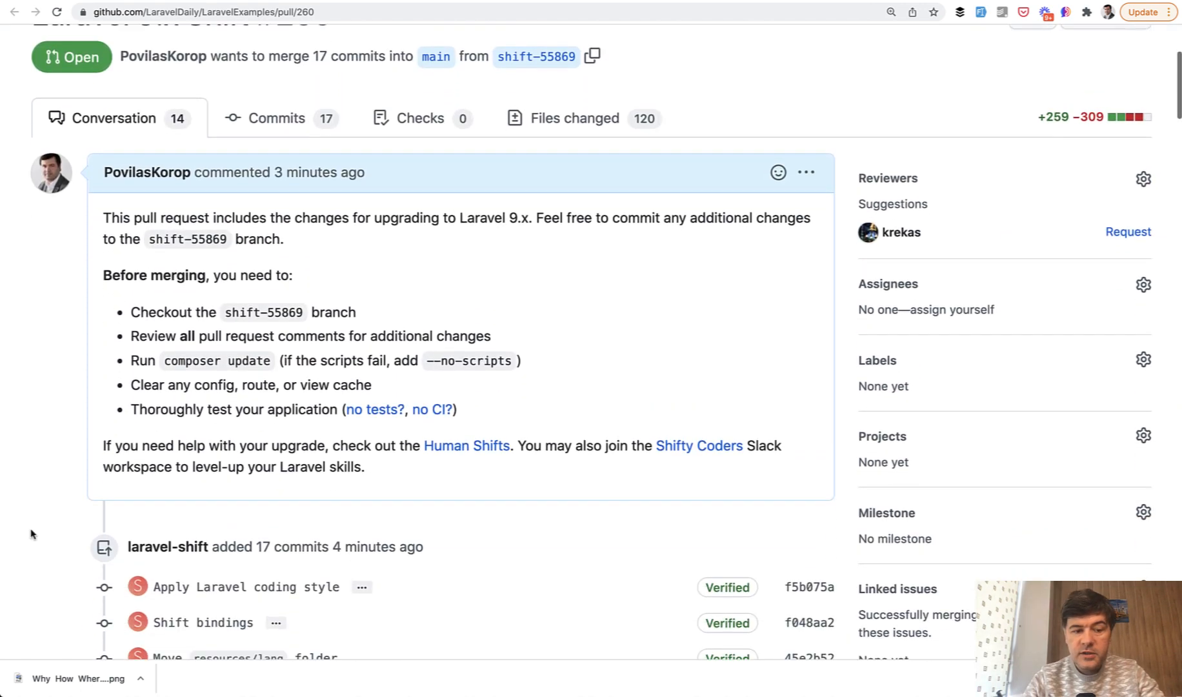
scroll(down, 3)
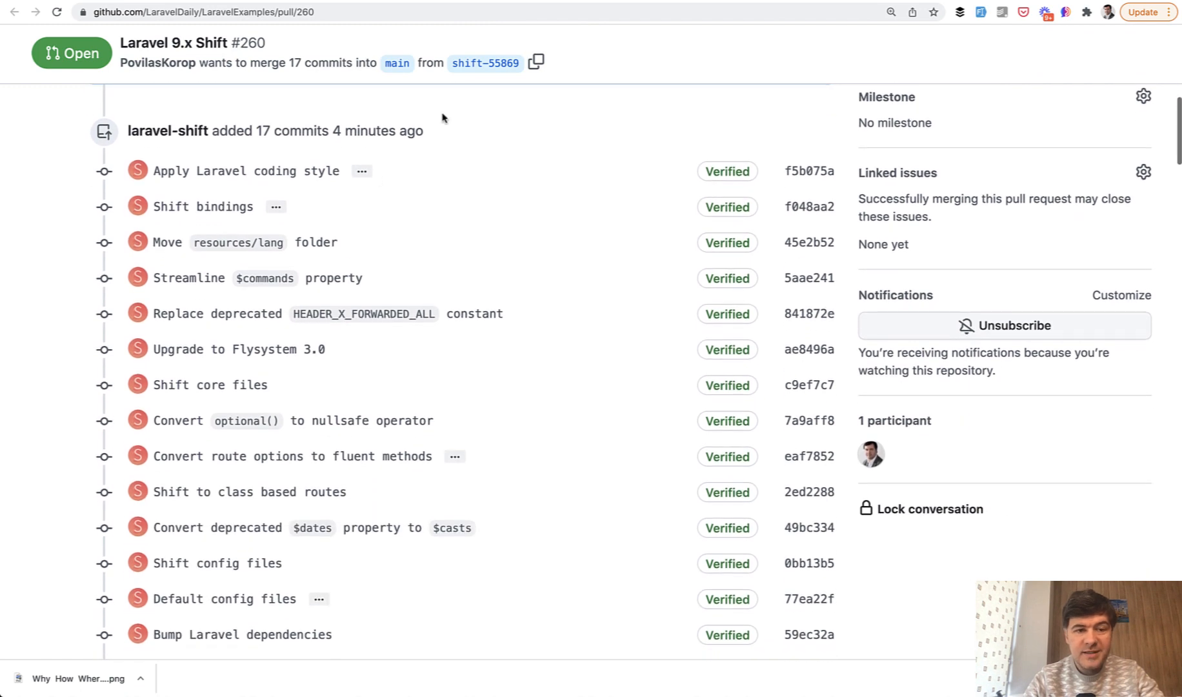
mouse_move(26, 363)
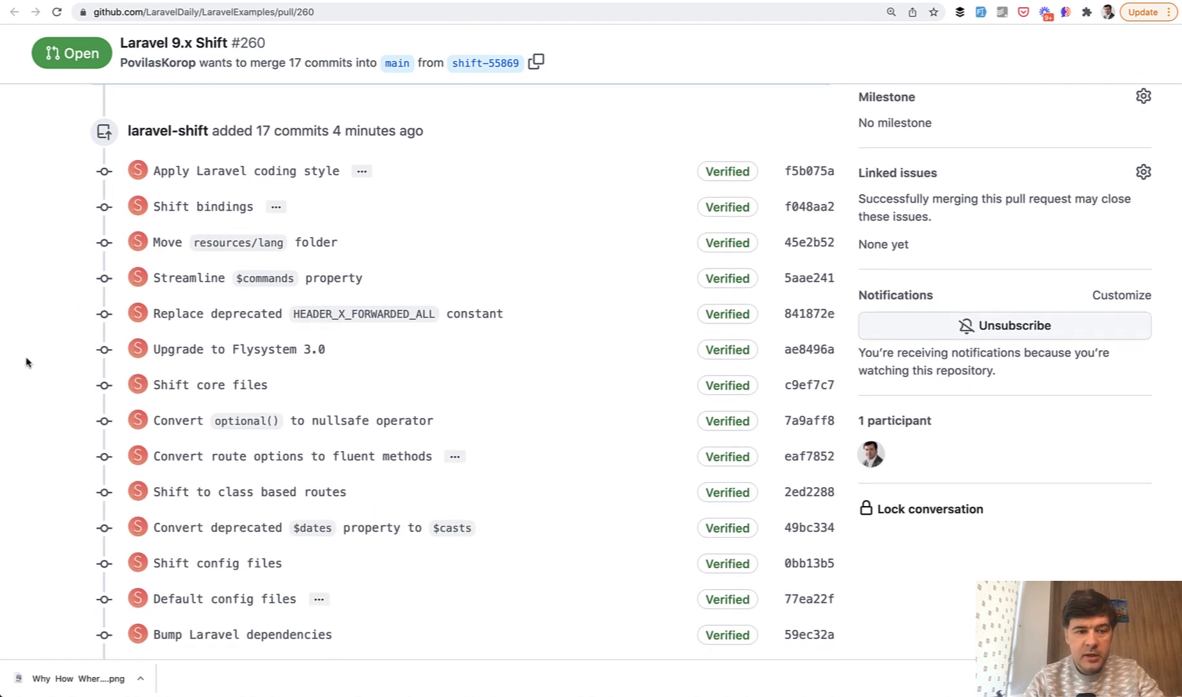
scroll(down, 3)
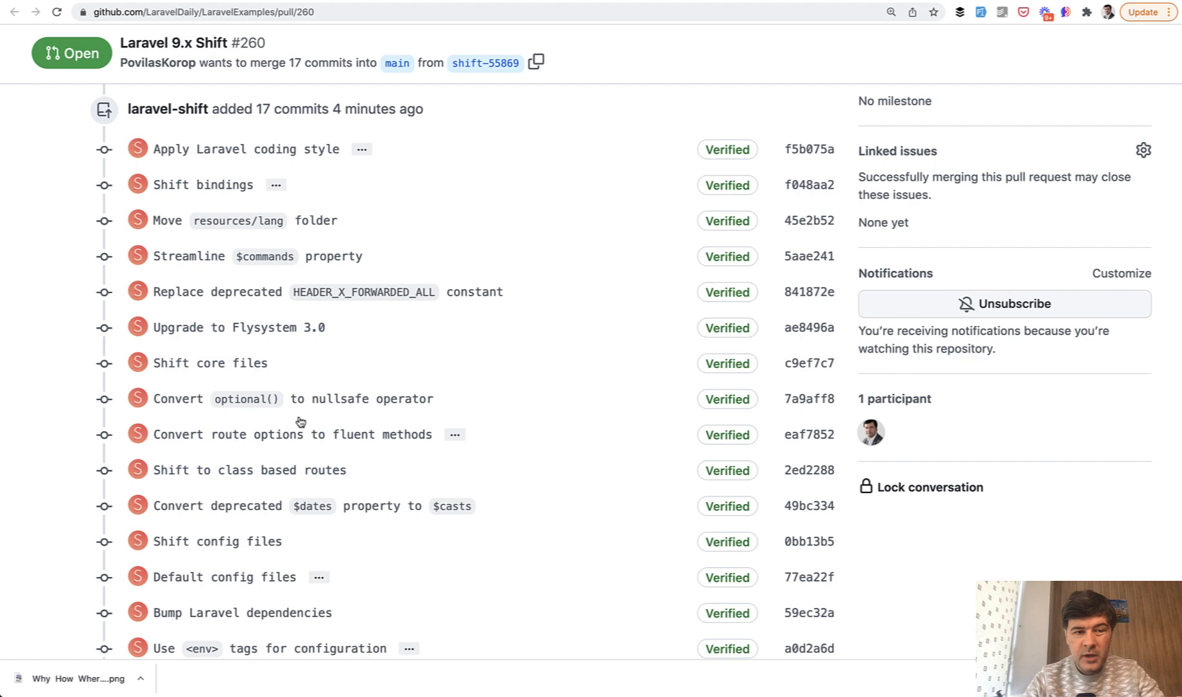
scroll(down, 3)
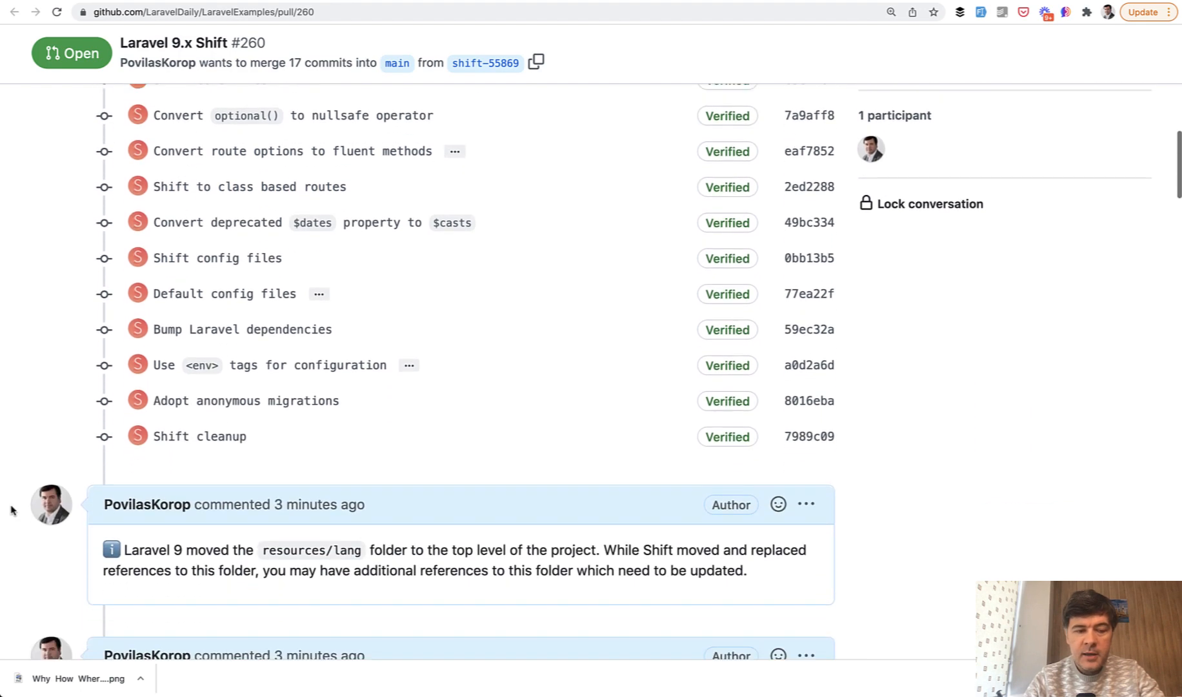
scroll(down, 3)
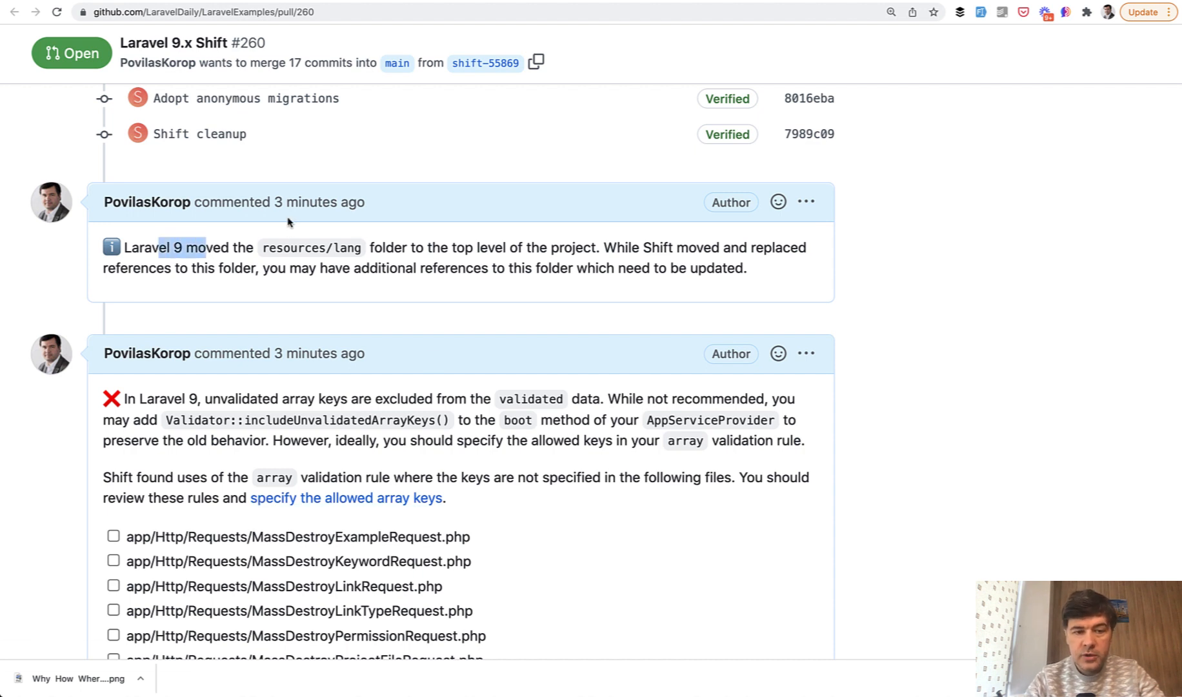
mouse_move(630, 310)
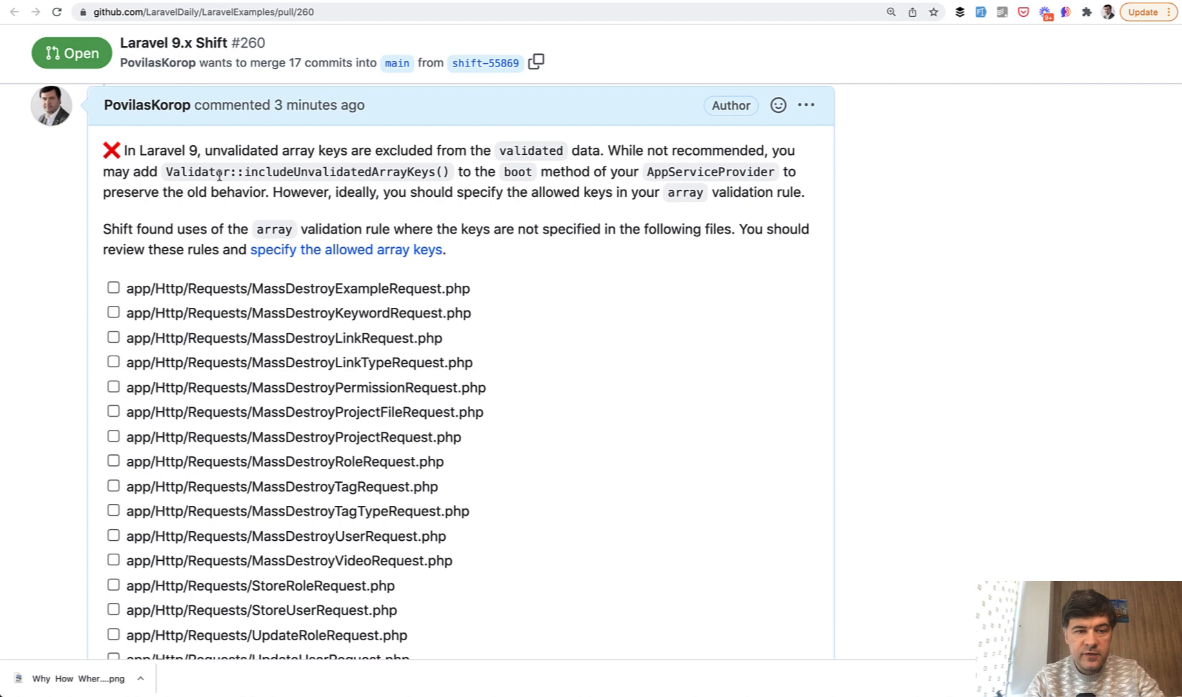
scroll(down, 3)
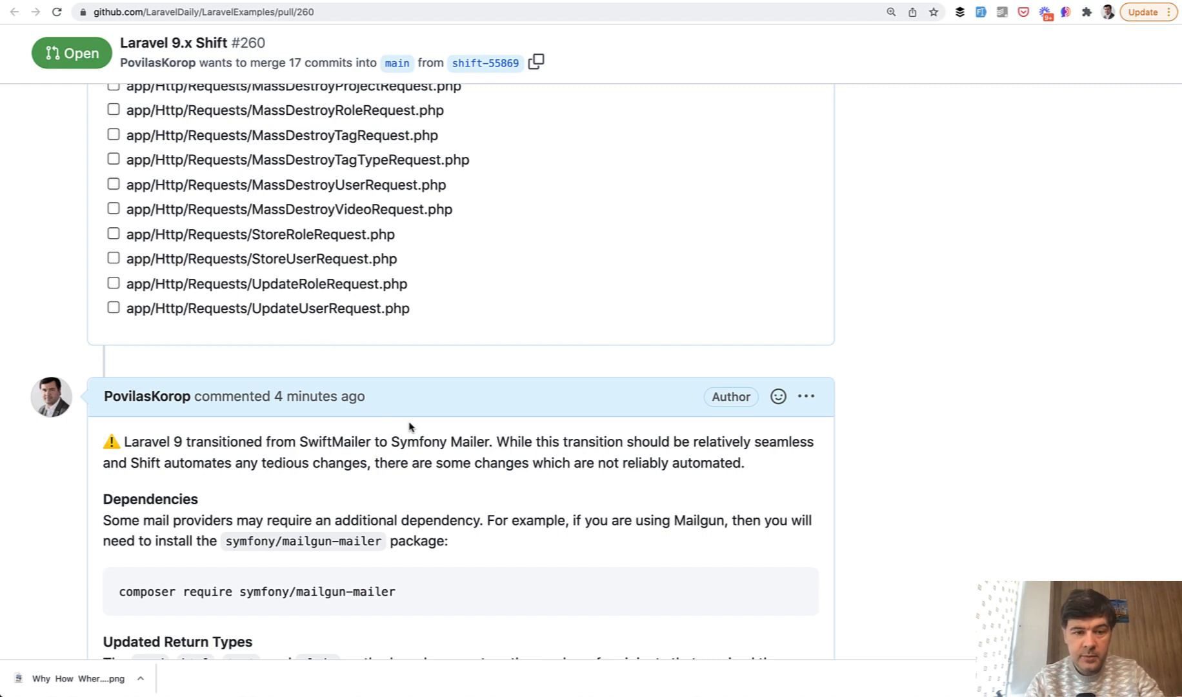
scroll(down, 3)
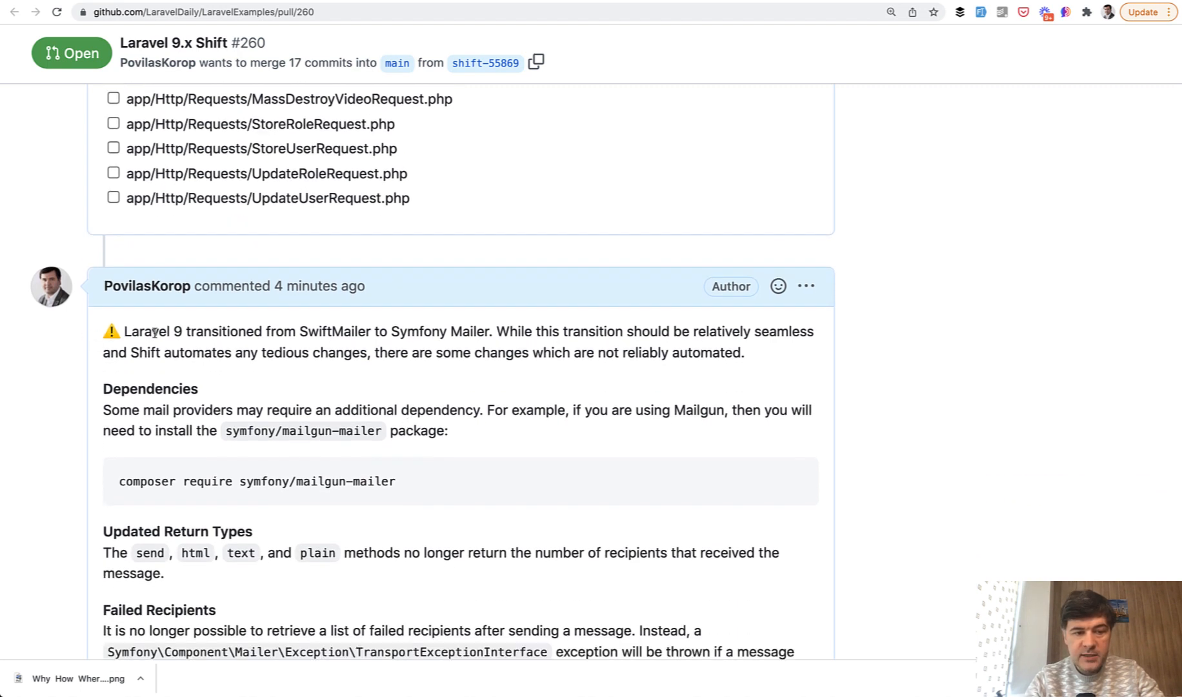
scroll(down, 3)
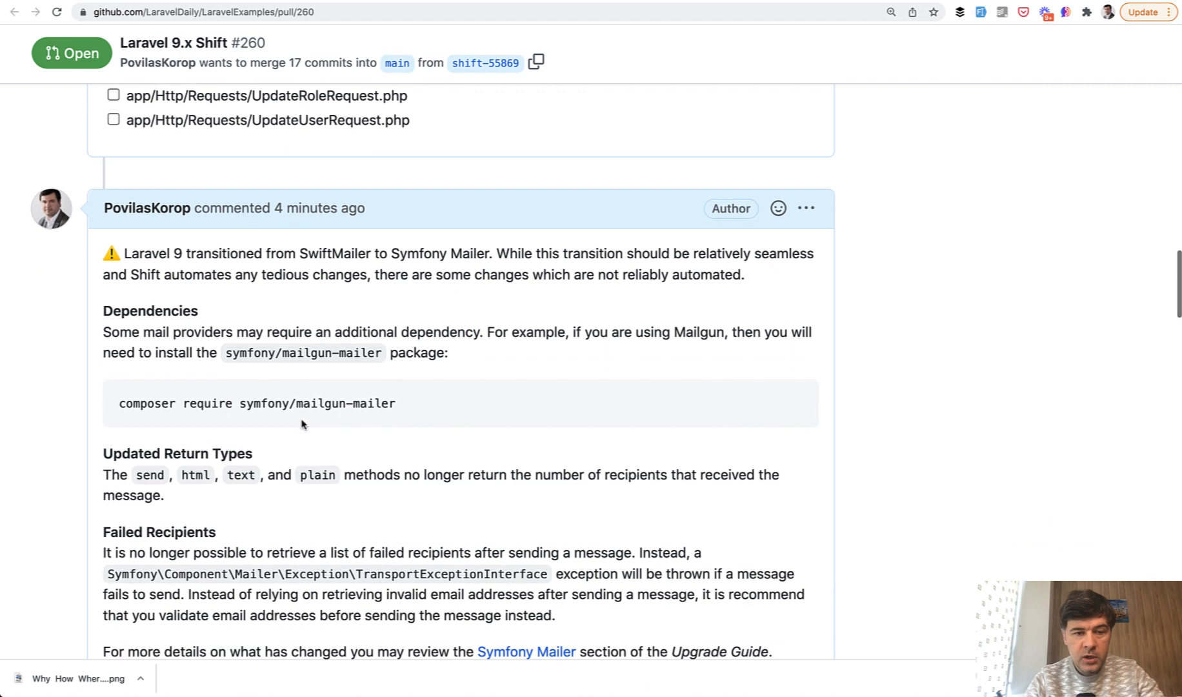
scroll(down, 3)
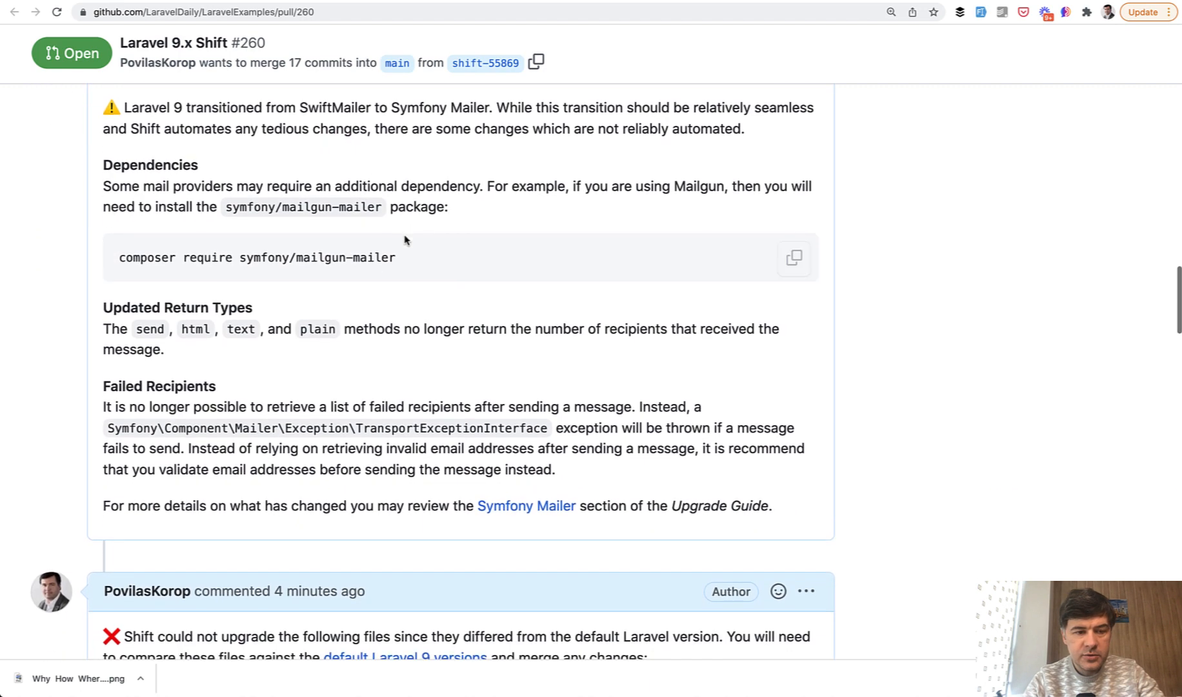
scroll(down, 3)
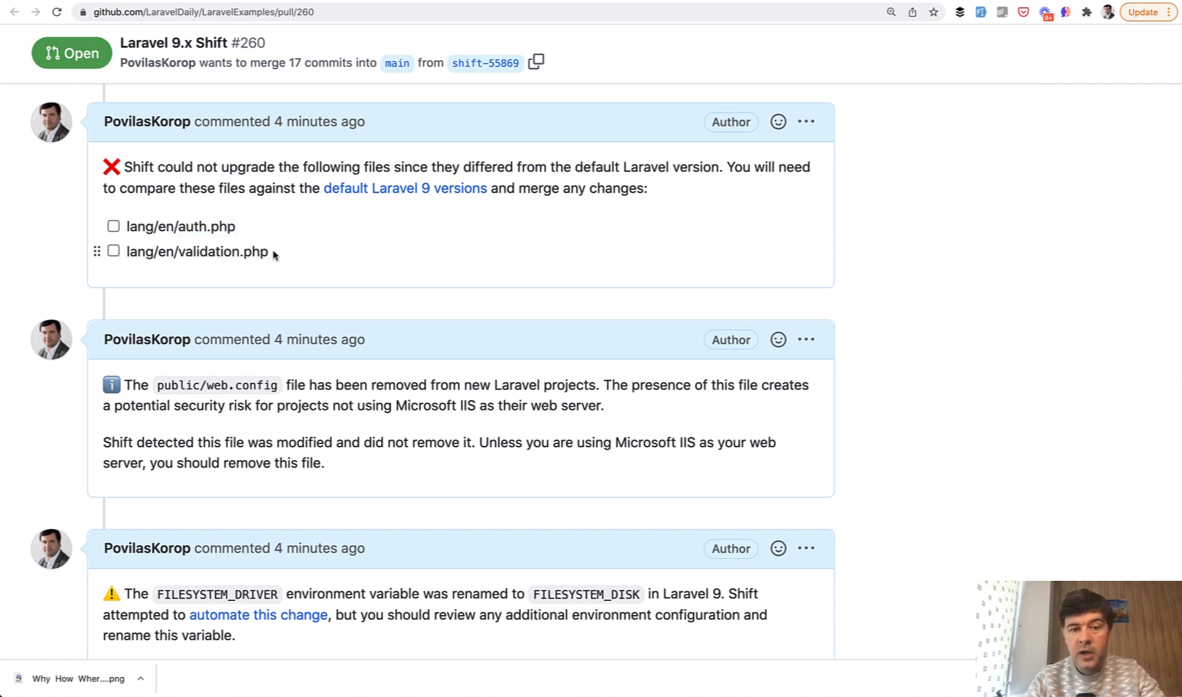
scroll(down, 3)
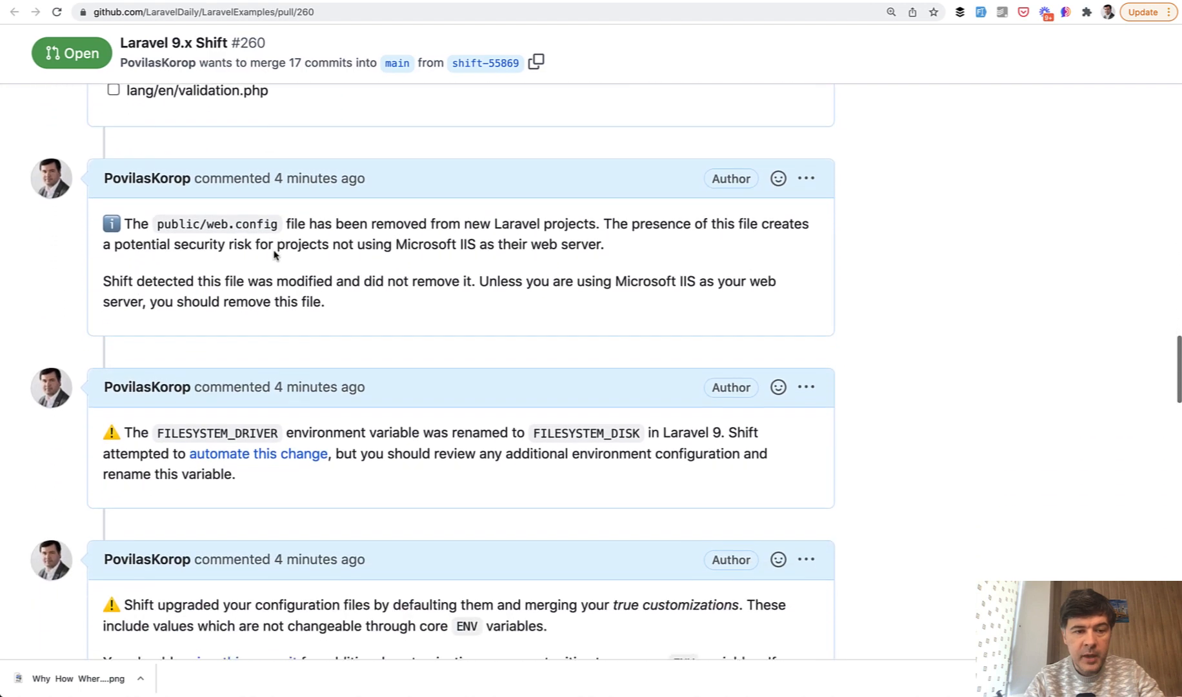
scroll(down, 3)
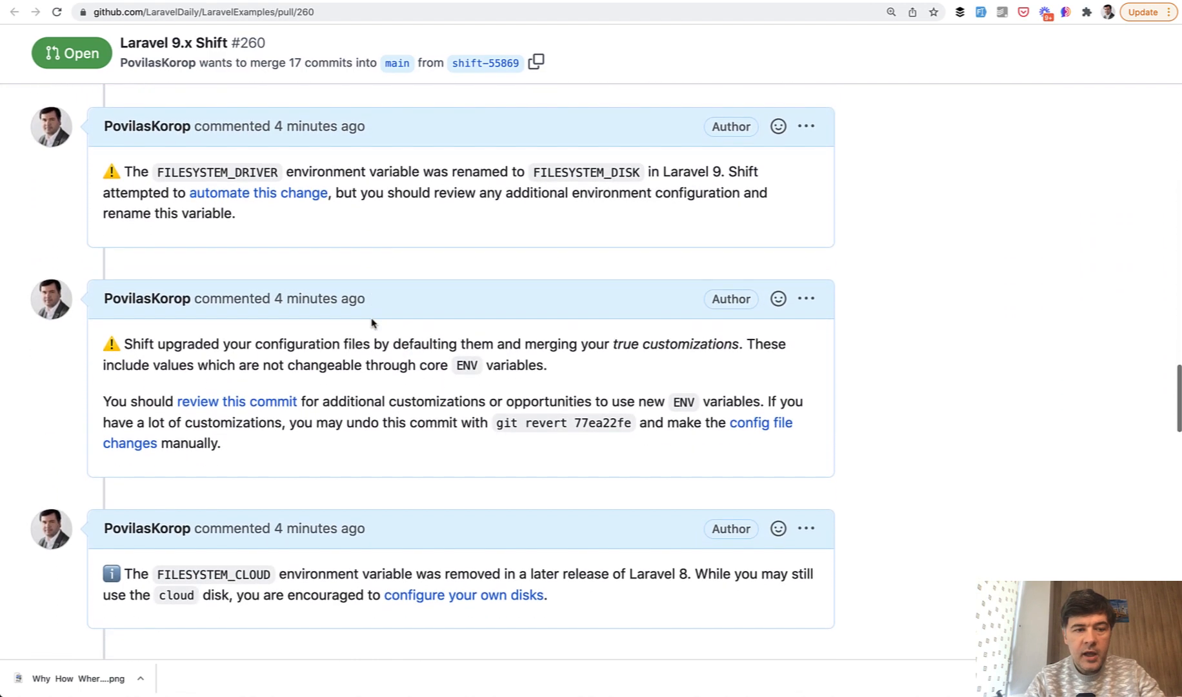
scroll(down, 3)
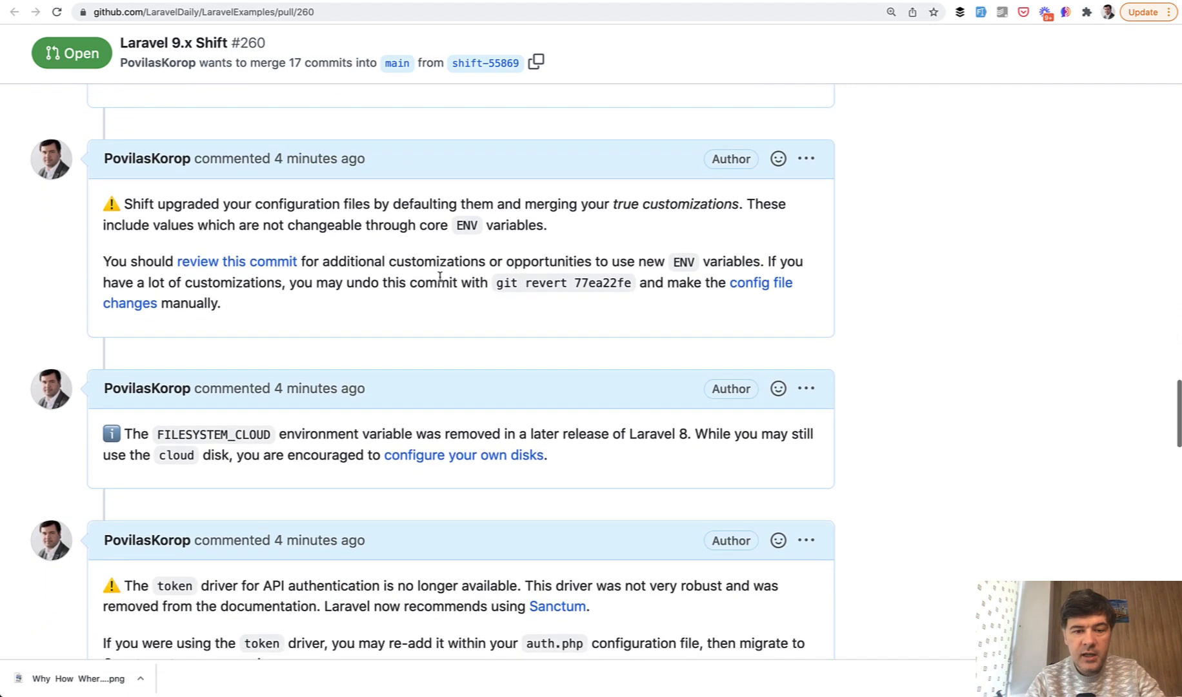
scroll(down, 3)
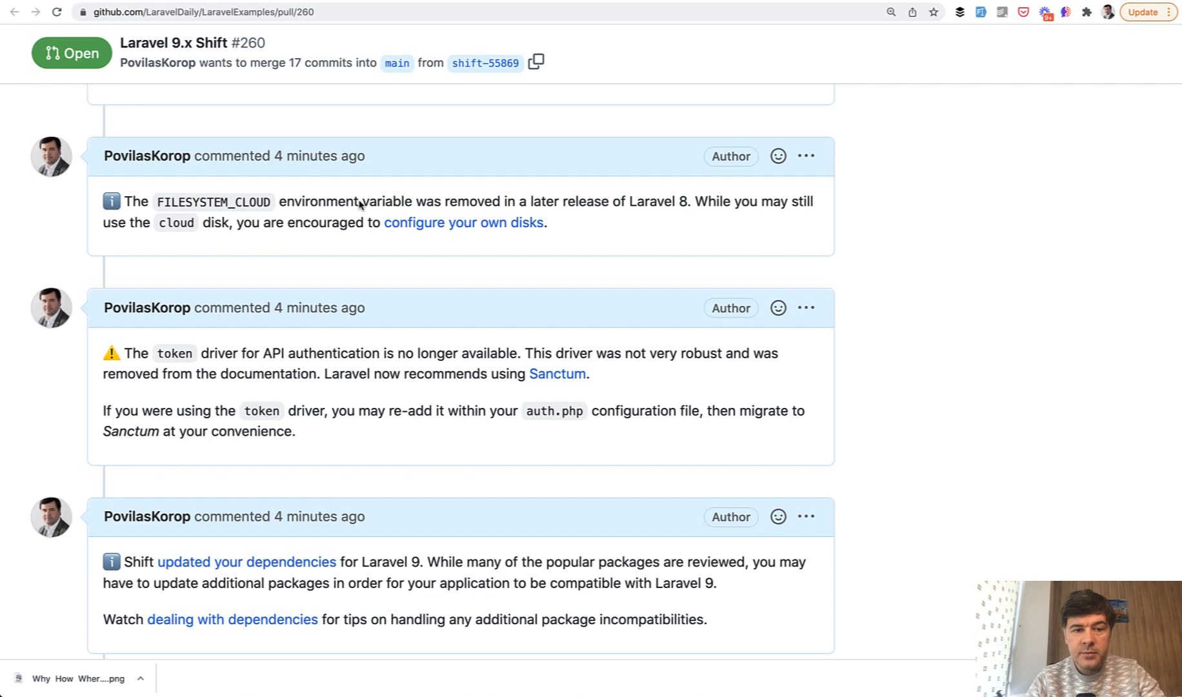
scroll(down, 3)
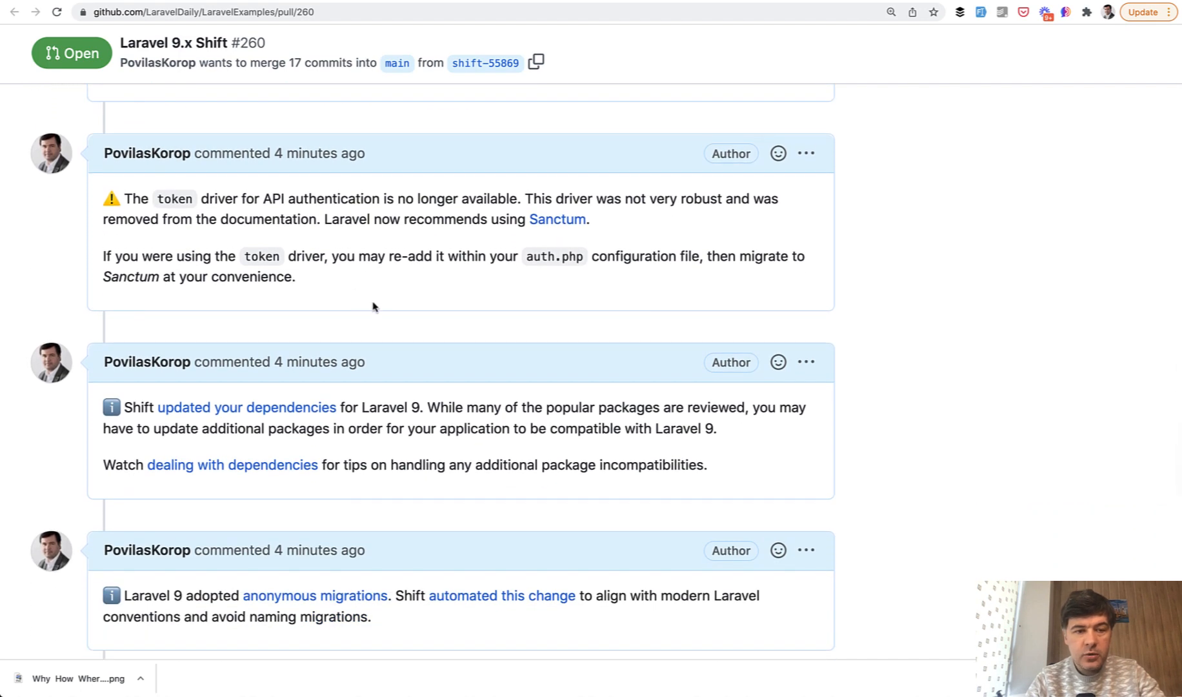
scroll(down, 3)
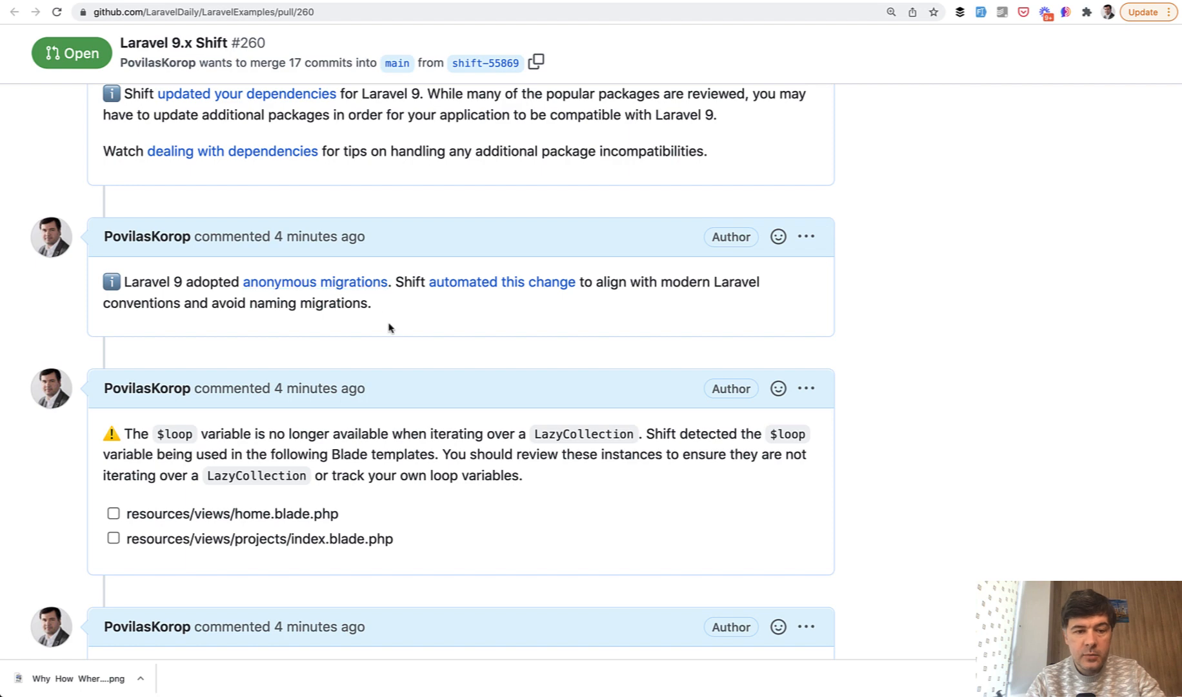
scroll(down, 3)
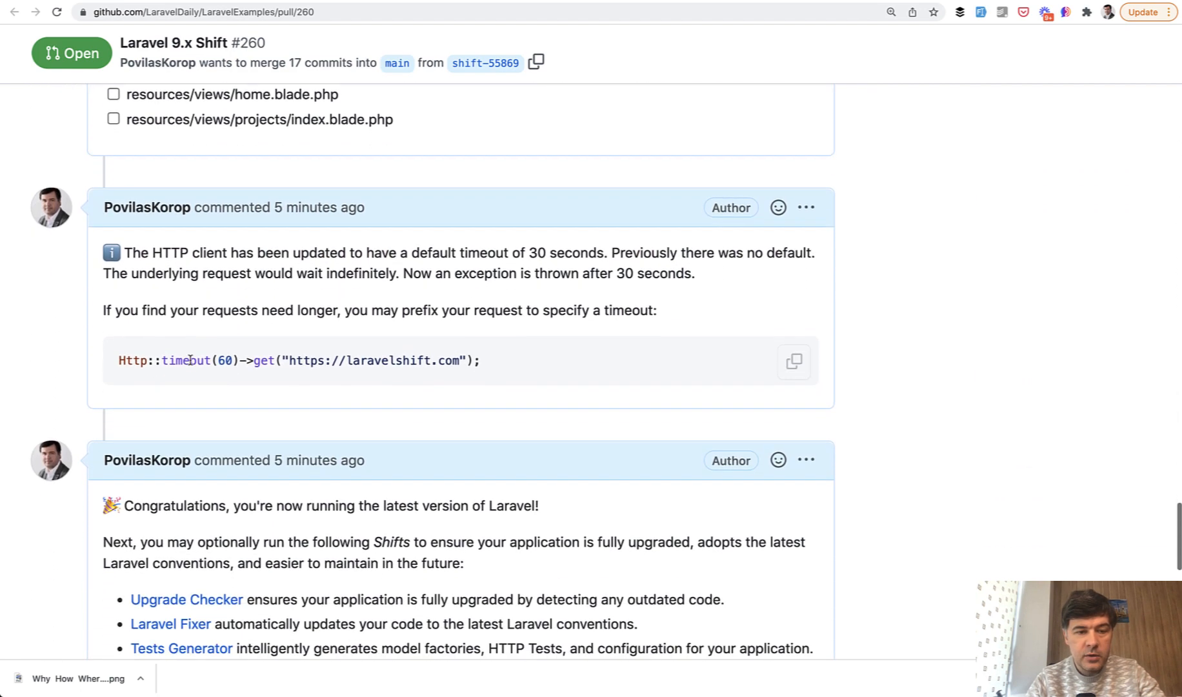
scroll(down, 3)
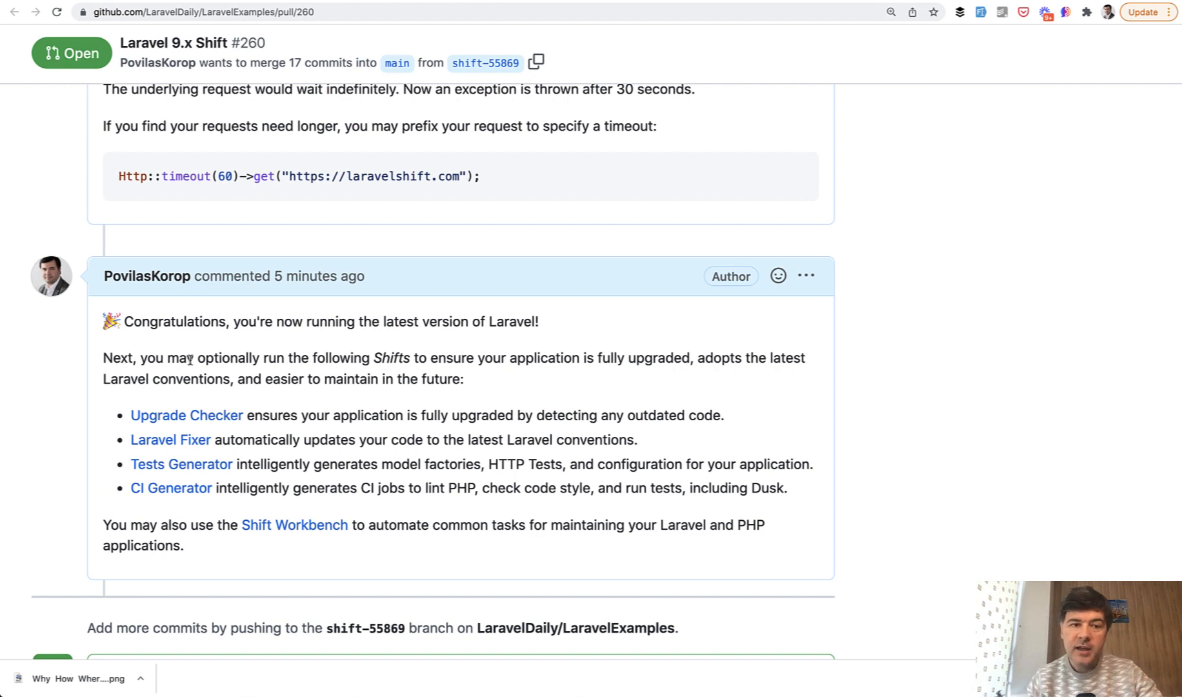
mouse_move(262, 323)
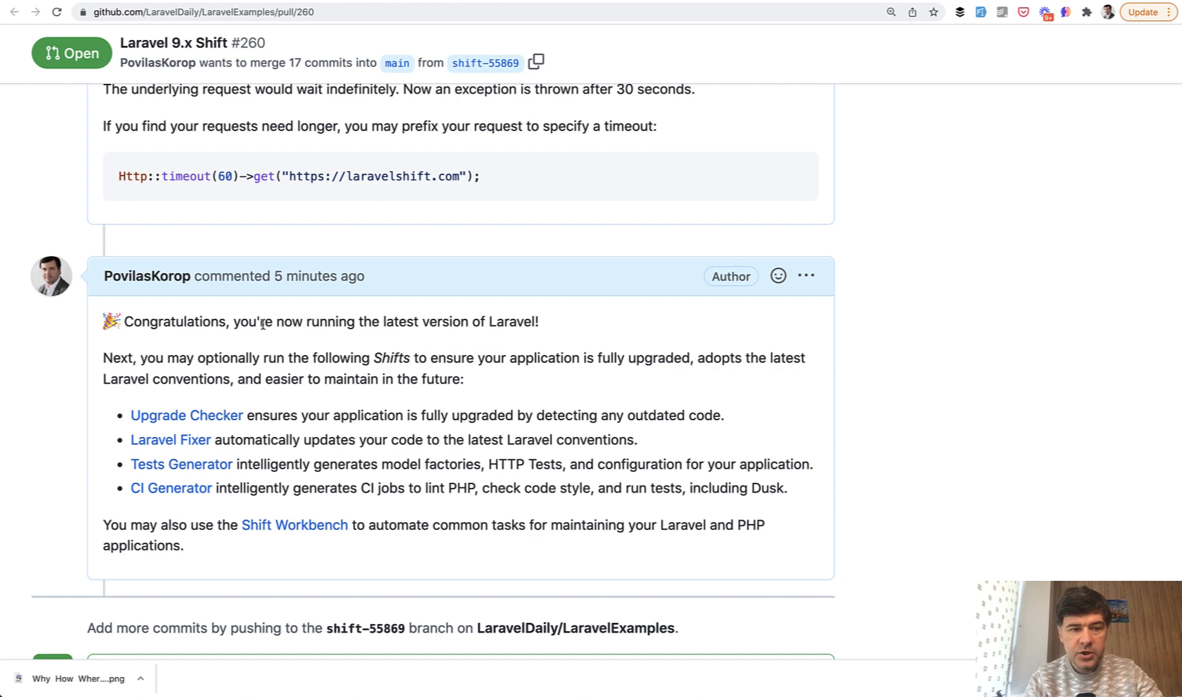
mouse_move(433, 312)
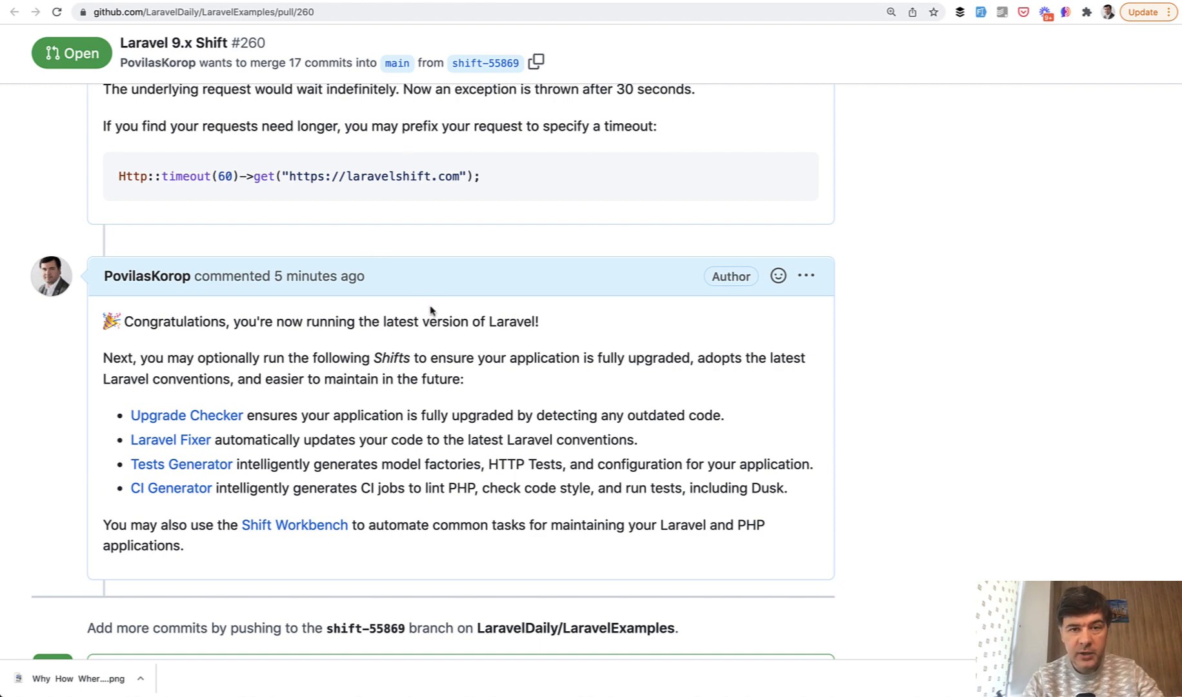
scroll(down, 3)
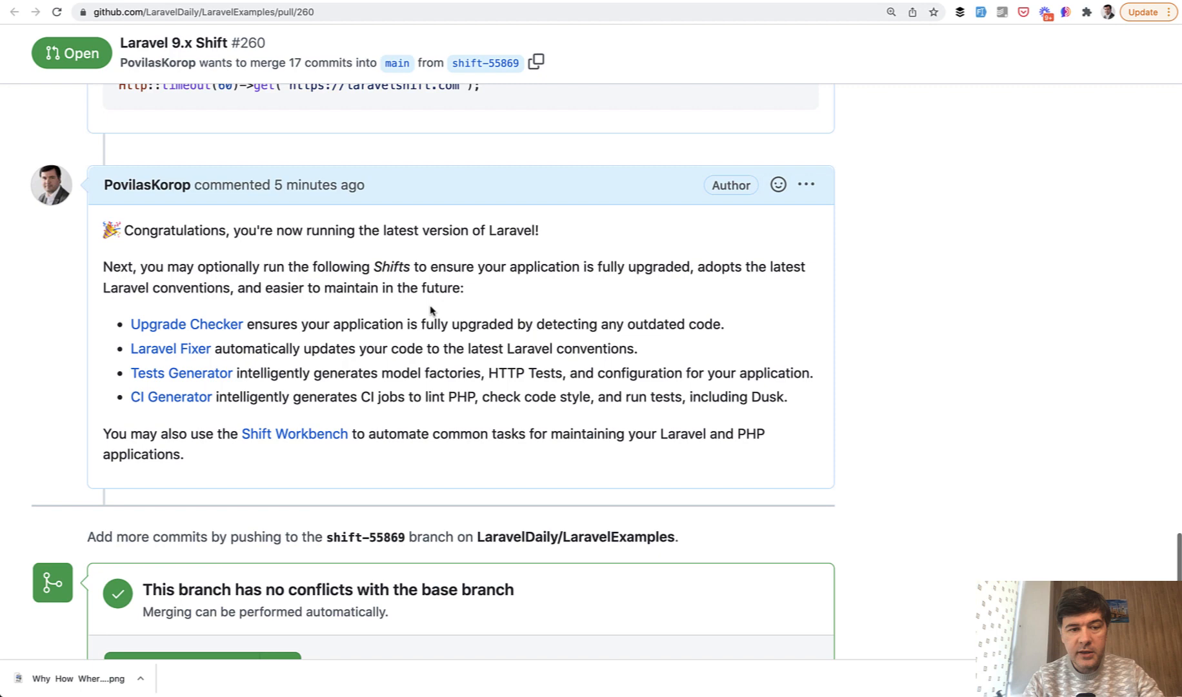
scroll(down, 3)
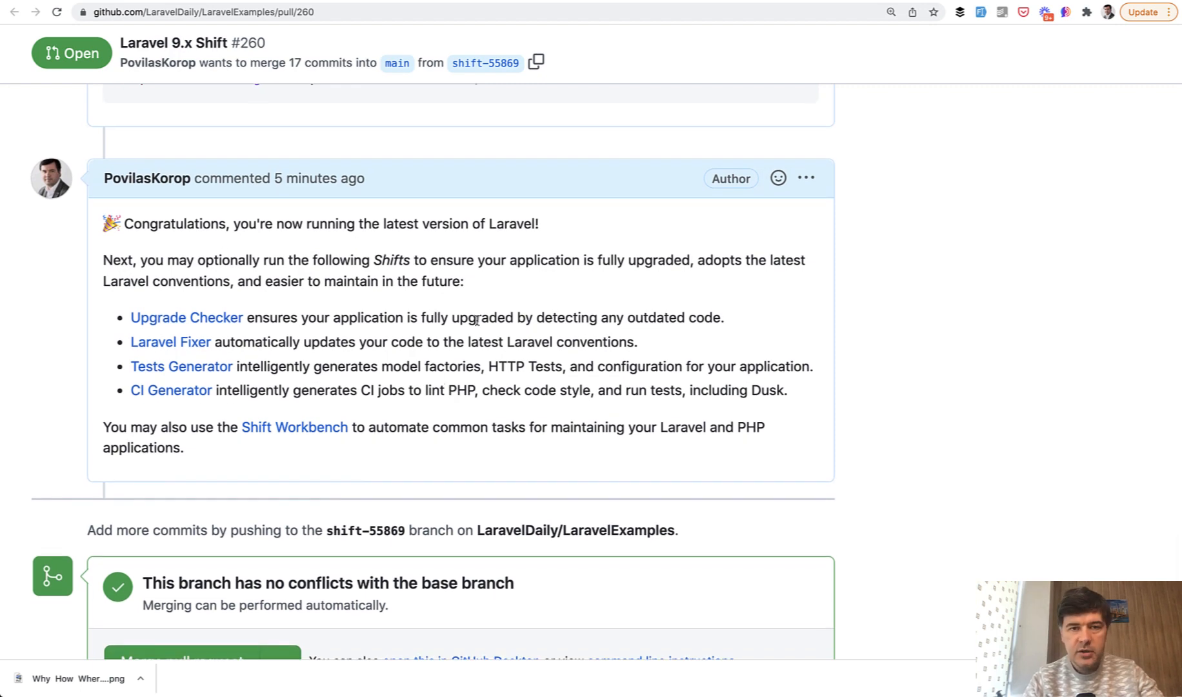
scroll(down, 3)
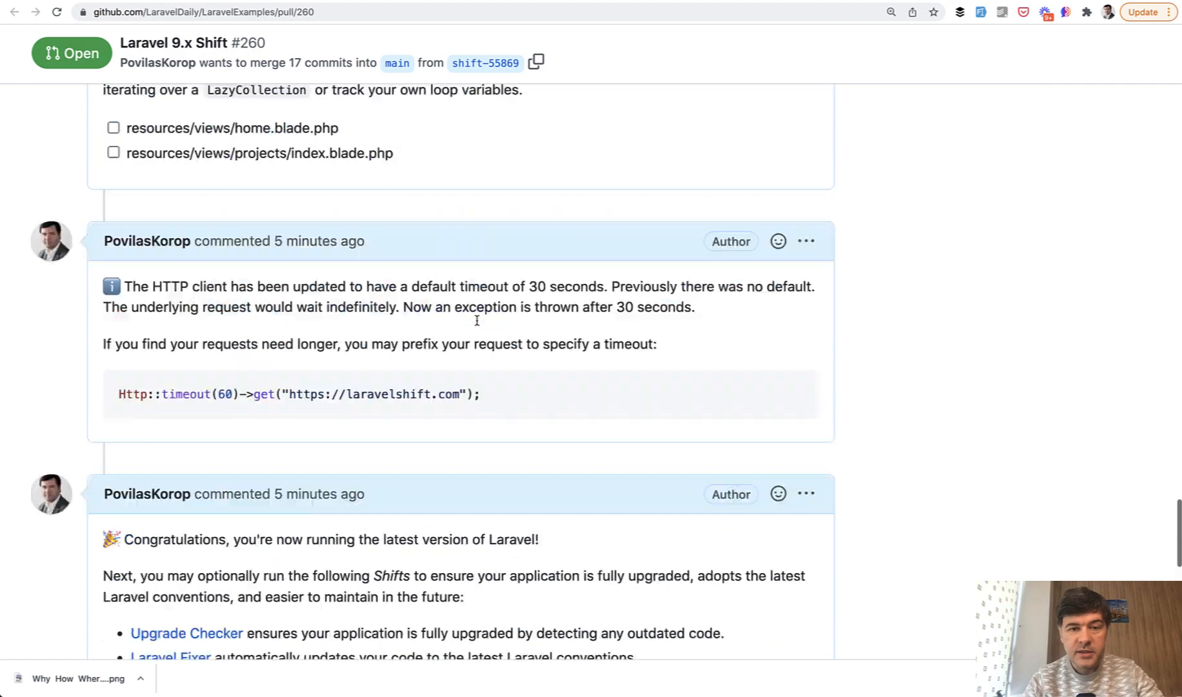
scroll(up, 3)
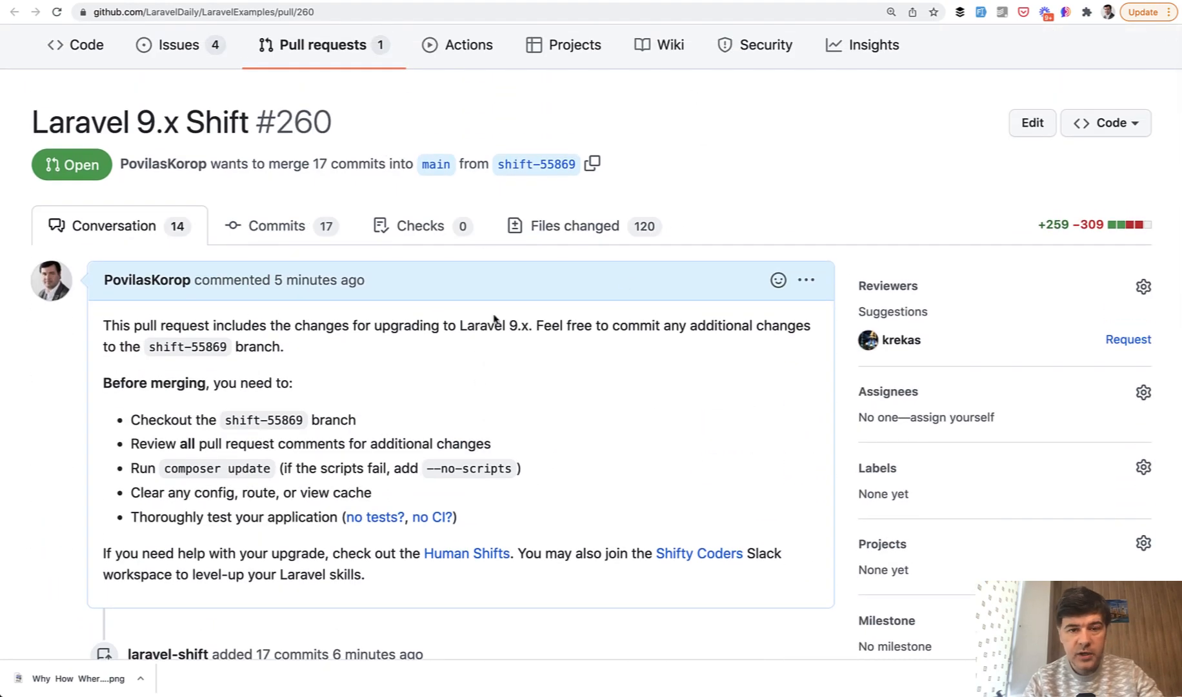
Review the .env.example and GithubUpdate.php diffs in the Files changed list.
click(575, 226)
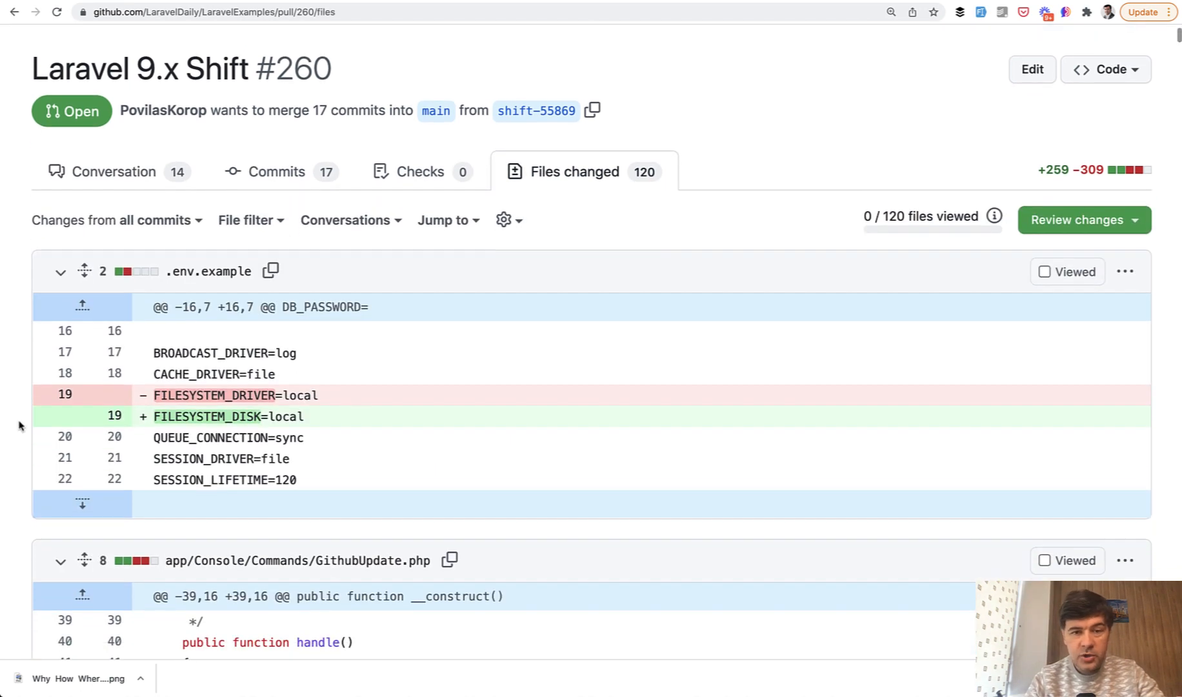
scroll(down, 3)
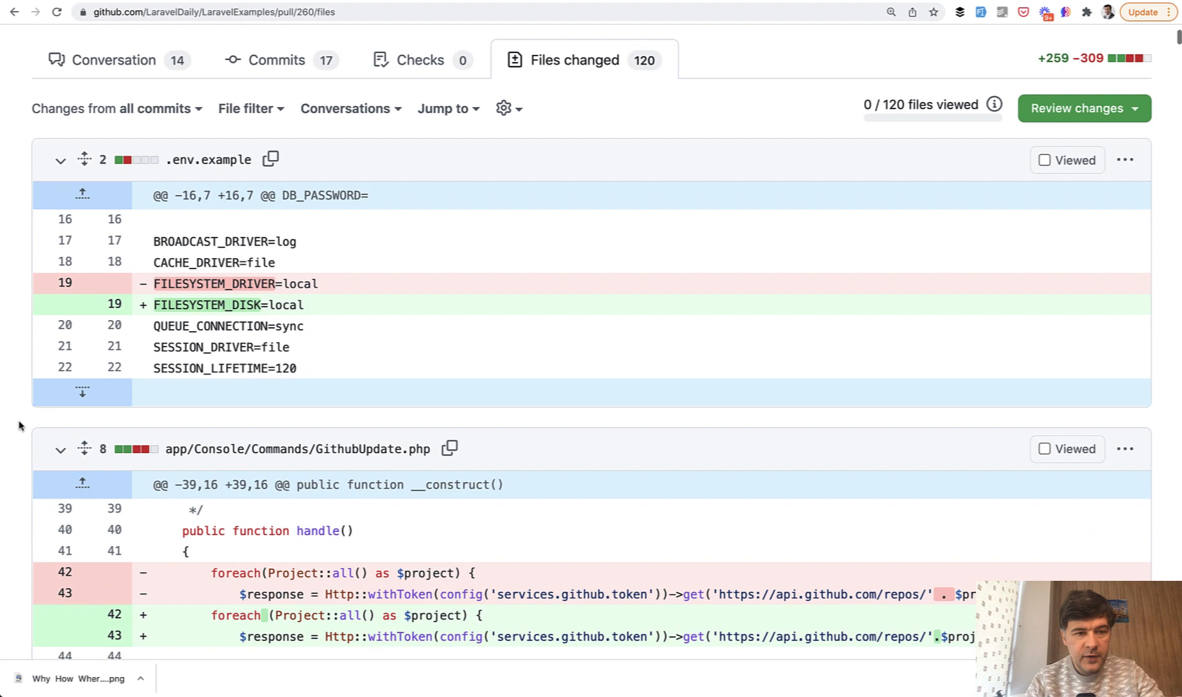
scroll(down, 3)
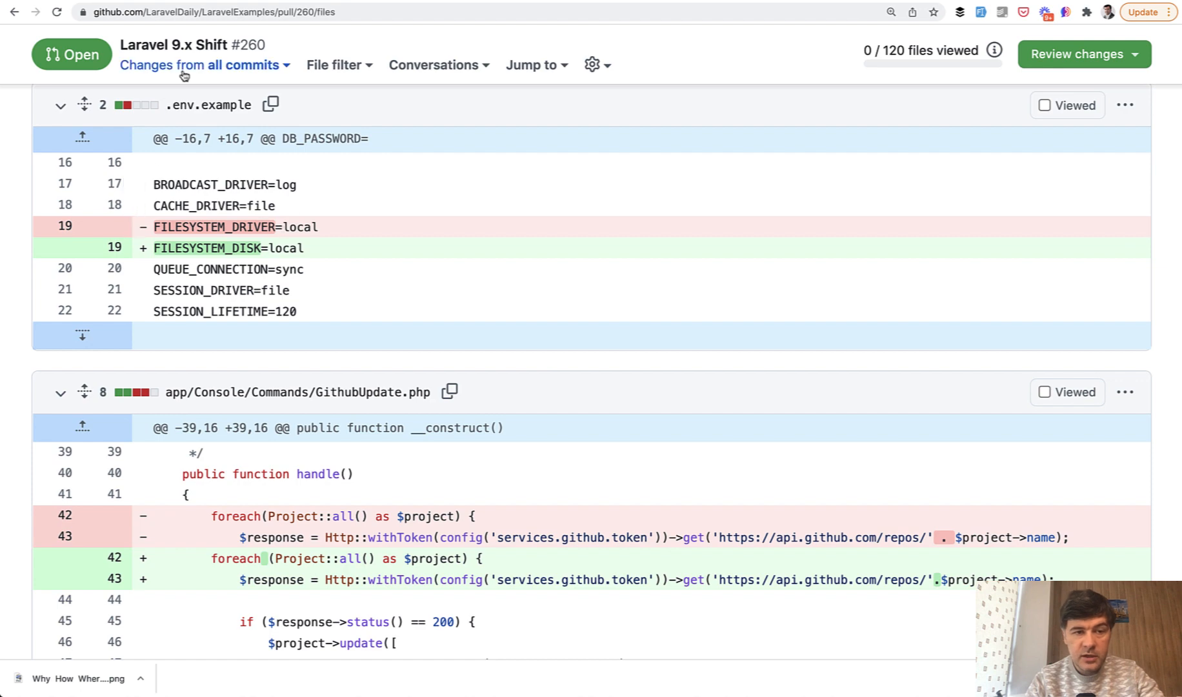
scroll(down, 3)
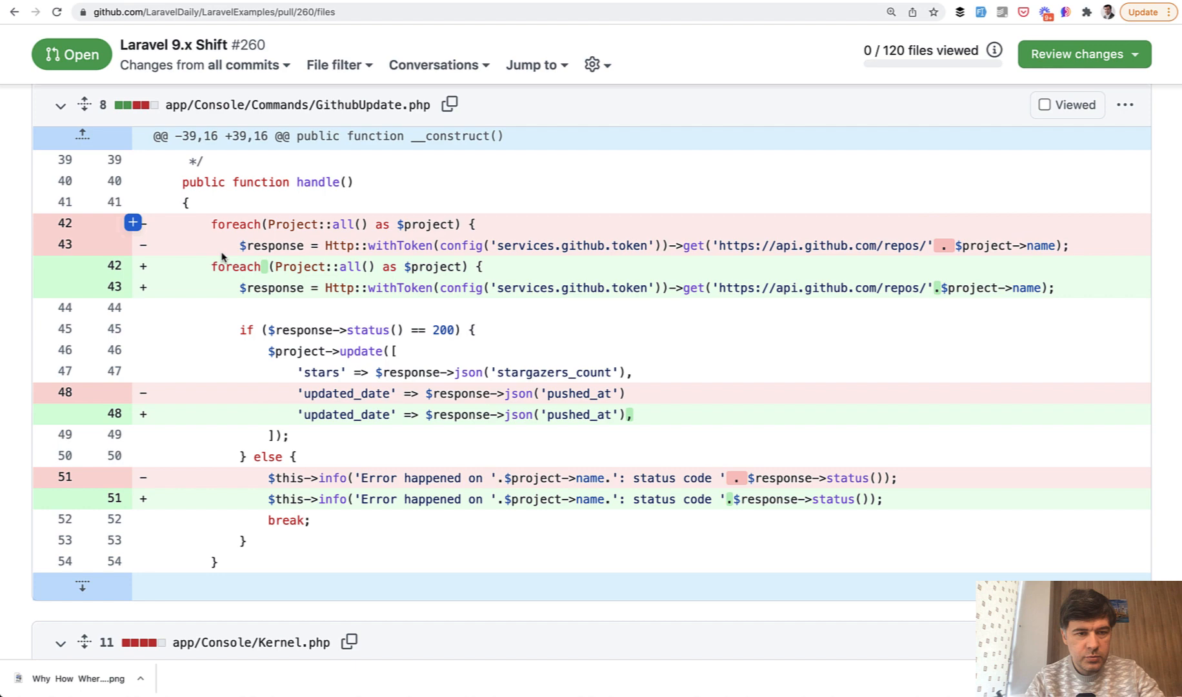
Review the app/Console/Kernel.php diff down to app/Exceptions/Handler.php.
scroll(down, 3)
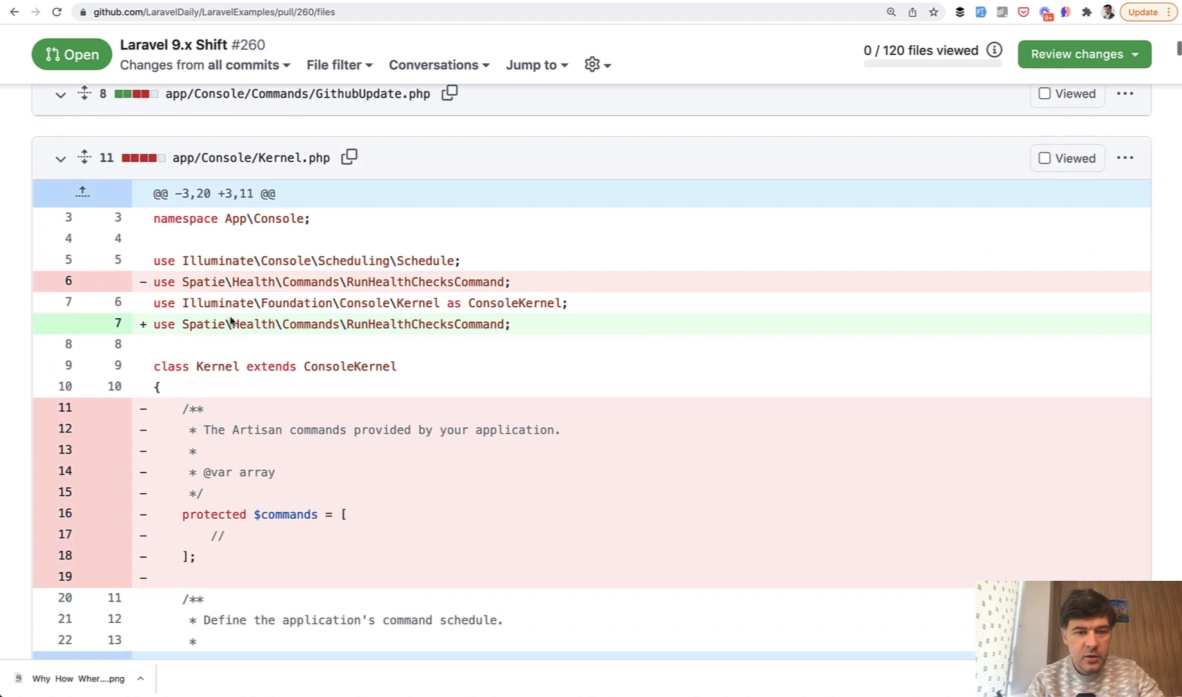
scroll(down, 3)
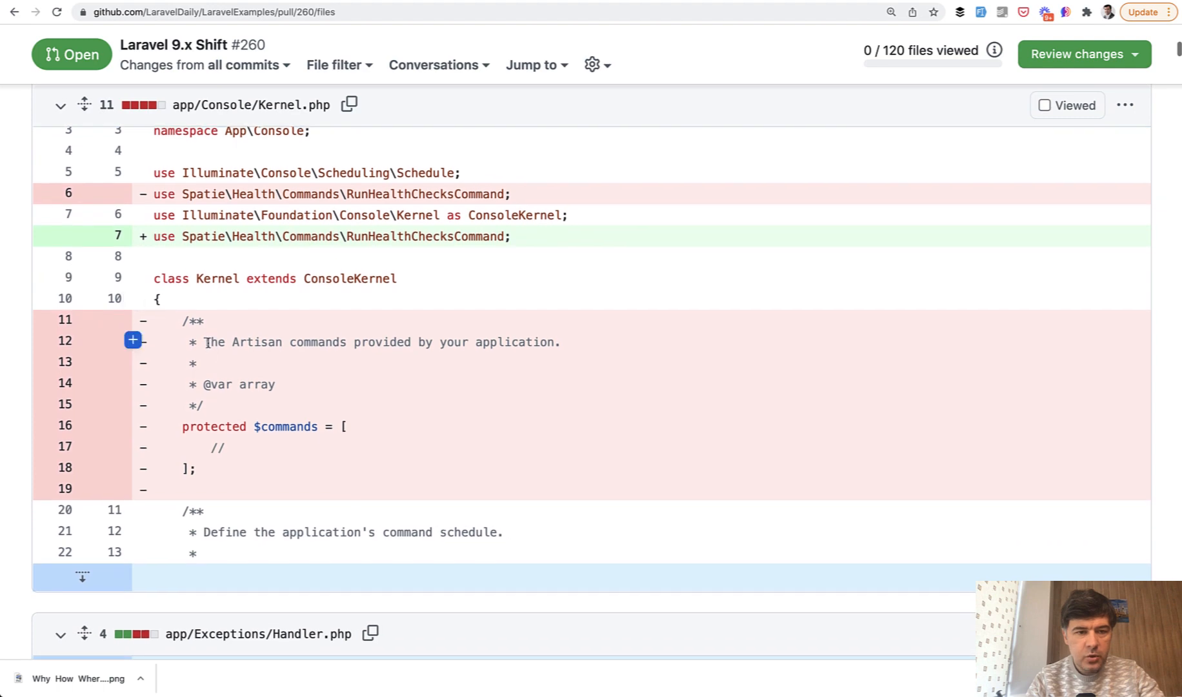
scroll(down, 3)
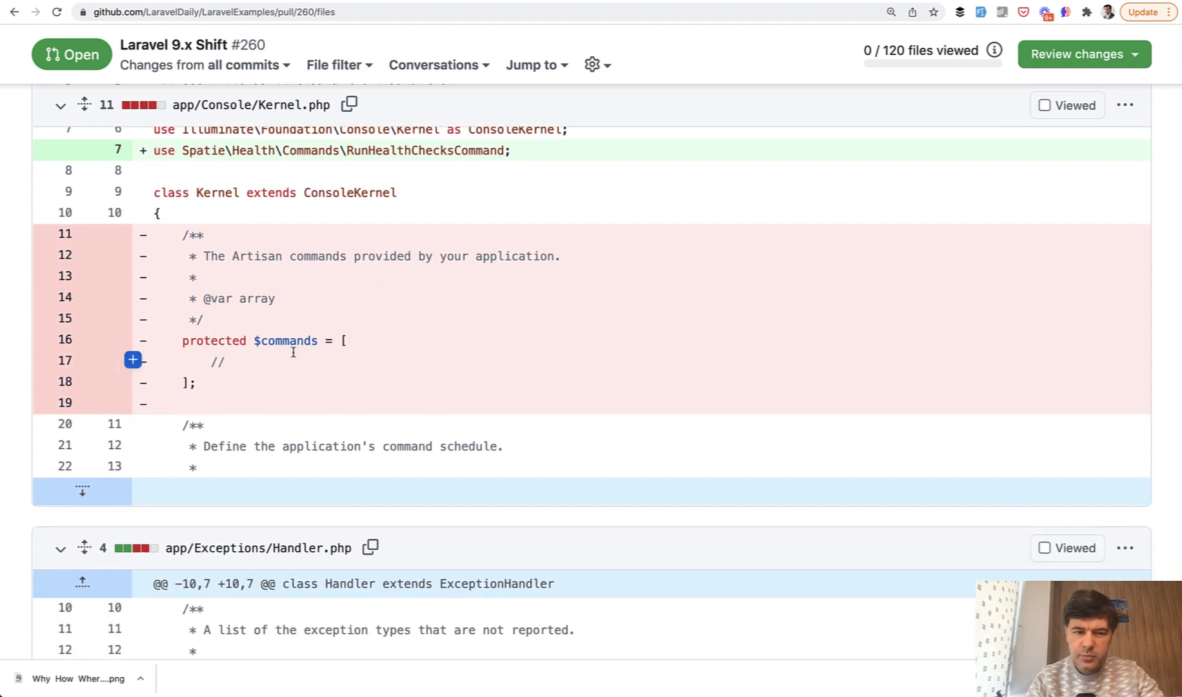
scroll(down, 3)
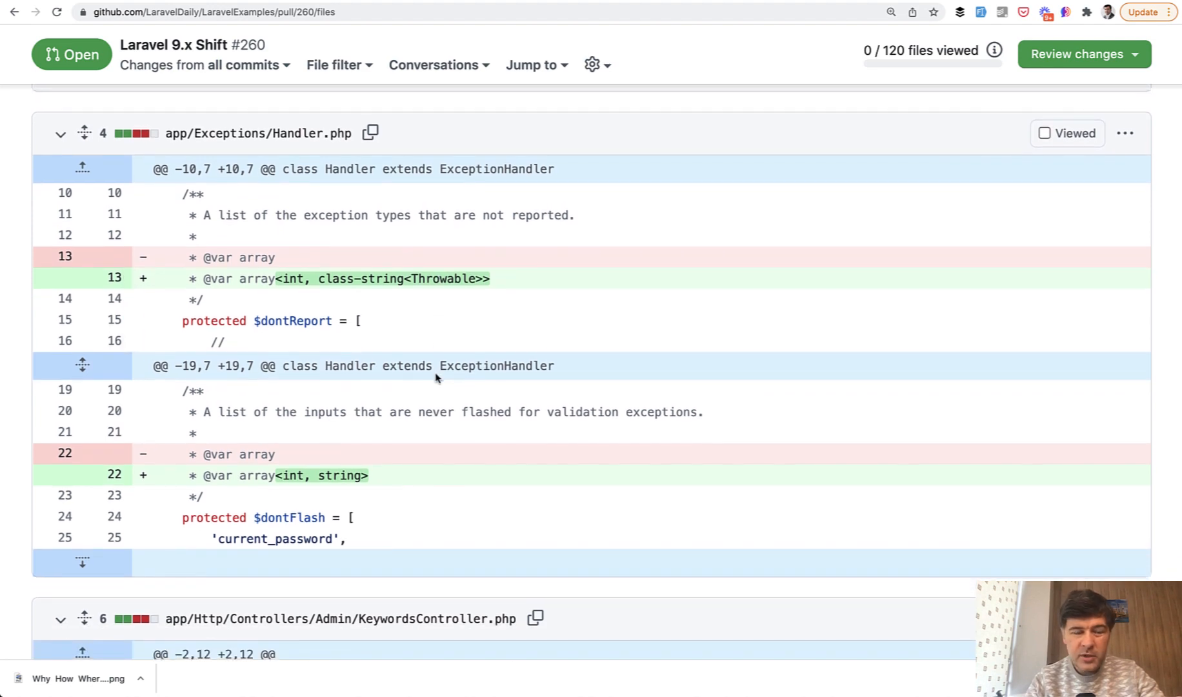
Review the Keywords, LinkTypes, Links and Searches admin controller diffs down to TagsController.php.
scroll(down, 3)
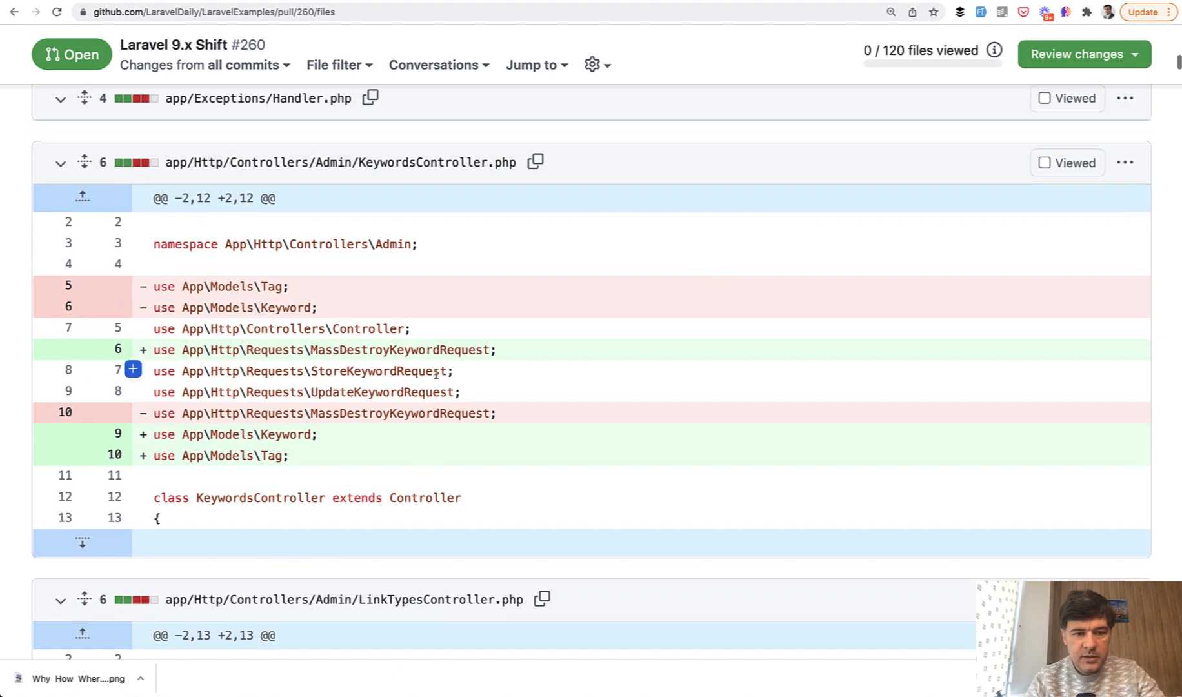
scroll(down, 3)
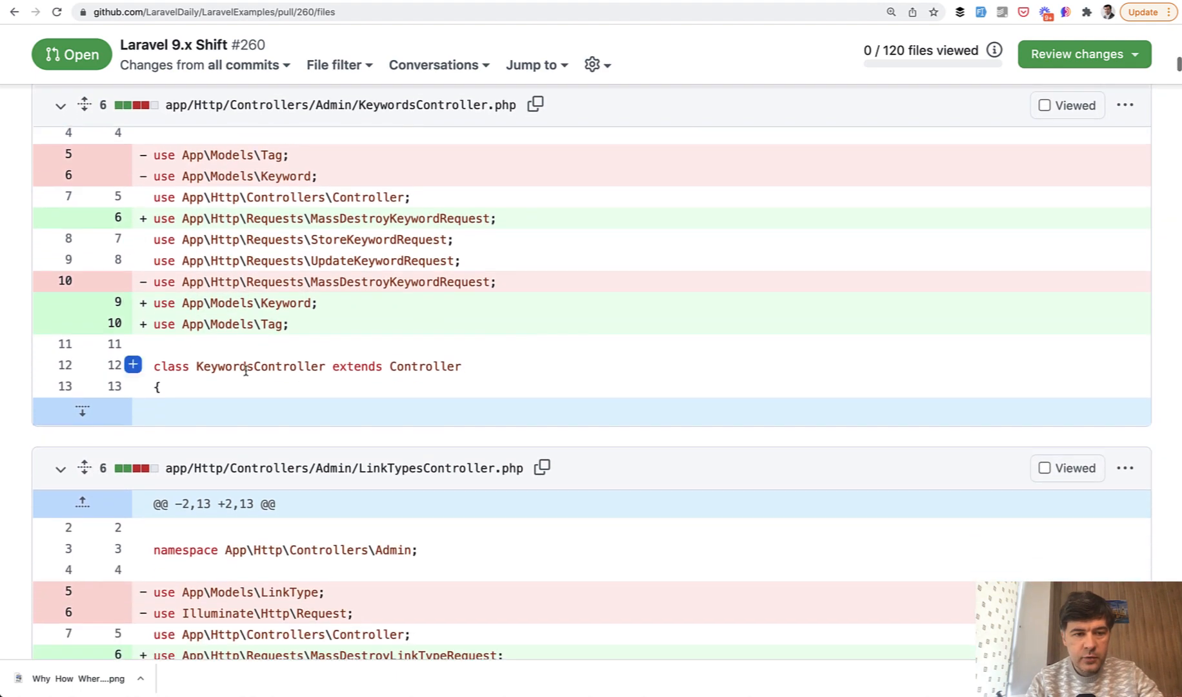
scroll(down, 3)
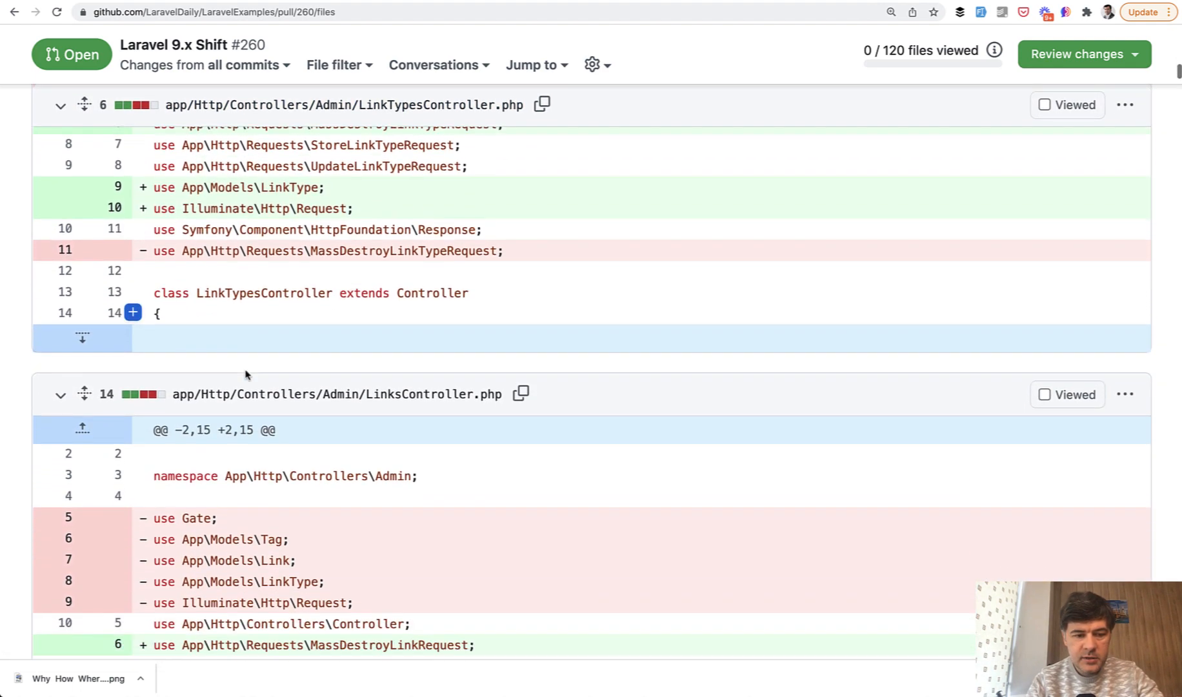
scroll(down, 3)
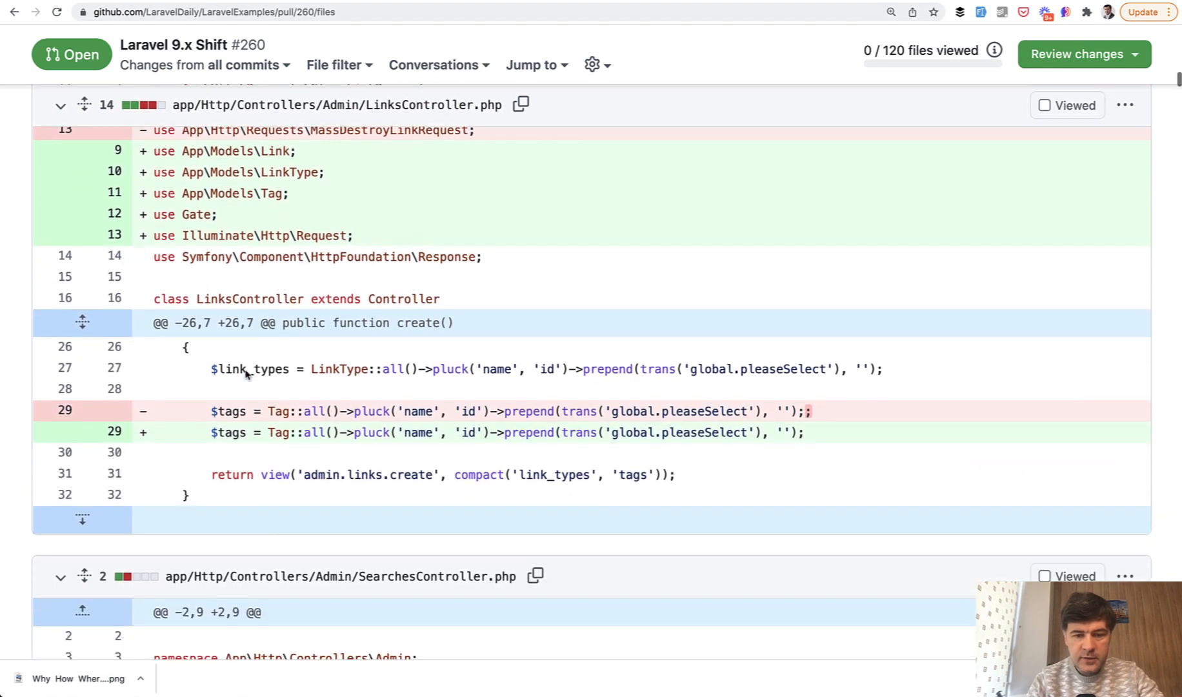
scroll(down, 3)
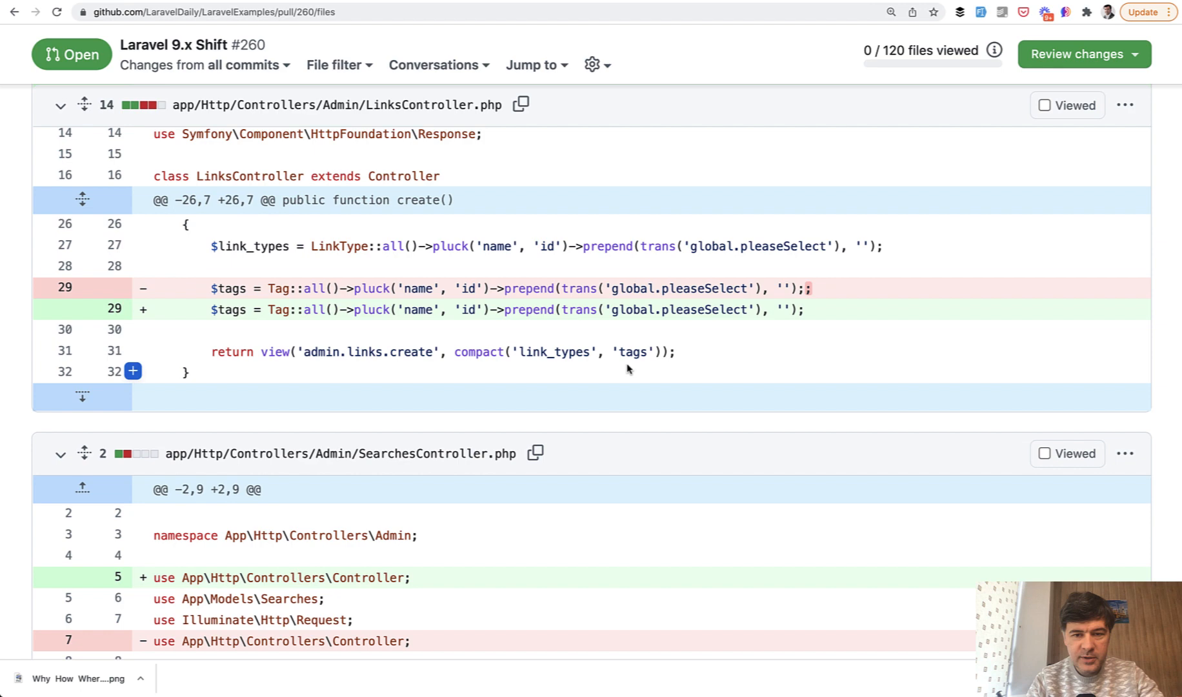
scroll(down, 3)
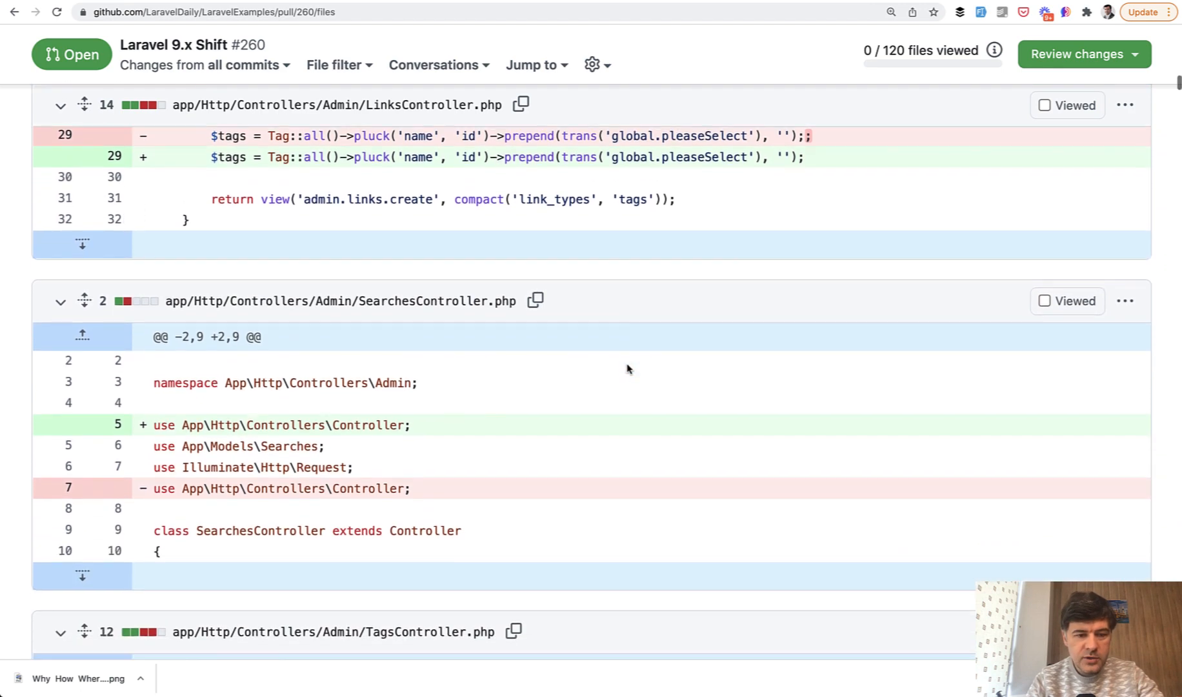
scroll(down, 3)
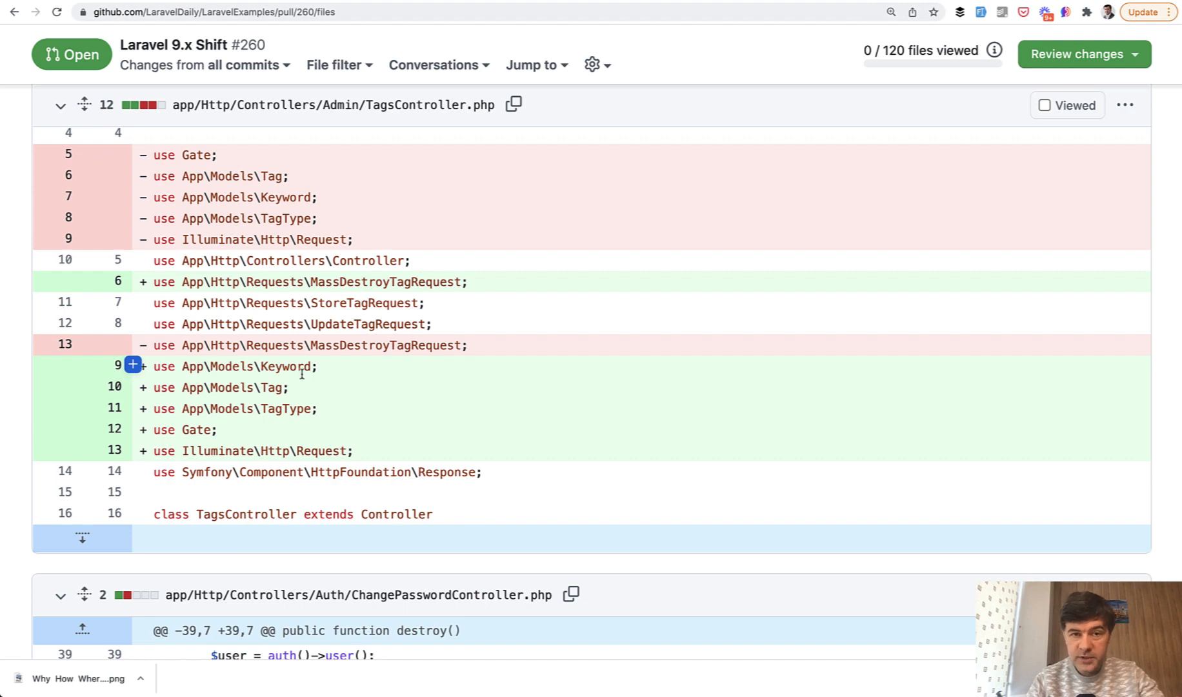
mouse_move(377, 457)
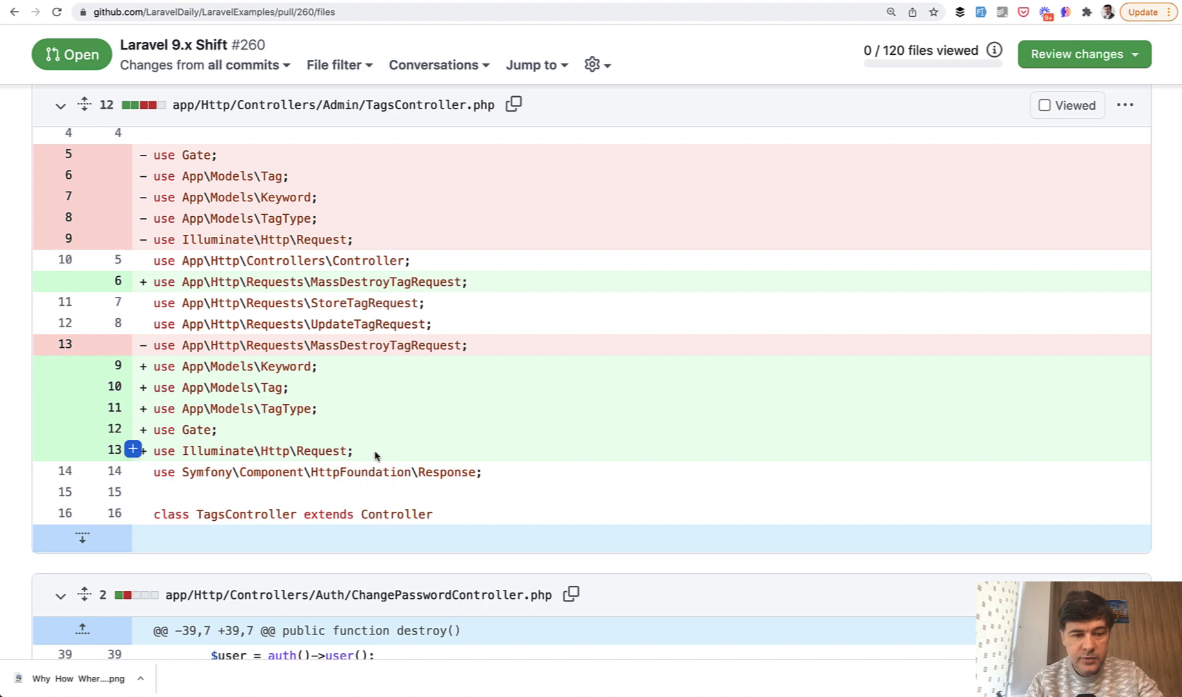
Review the ChangePasswordController.php and Livewire/Search.php diffs down to TrustProxies.php.
scroll(down, 3)
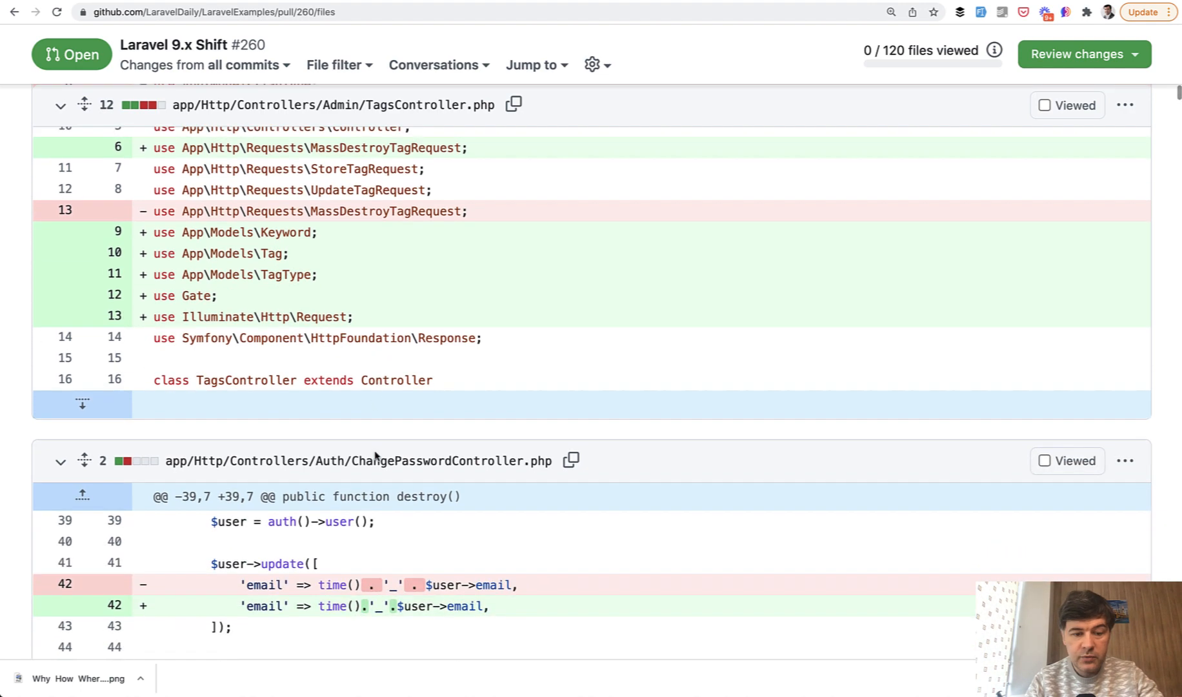
scroll(down, 3)
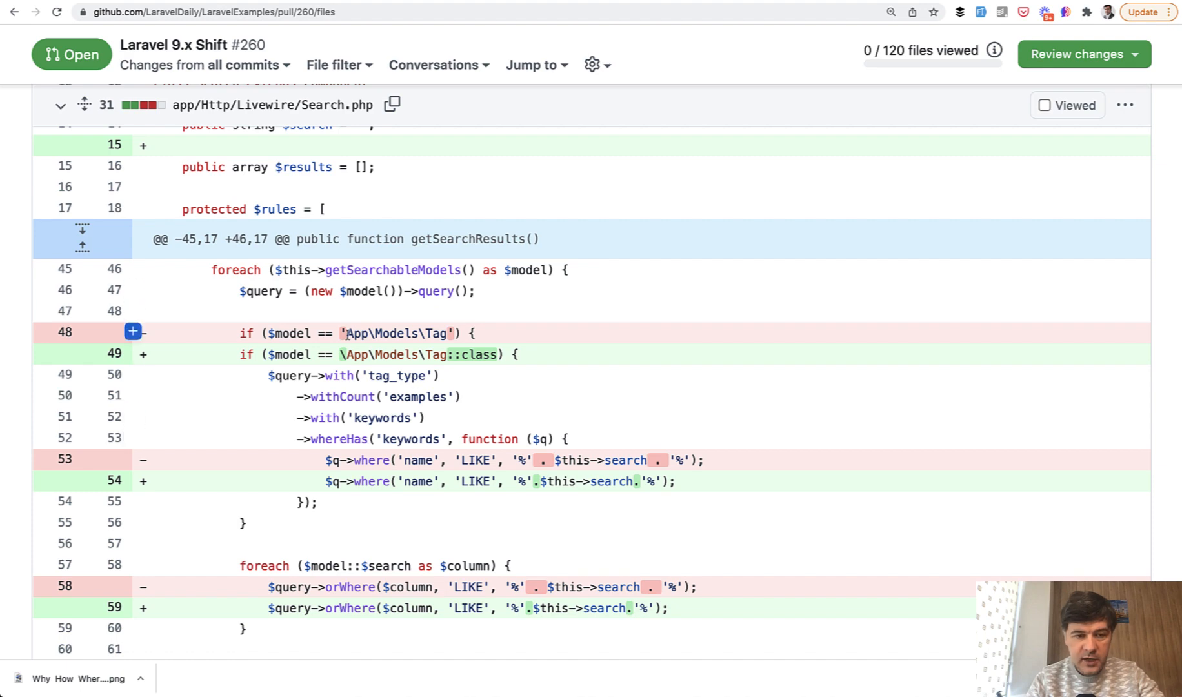
double_click(396, 333)
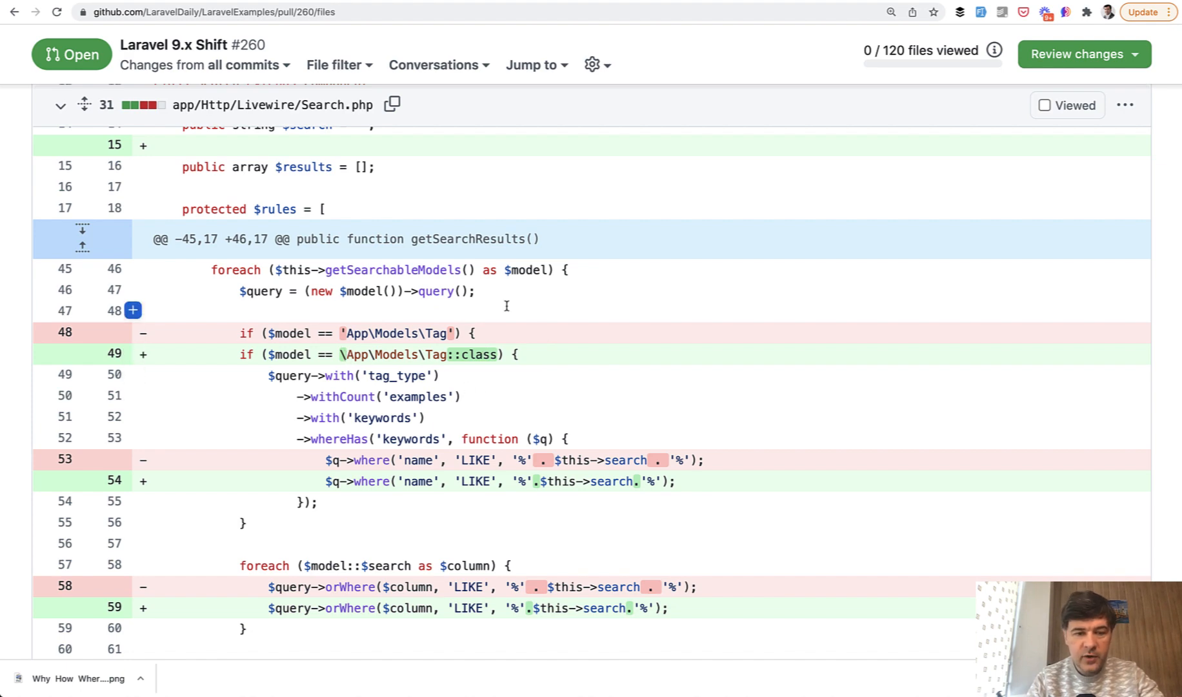
scroll(down, 3)
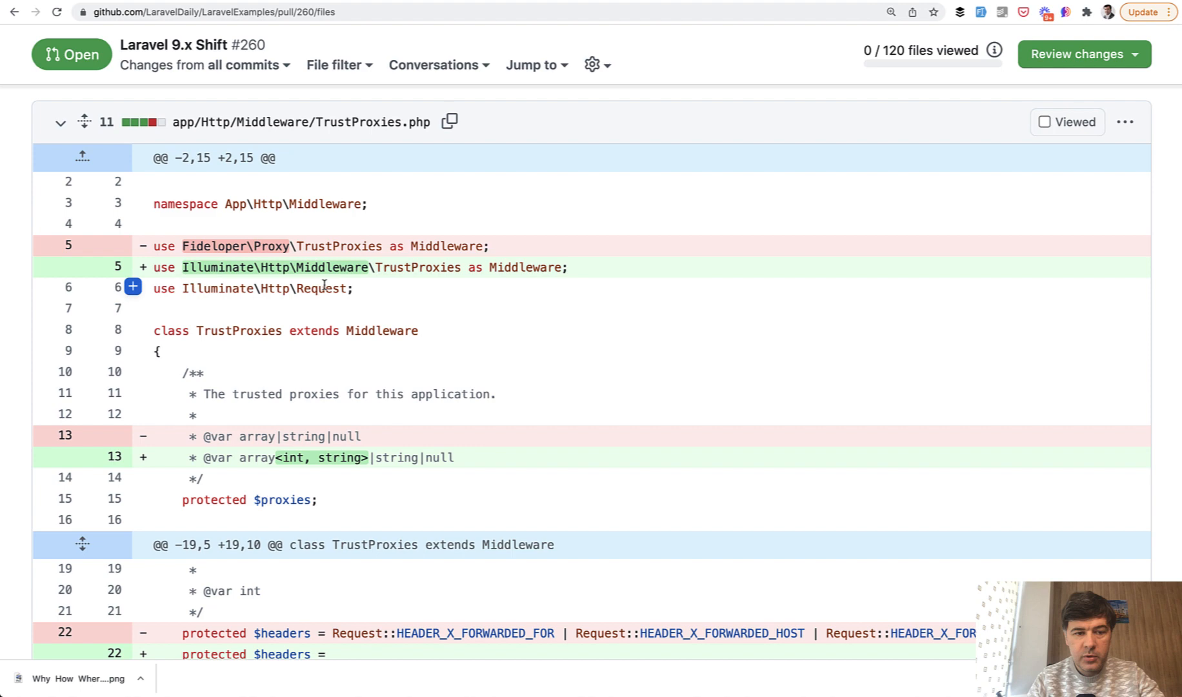
Scroll through the TrustProxies, AddProjectRequest and RouteServiceProvider diffs down to the Links.php component.
scroll(down, 3)
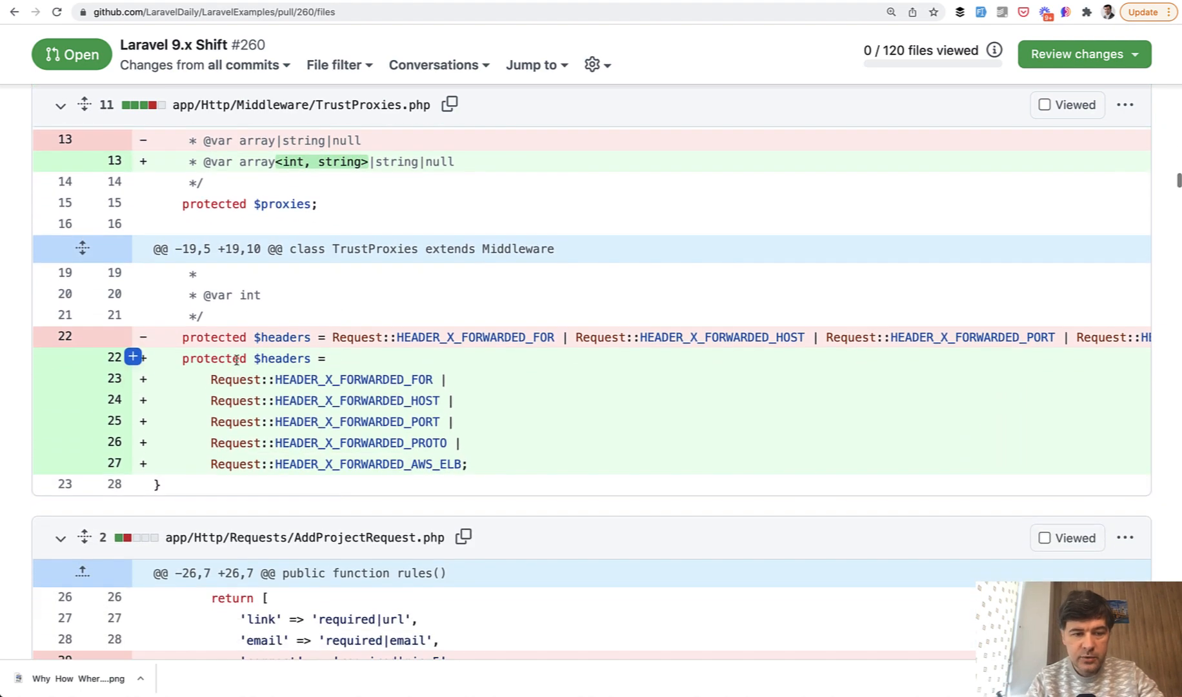
scroll(down, 3)
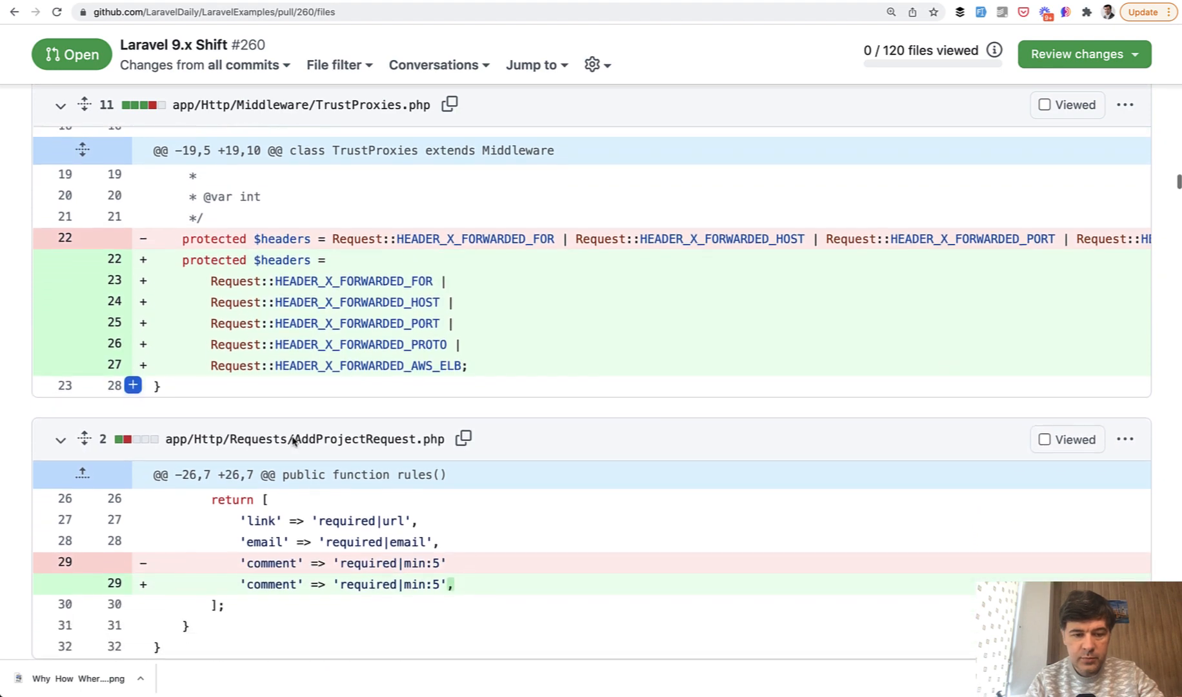
scroll(down, 3)
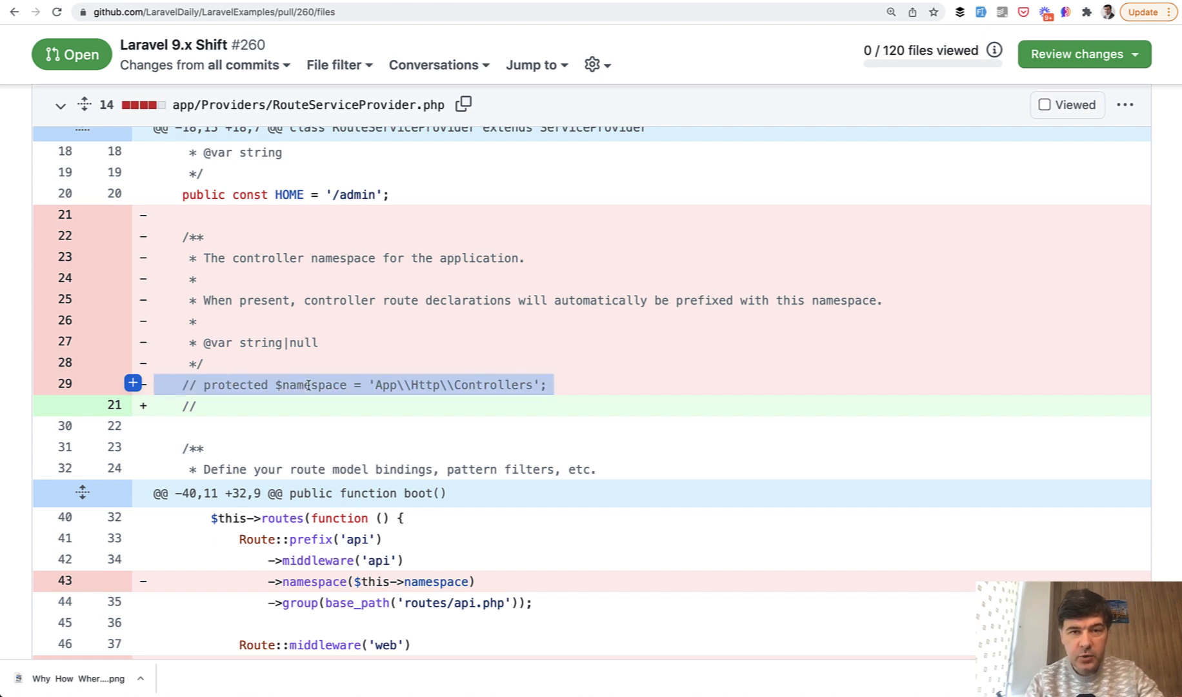
scroll(down, 3)
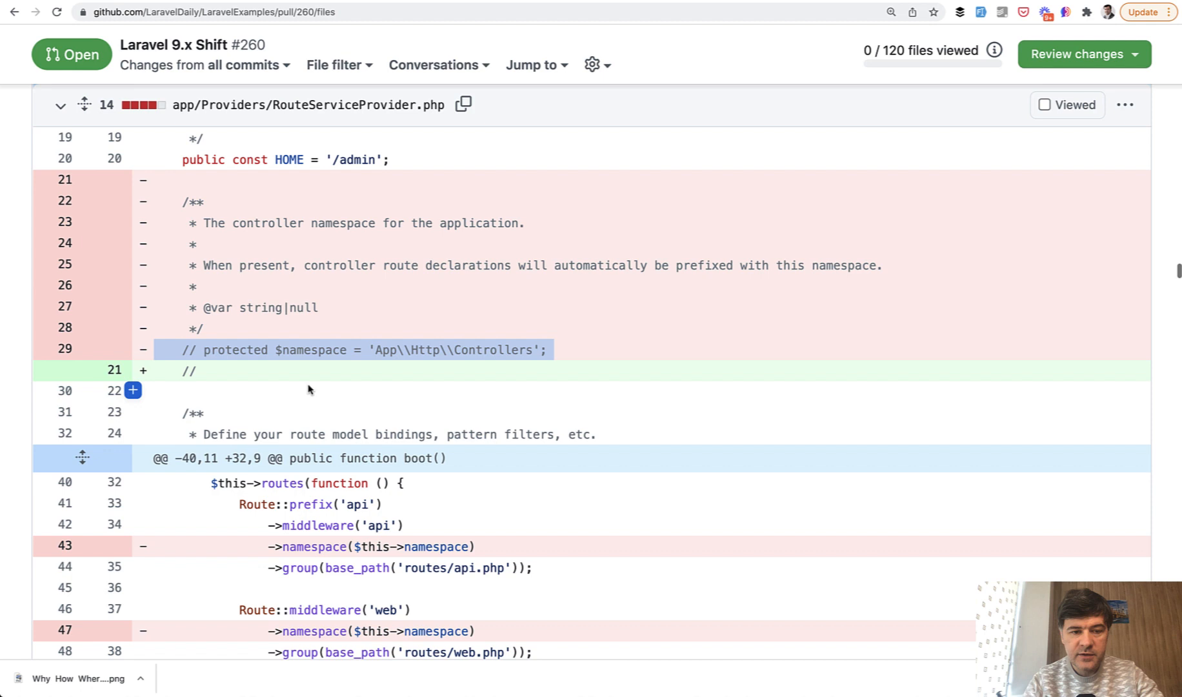
scroll(down, 3)
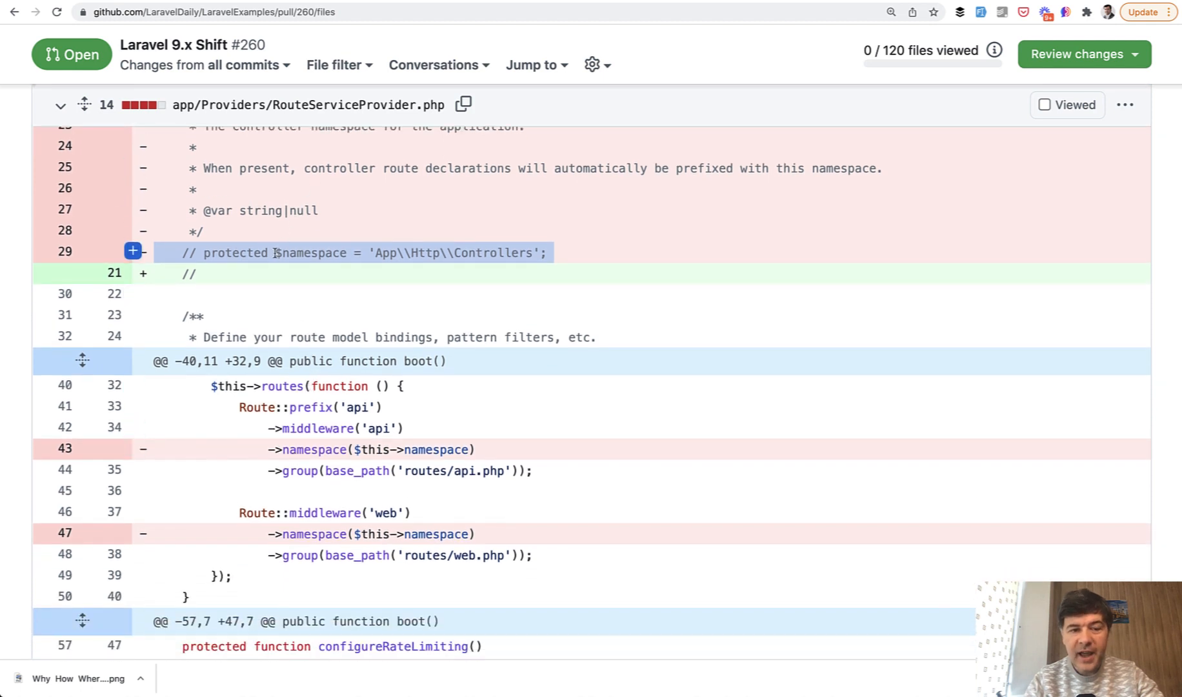
scroll(down, 3)
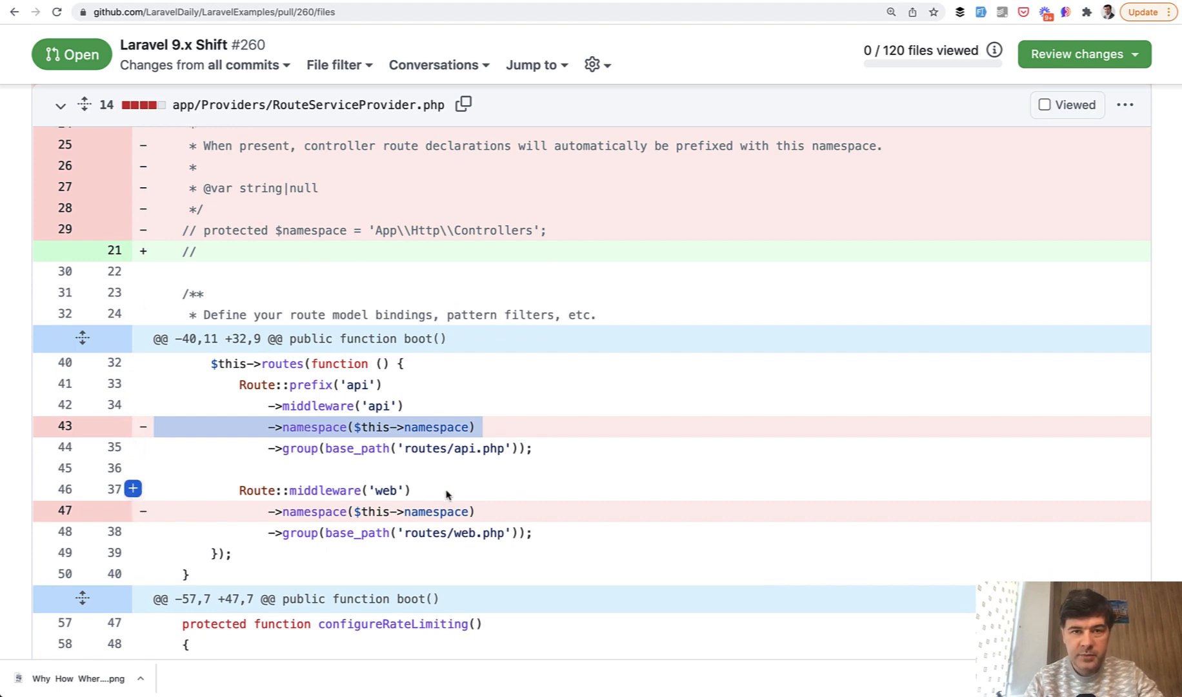
scroll(down, 3)
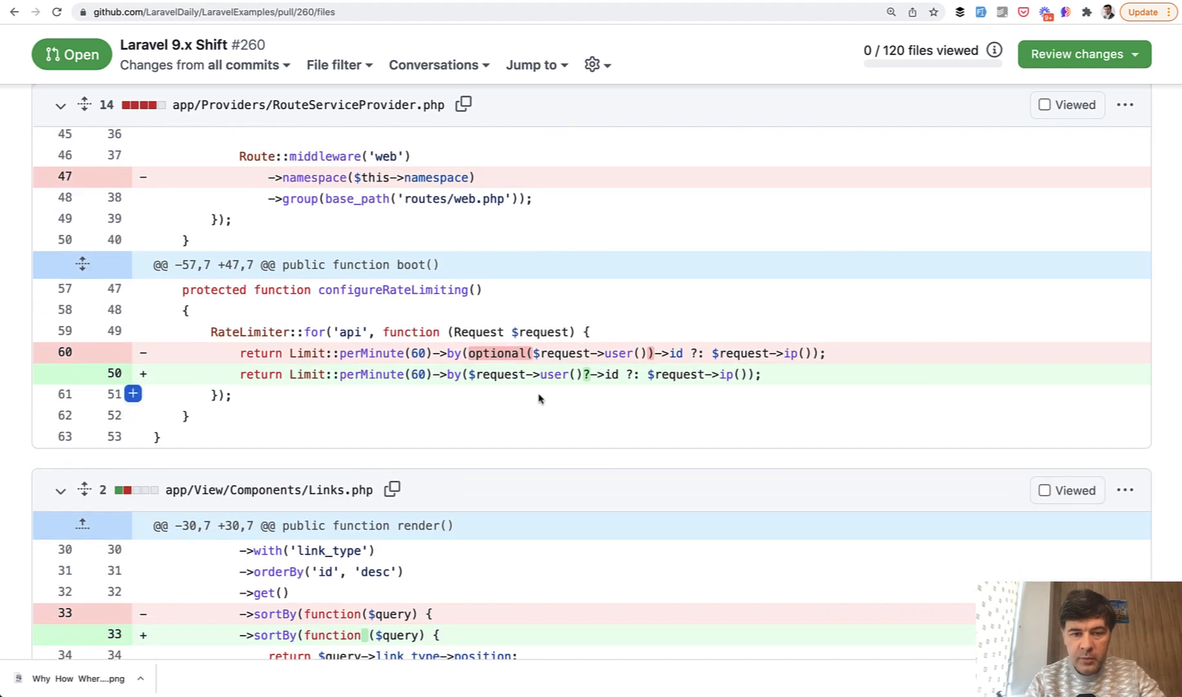
double_click(496, 352)
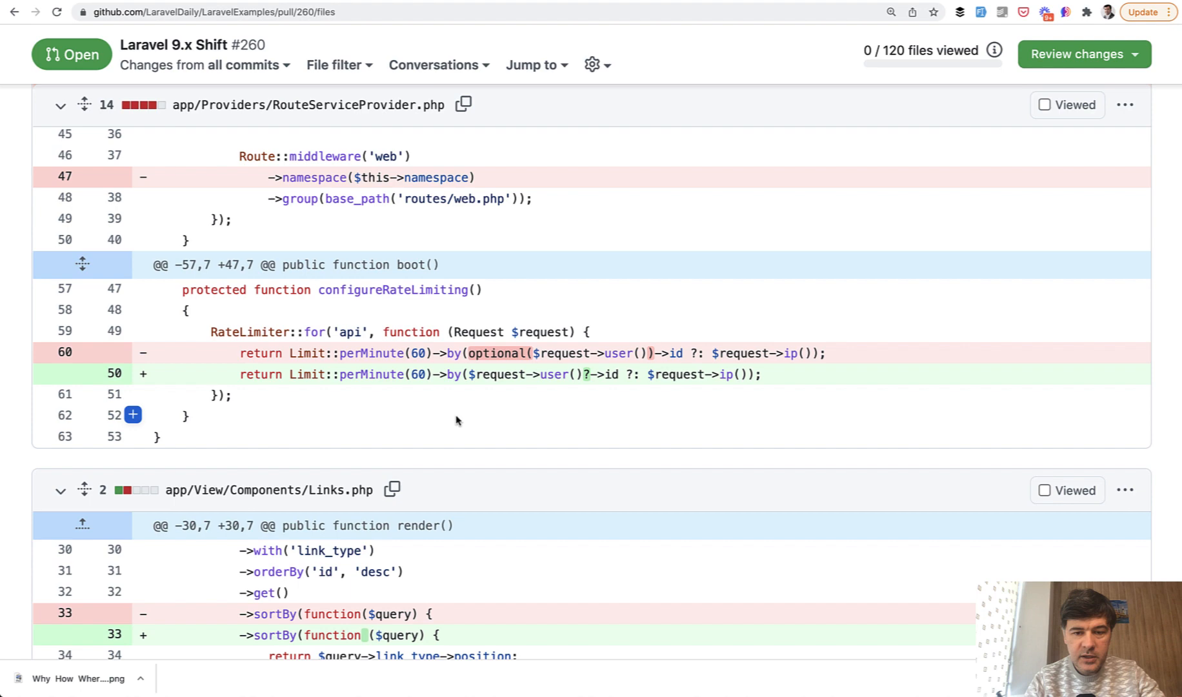
scroll(down, 3)
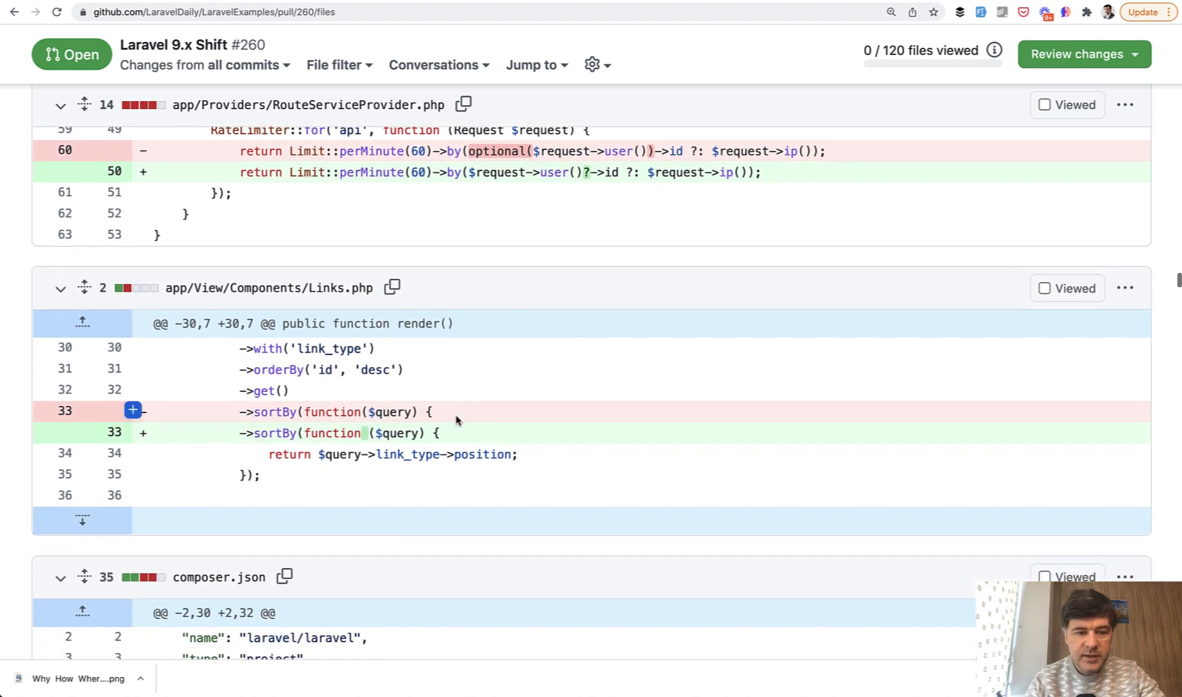
Scroll past the Links.php diff and composer.json dependency bumps down to config/auth.php.
scroll(down, 3)
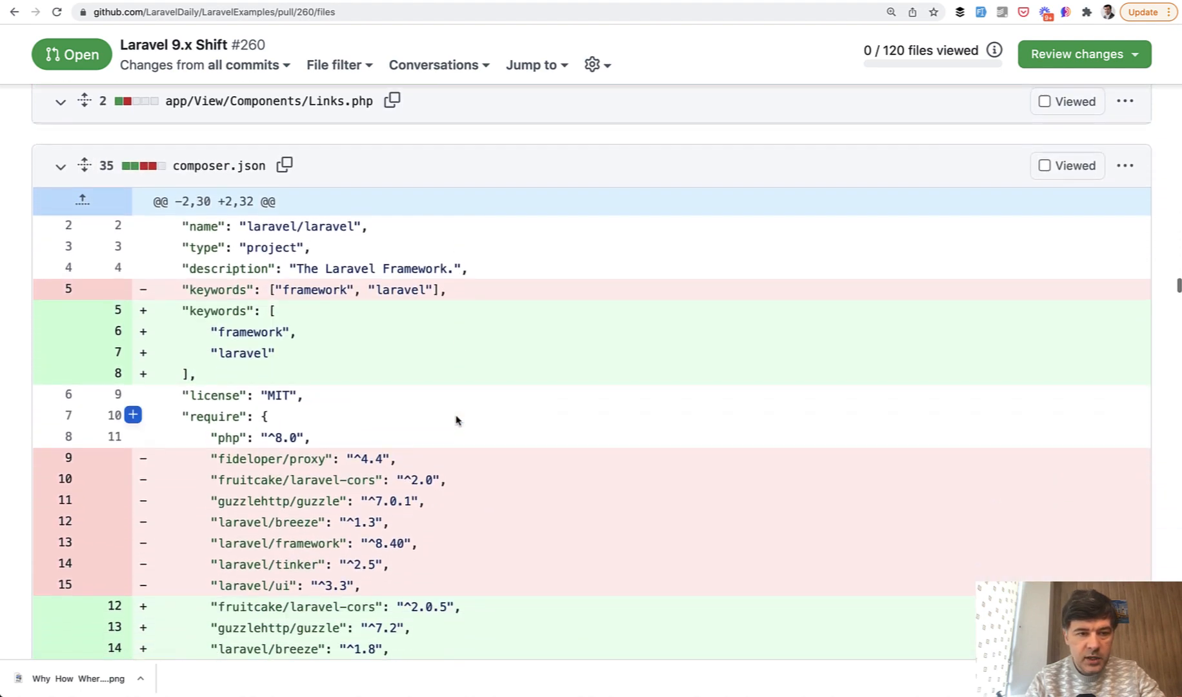
scroll(down, 3)
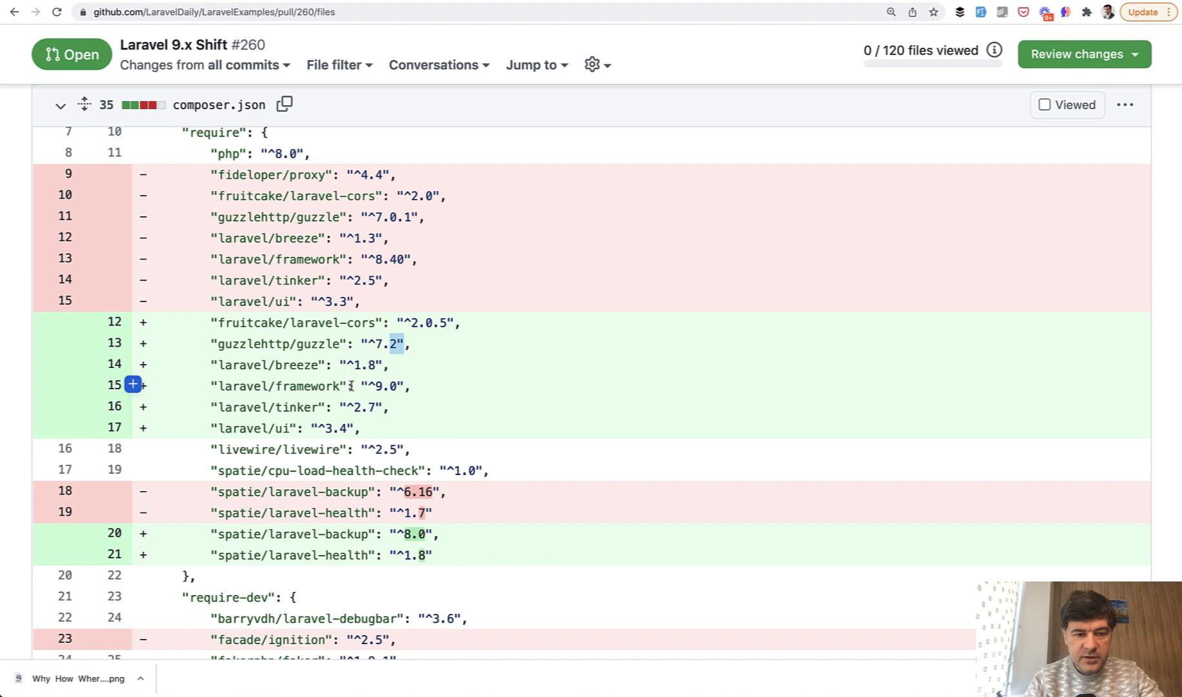
scroll(down, 3)
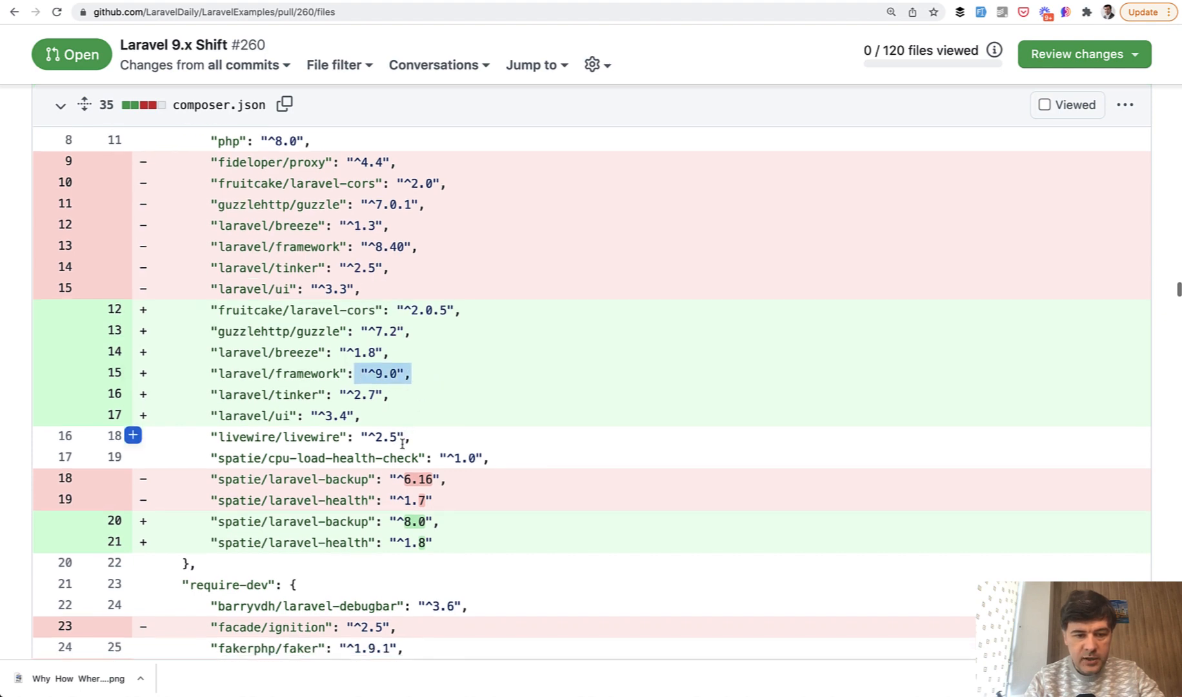
scroll(down, 3)
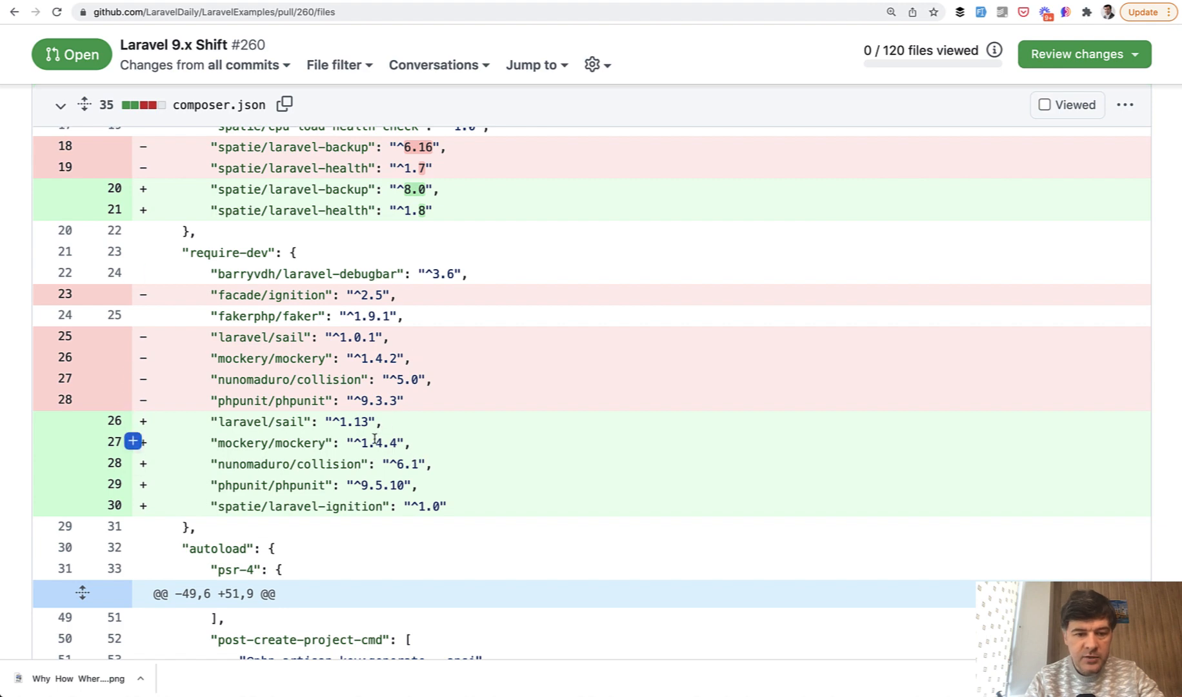
scroll(down, 3)
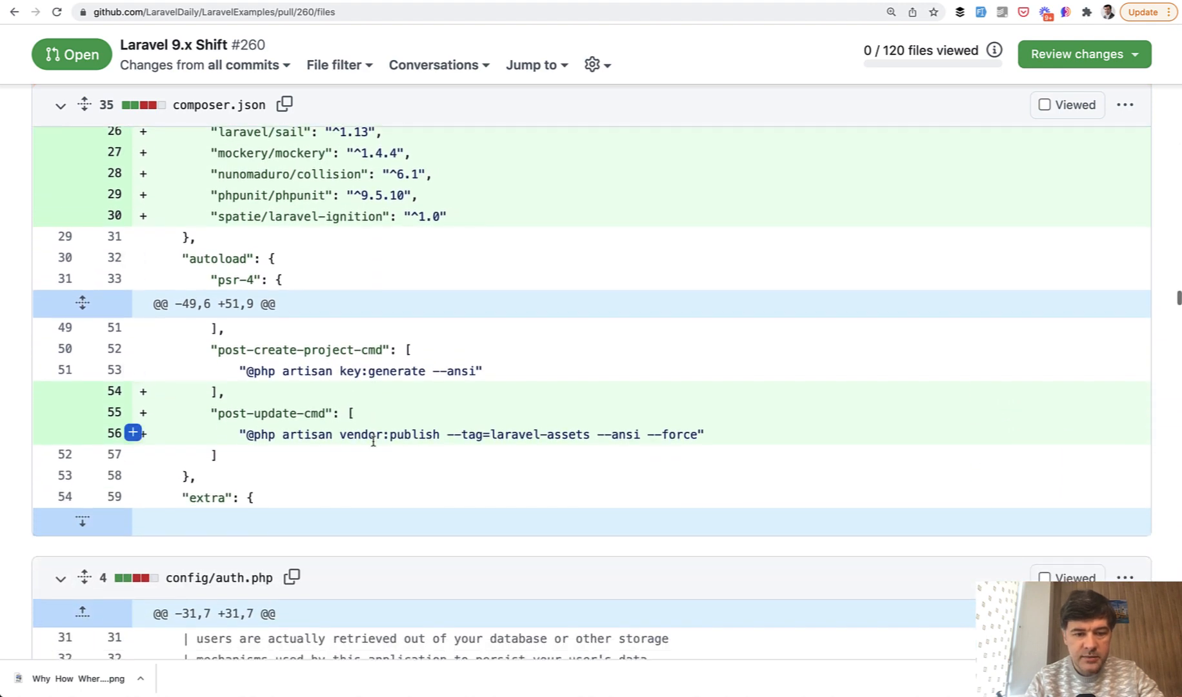
scroll(down, 3)
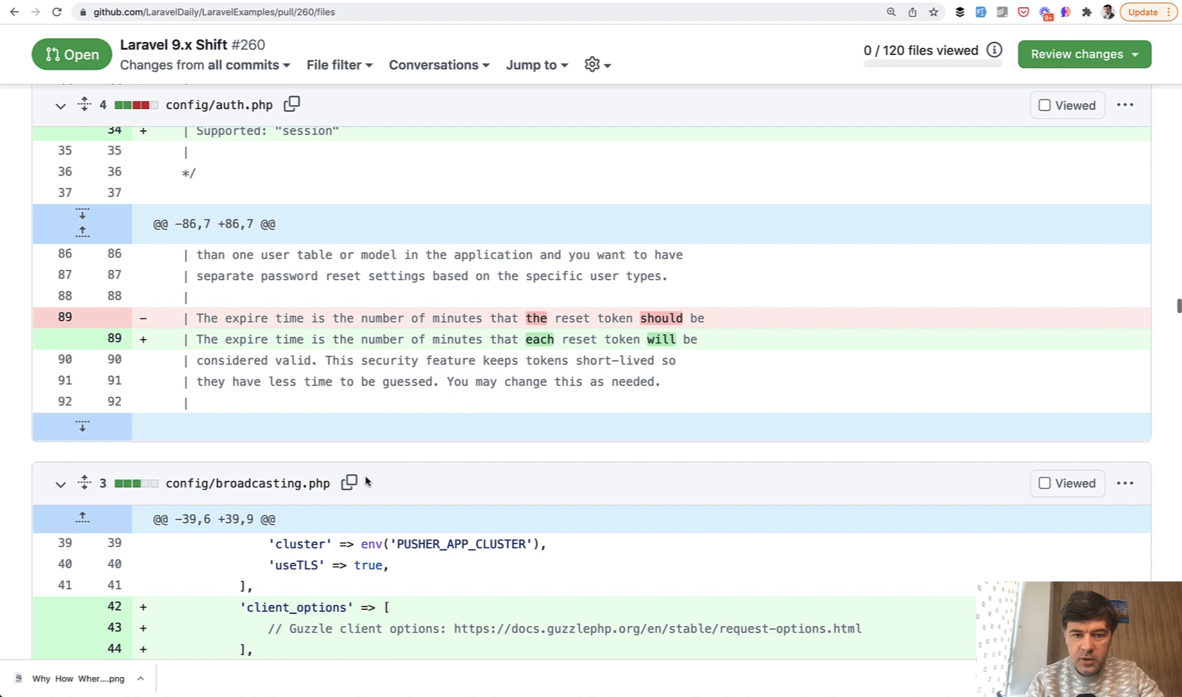
Scroll past the database, filesystems, logging and mail config diffs down to UserFactory.php.
scroll(down, 3)
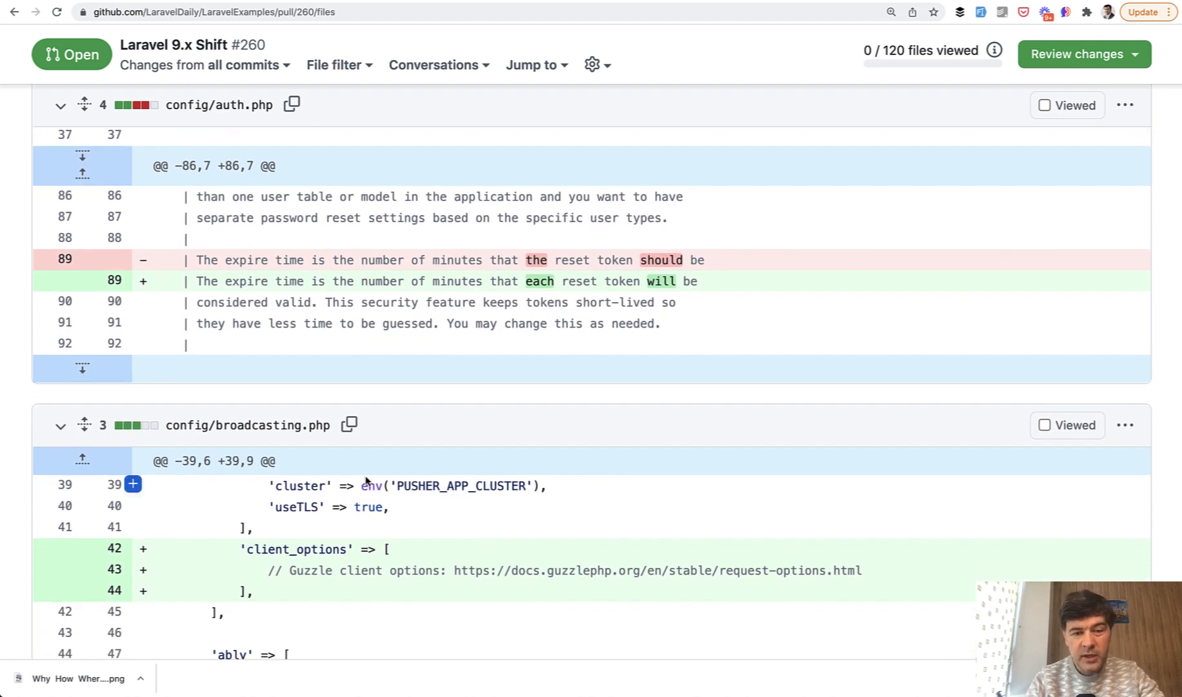
scroll(down, 3)
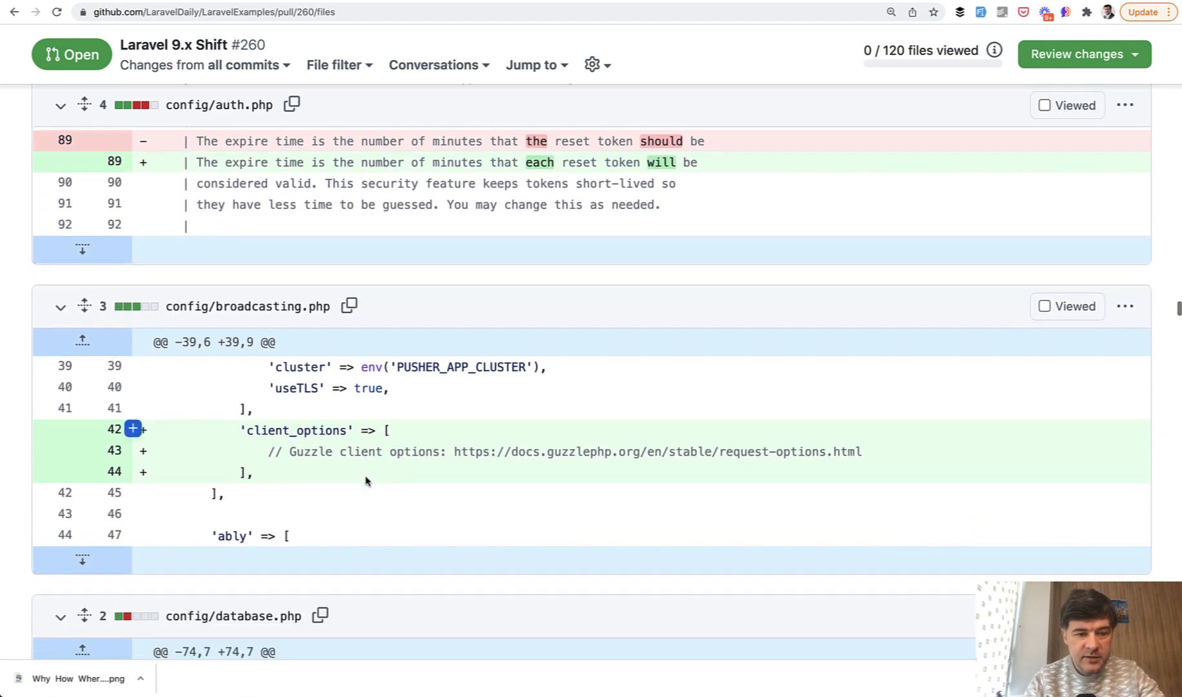
scroll(down, 3)
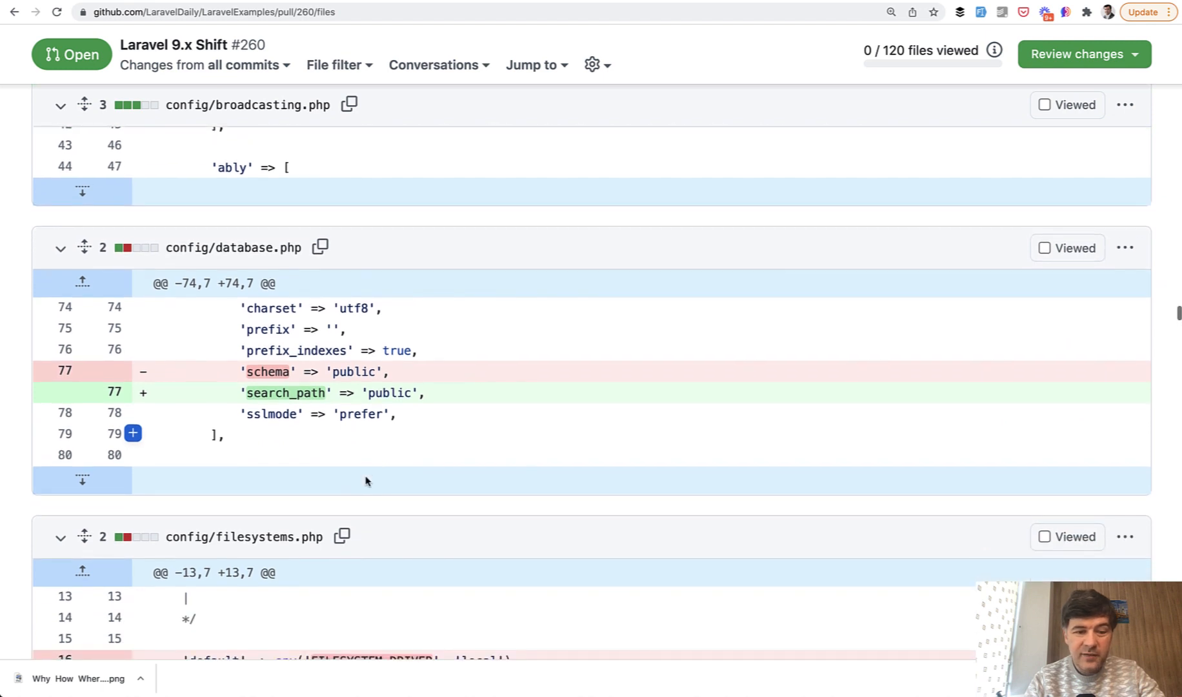
scroll(down, 3)
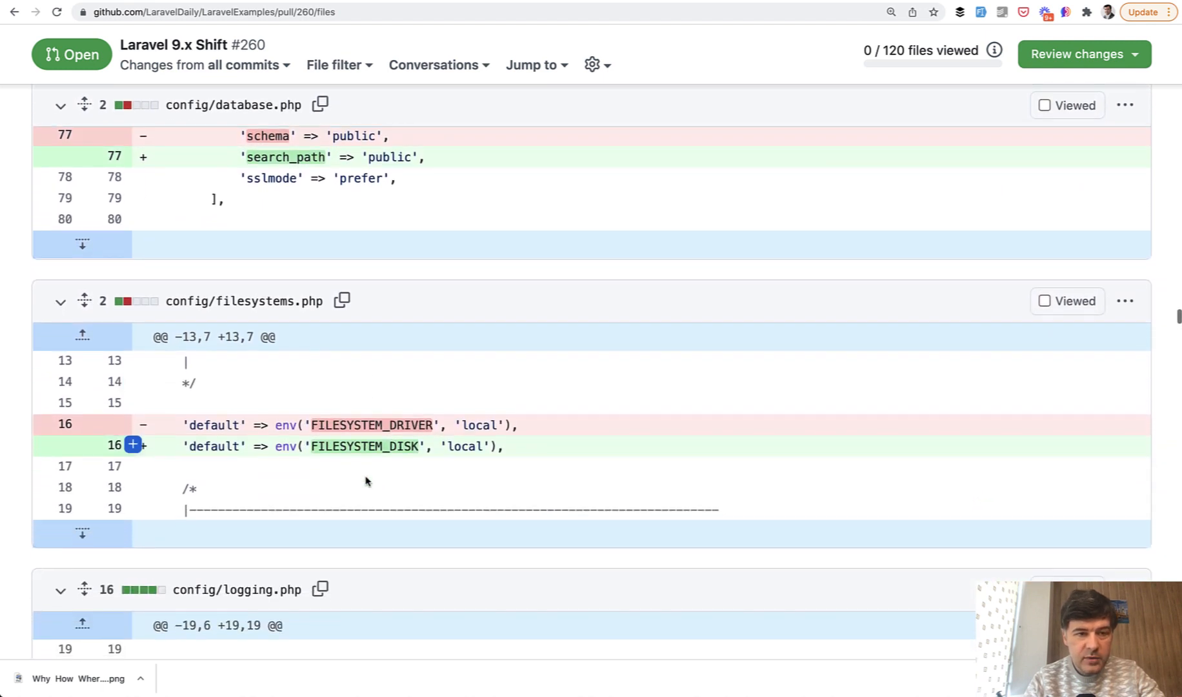
scroll(down, 3)
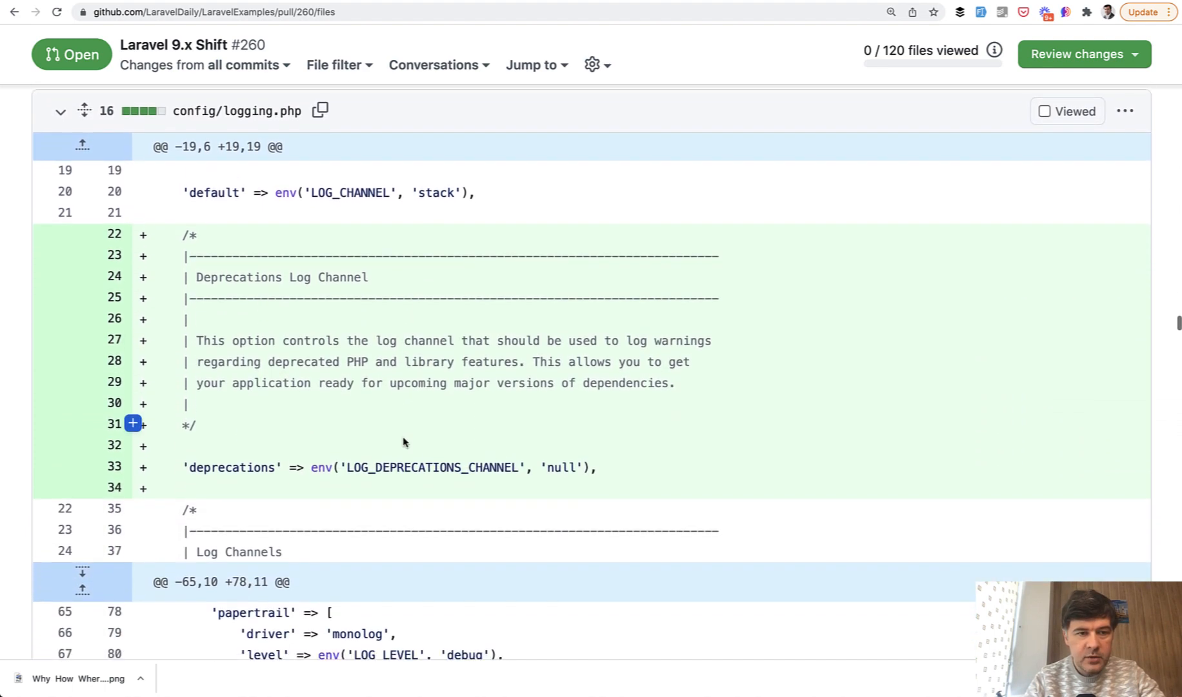
scroll(down, 3)
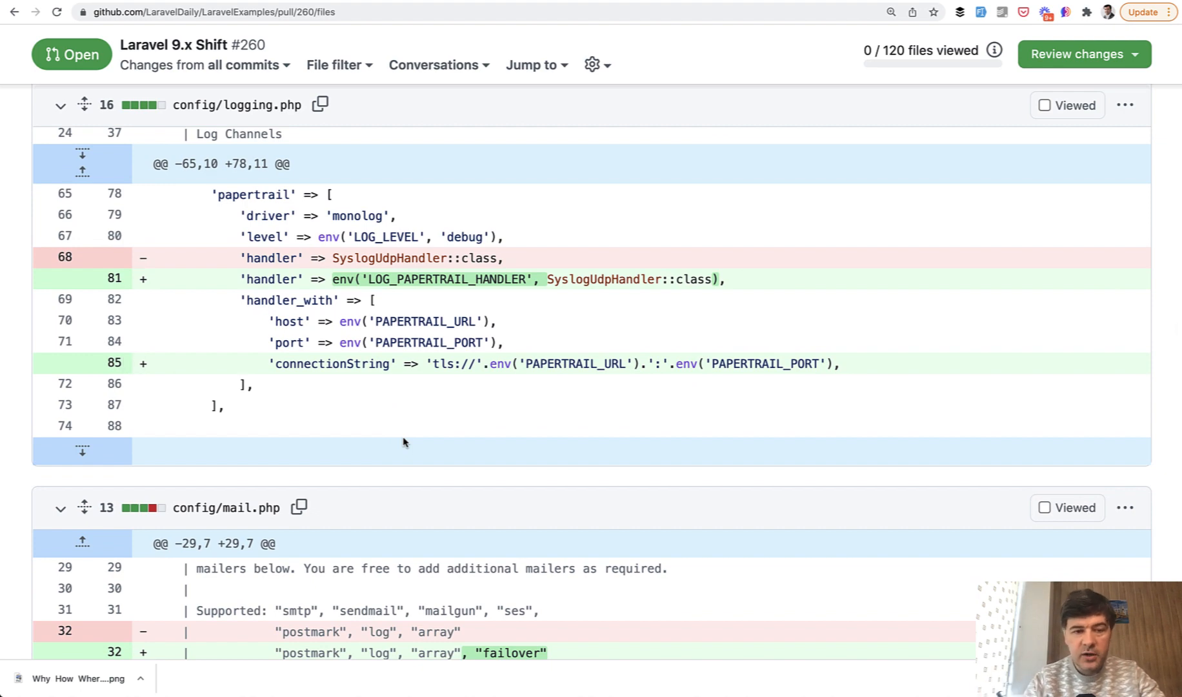
scroll(down, 3)
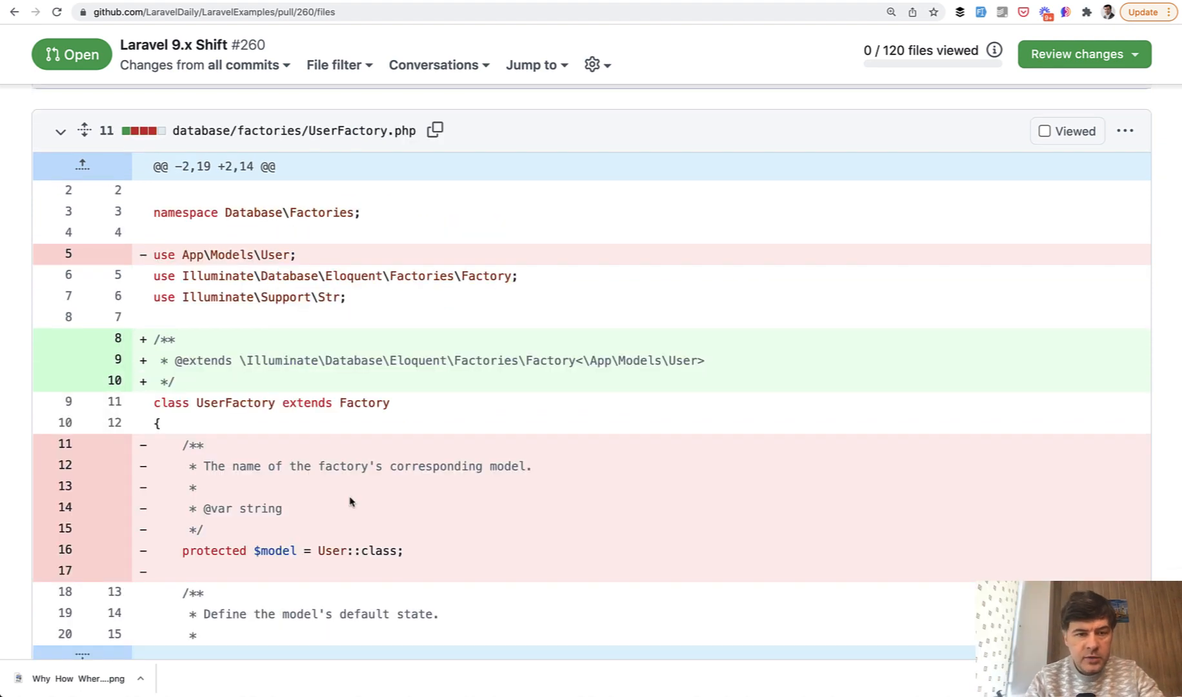
Scroll through UserFactory.php and the create_users, create_projects and create_project_files migration diffs.
scroll(down, 3)
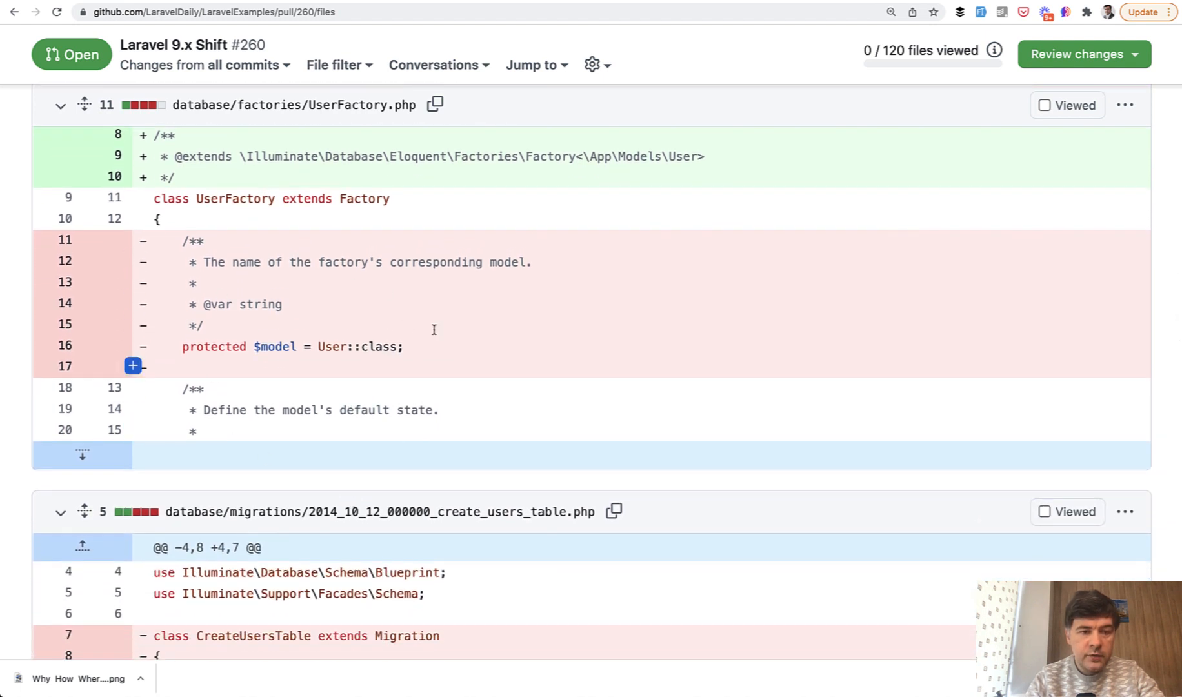
mouse_move(391, 395)
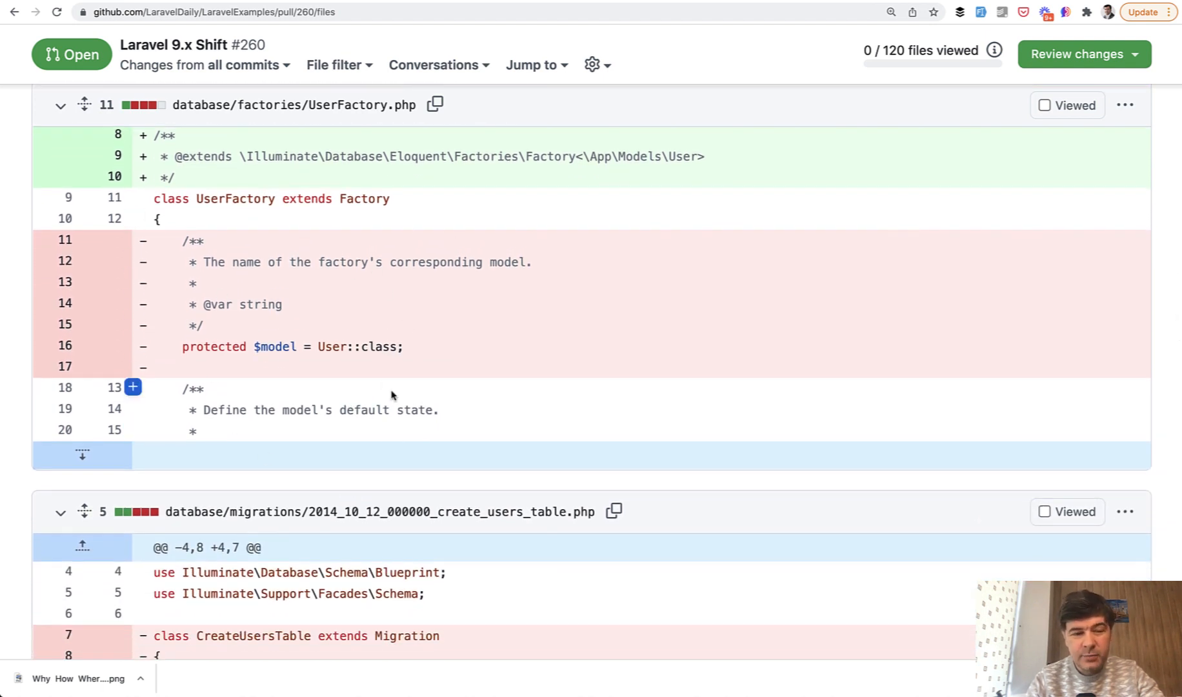
mouse_move(349, 378)
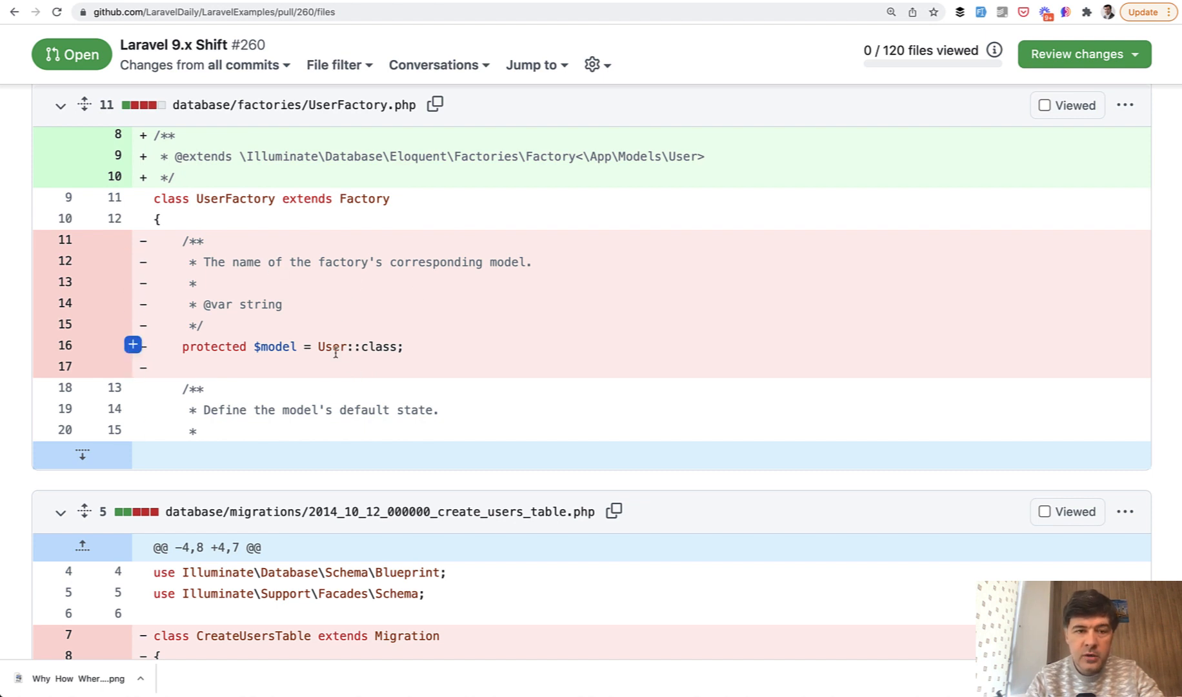
scroll(down, 3)
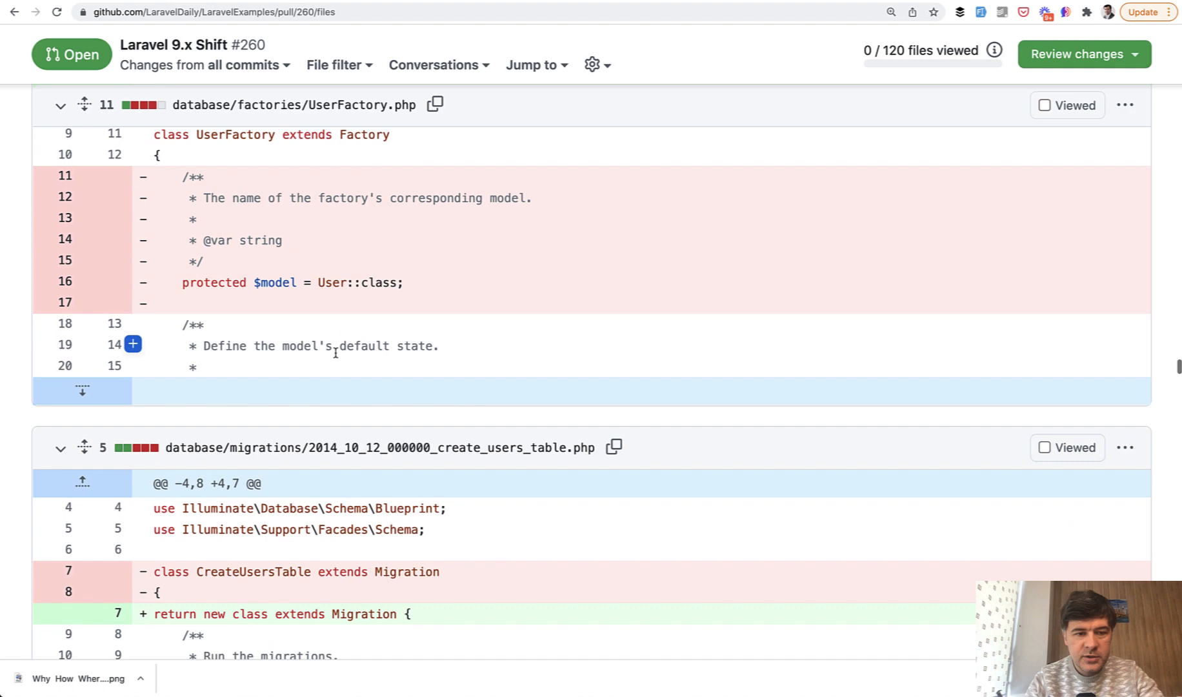
scroll(down, 3)
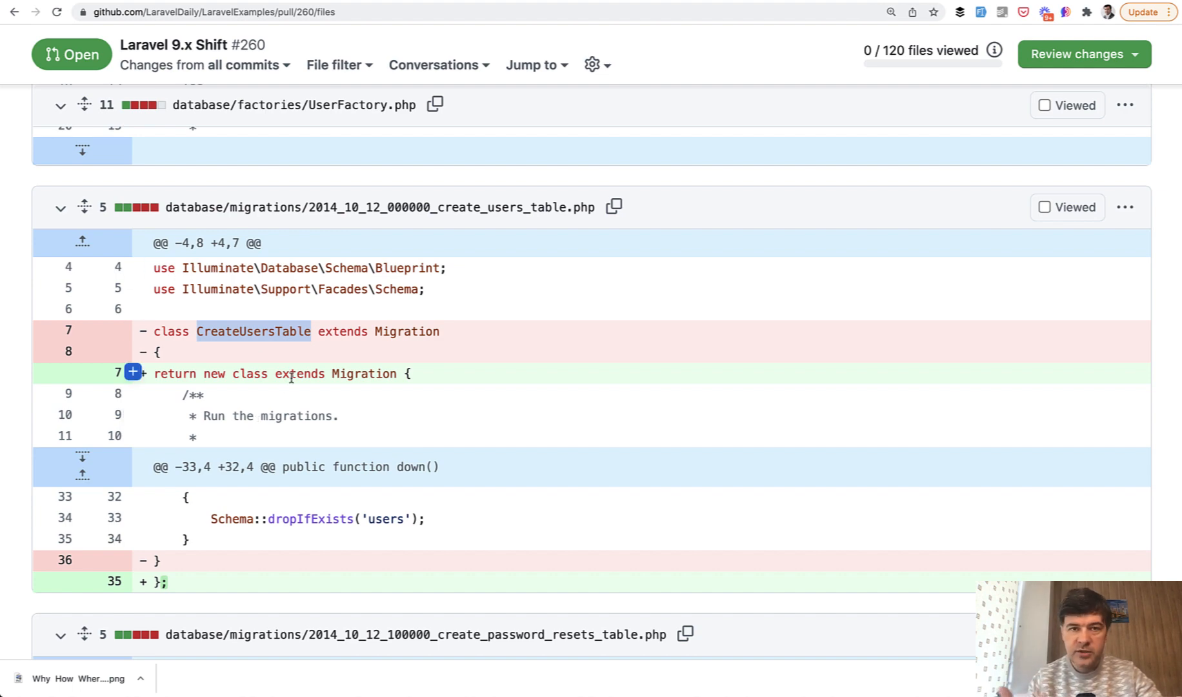
scroll(down, 3)
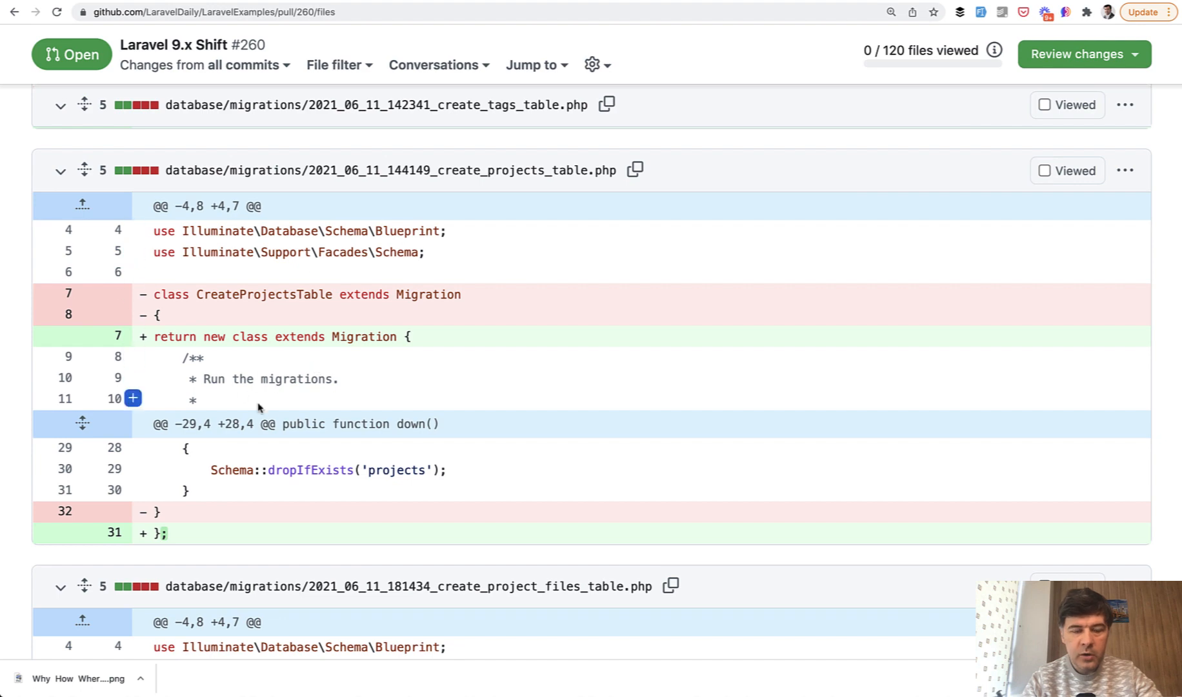
scroll(down, 3)
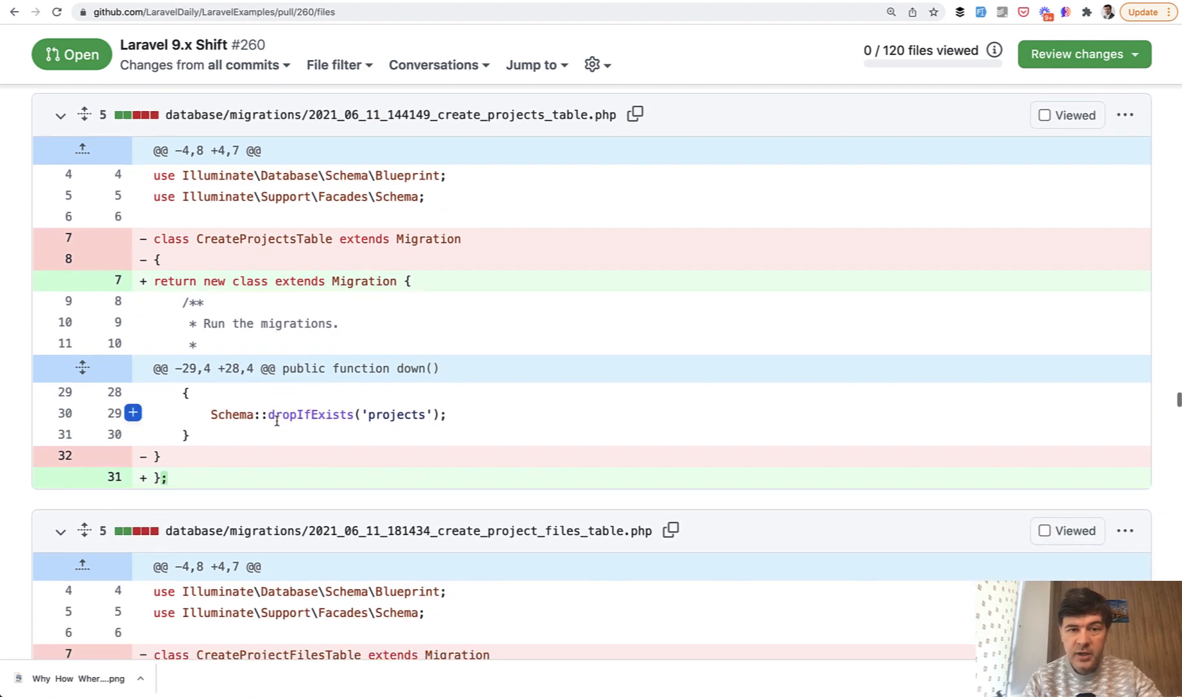
scroll(down, 3)
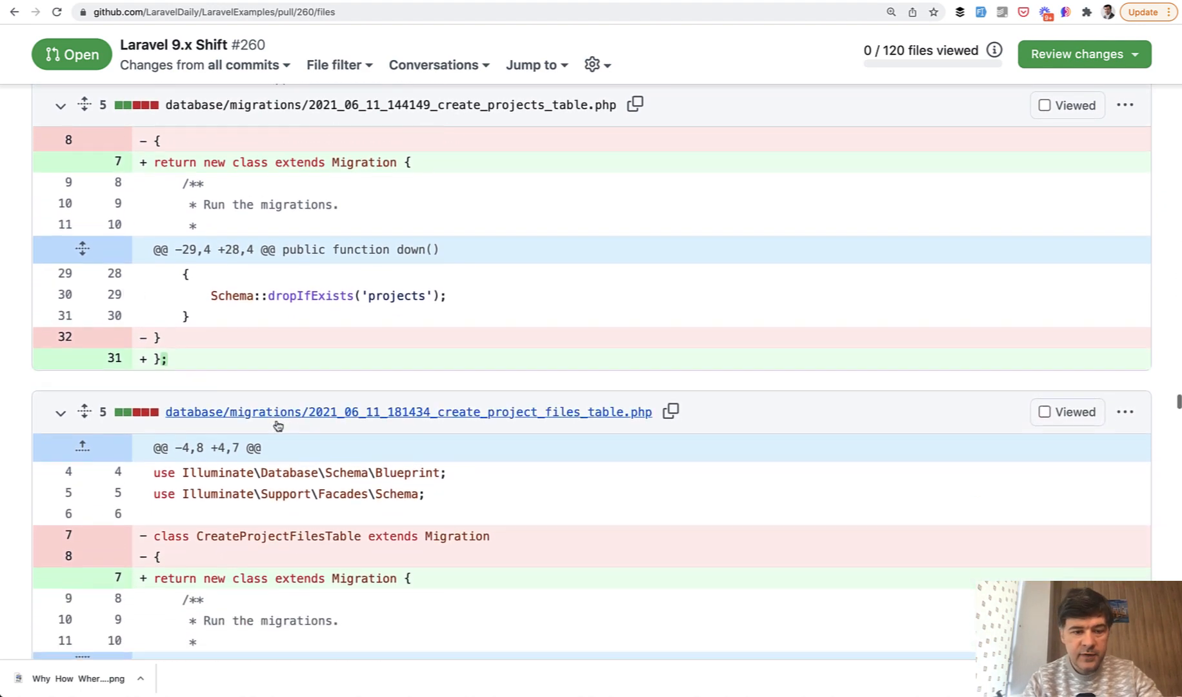
scroll(down, 3)
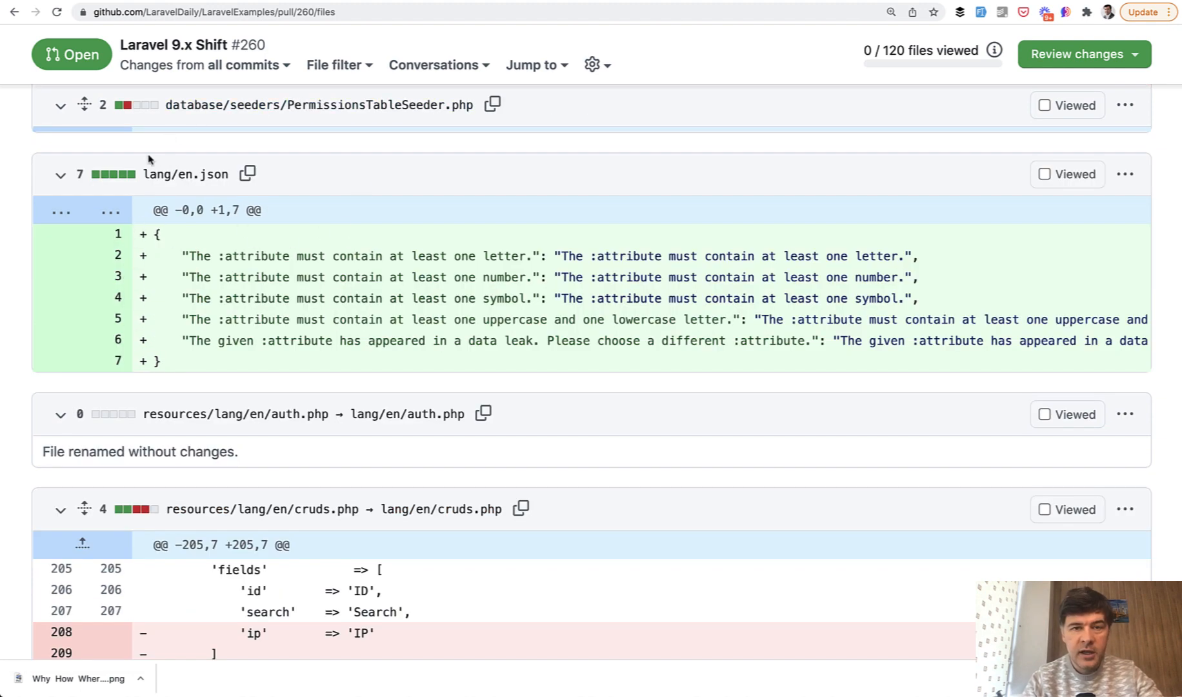
mouse_move(185, 174)
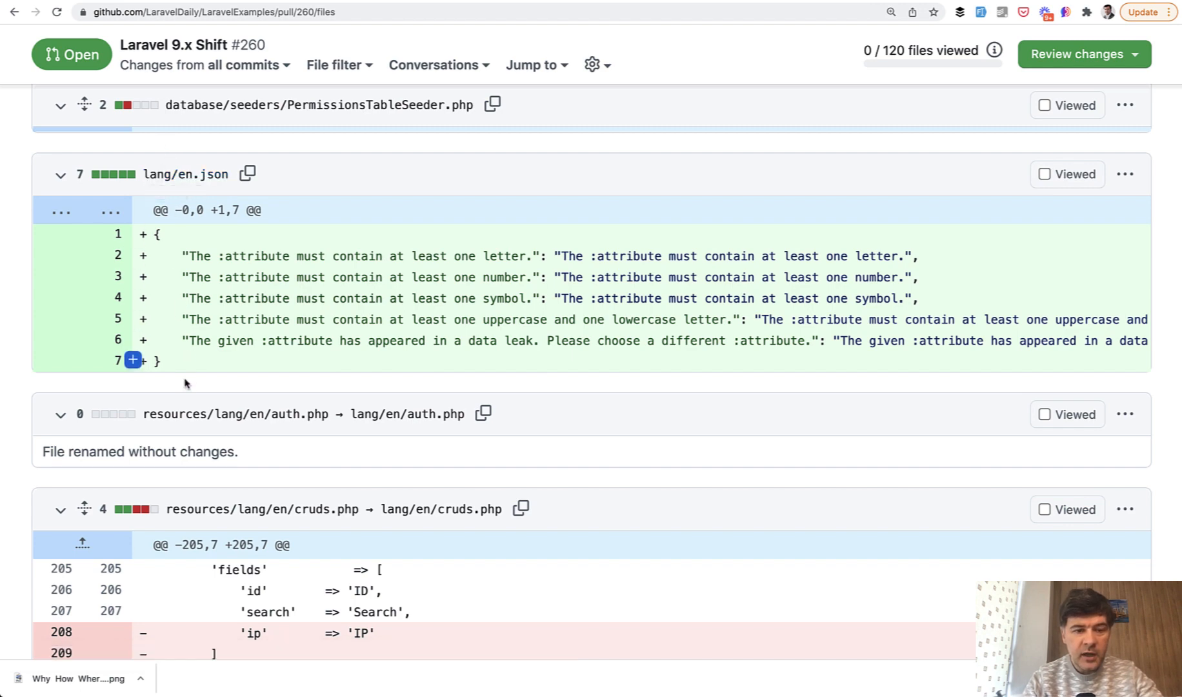
Scroll past lang/en.json and the renamed lang and backup notification files down to package.json.
scroll(down, 3)
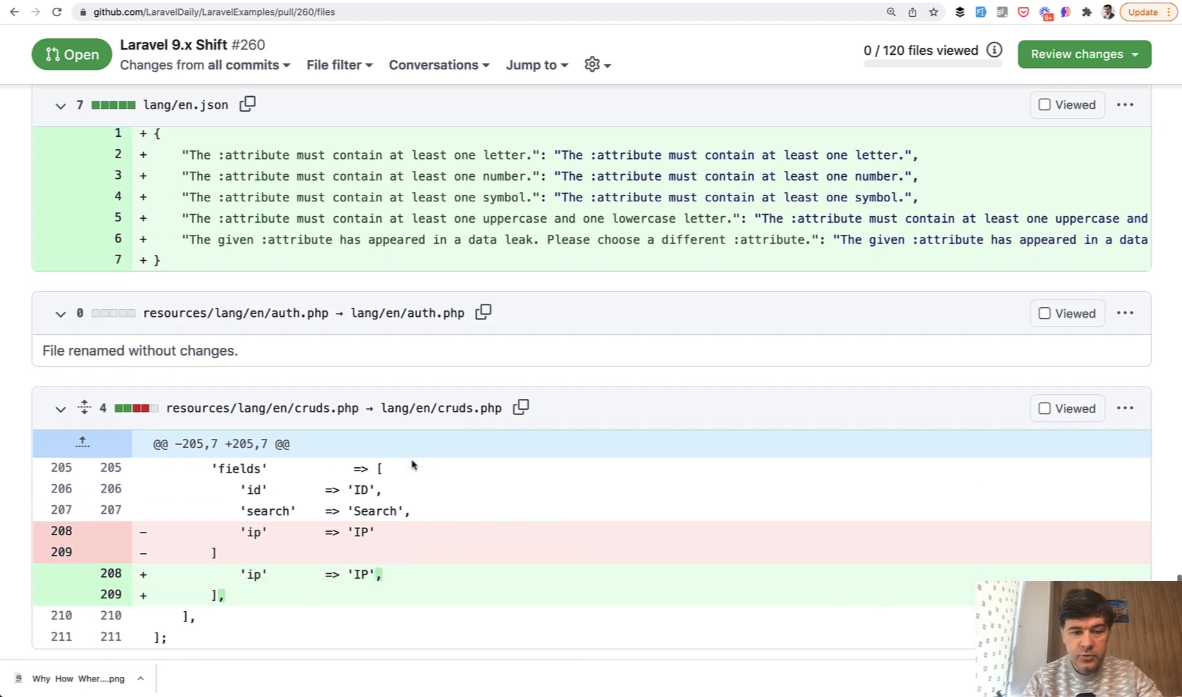
scroll(down, 3)
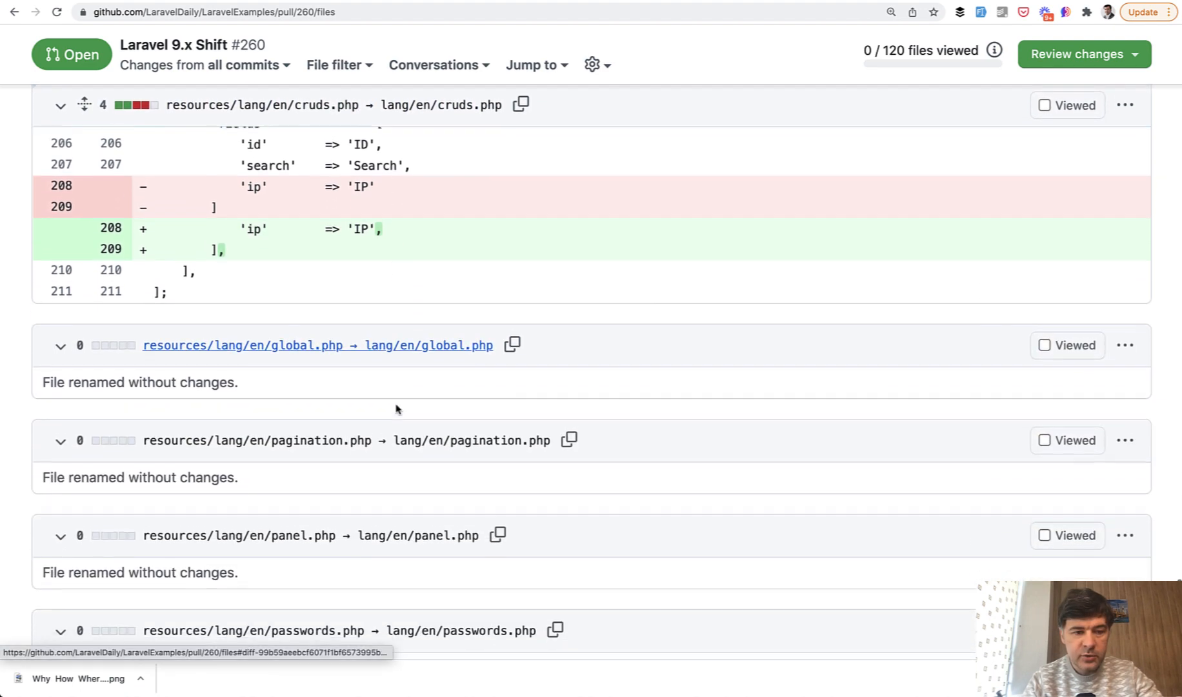
scroll(down, 3)
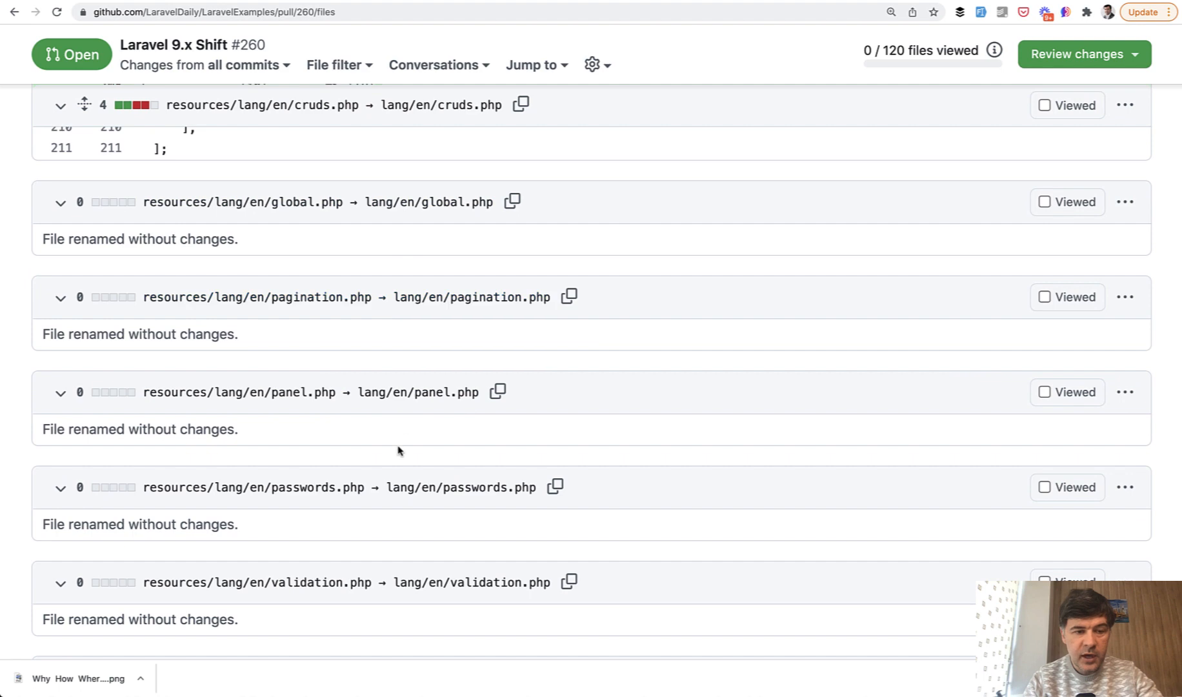
scroll(down, 3)
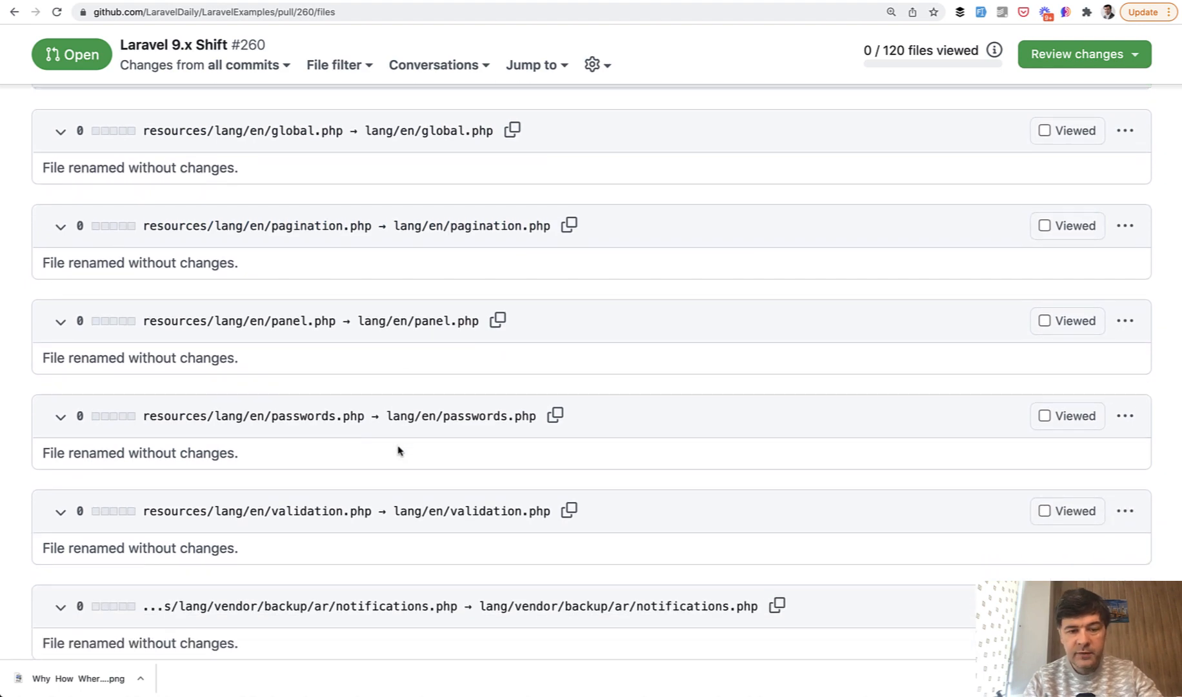
mouse_move(397, 520)
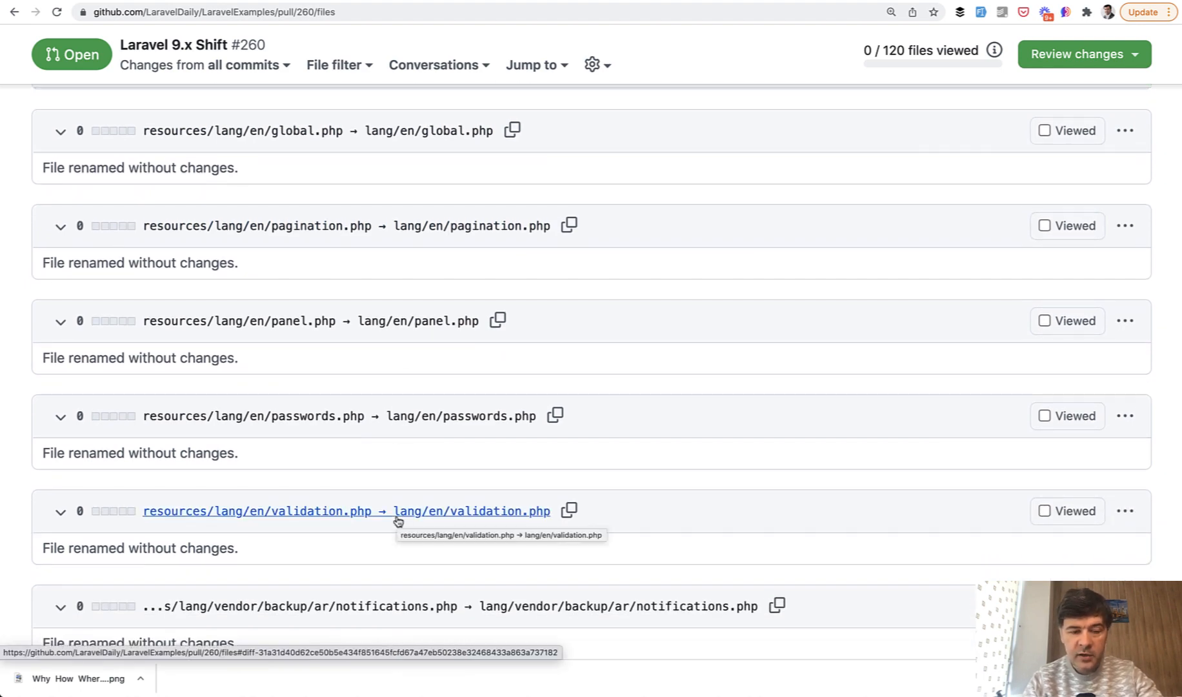
scroll(down, 3)
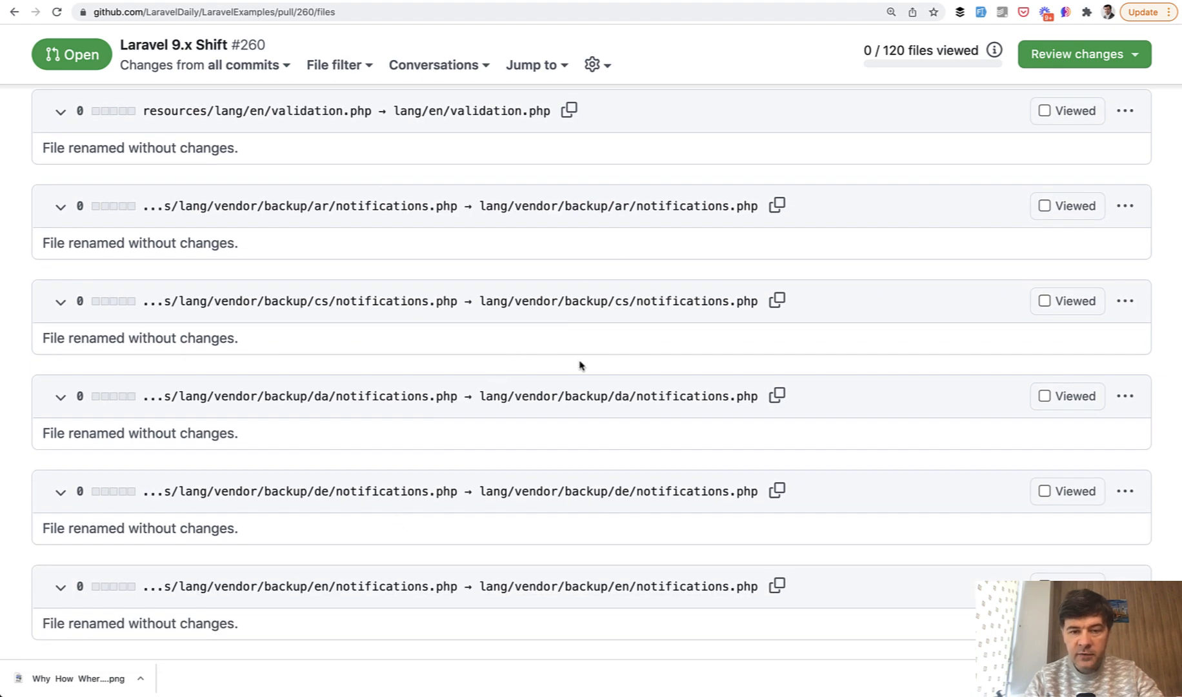
scroll(down, 3)
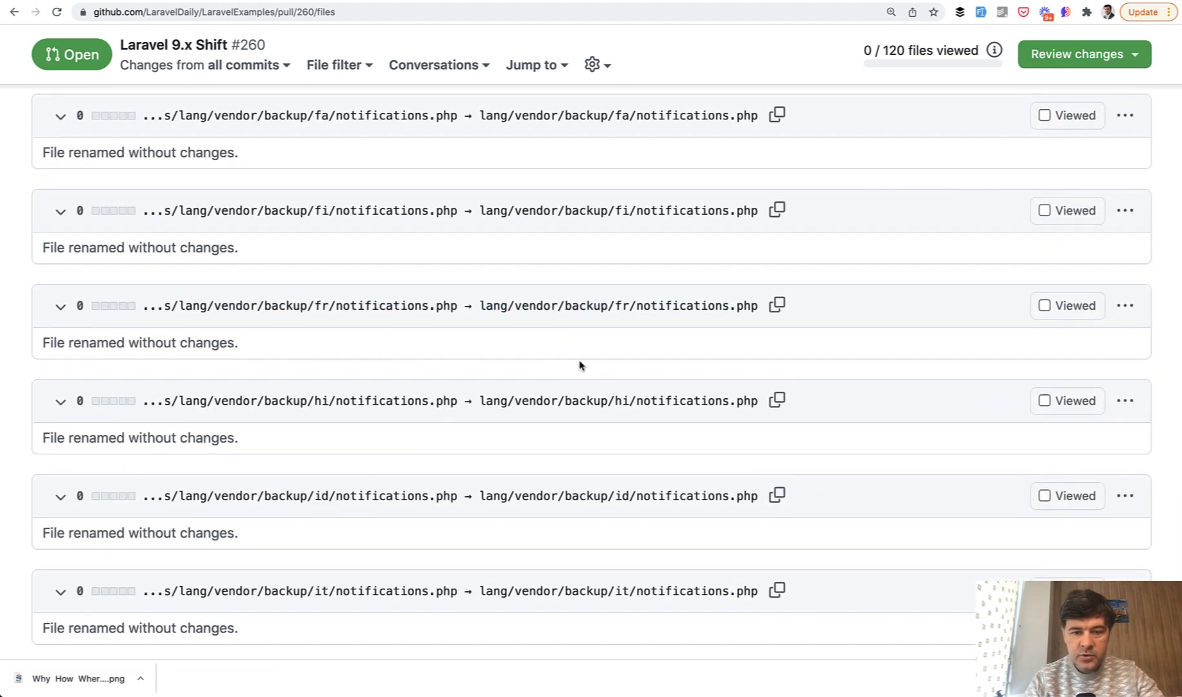
scroll(down, 3)
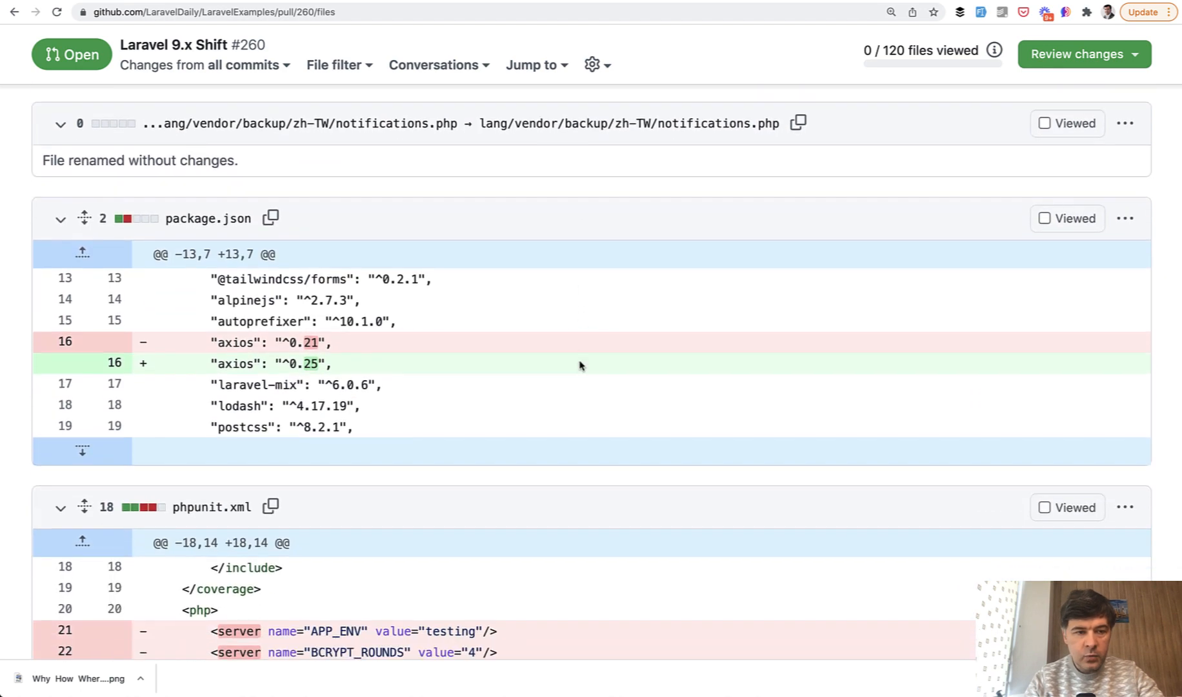
Scroll past phpunit.xml, public/index.php and routes/web.php to the deleted server.php at the bottom.
scroll(down, 3)
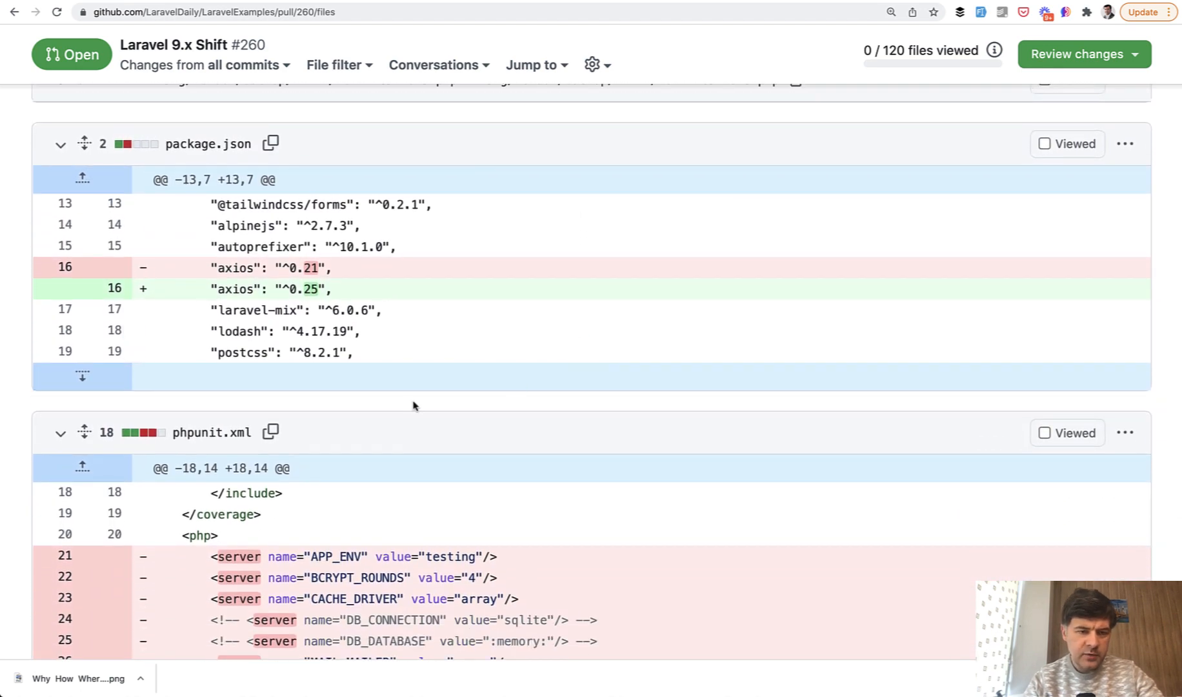
mouse_move(357, 408)
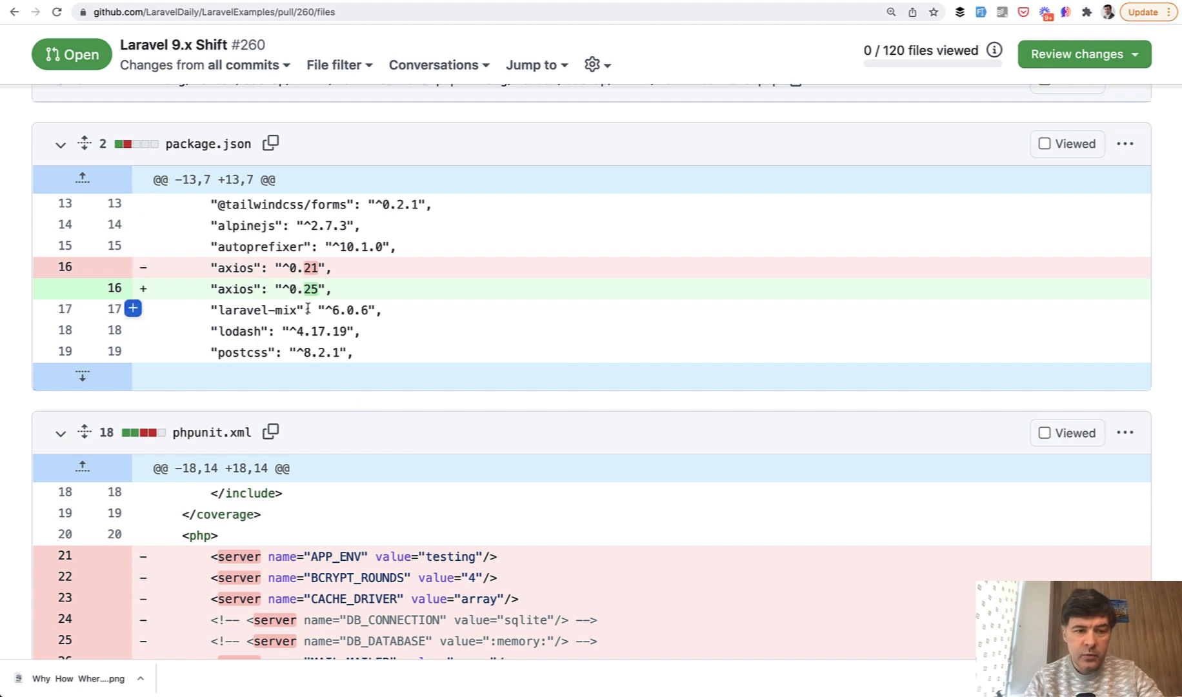
scroll(down, 3)
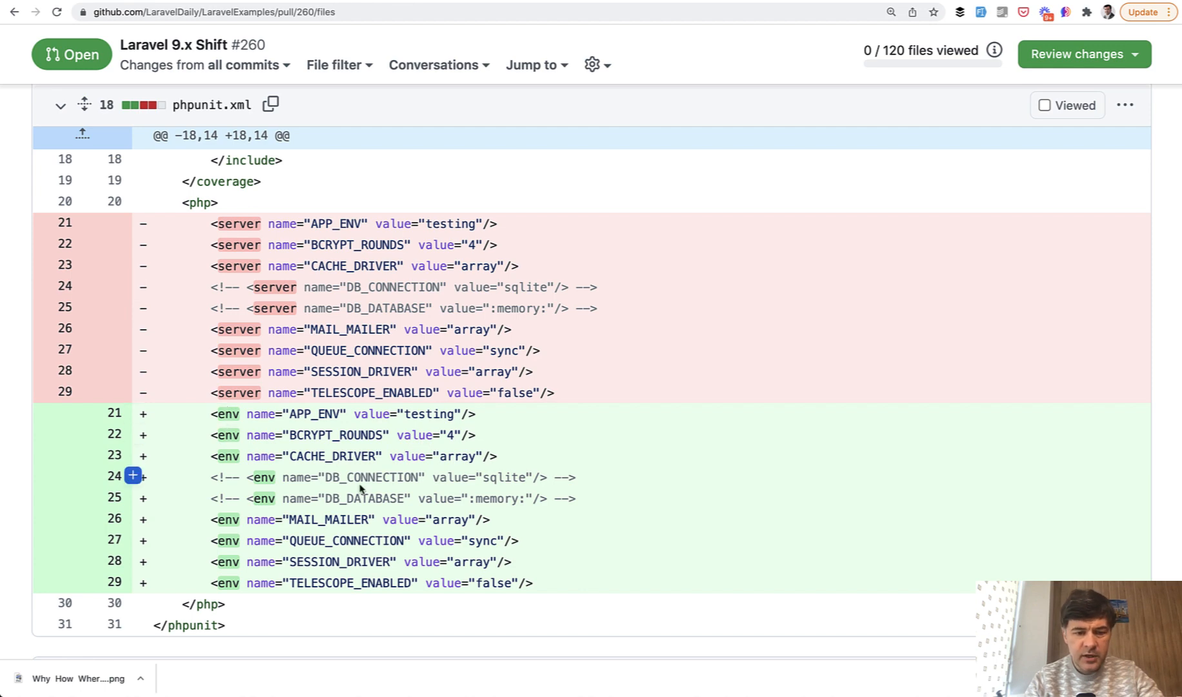
scroll(down, 3)
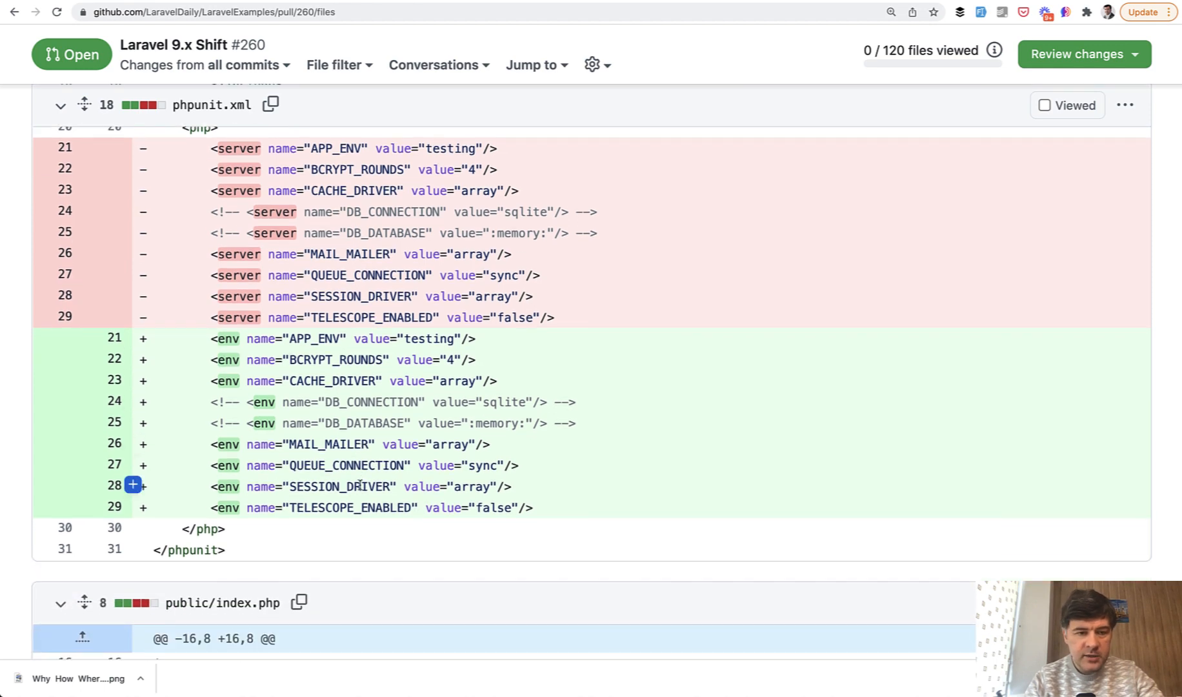
scroll(down, 3)
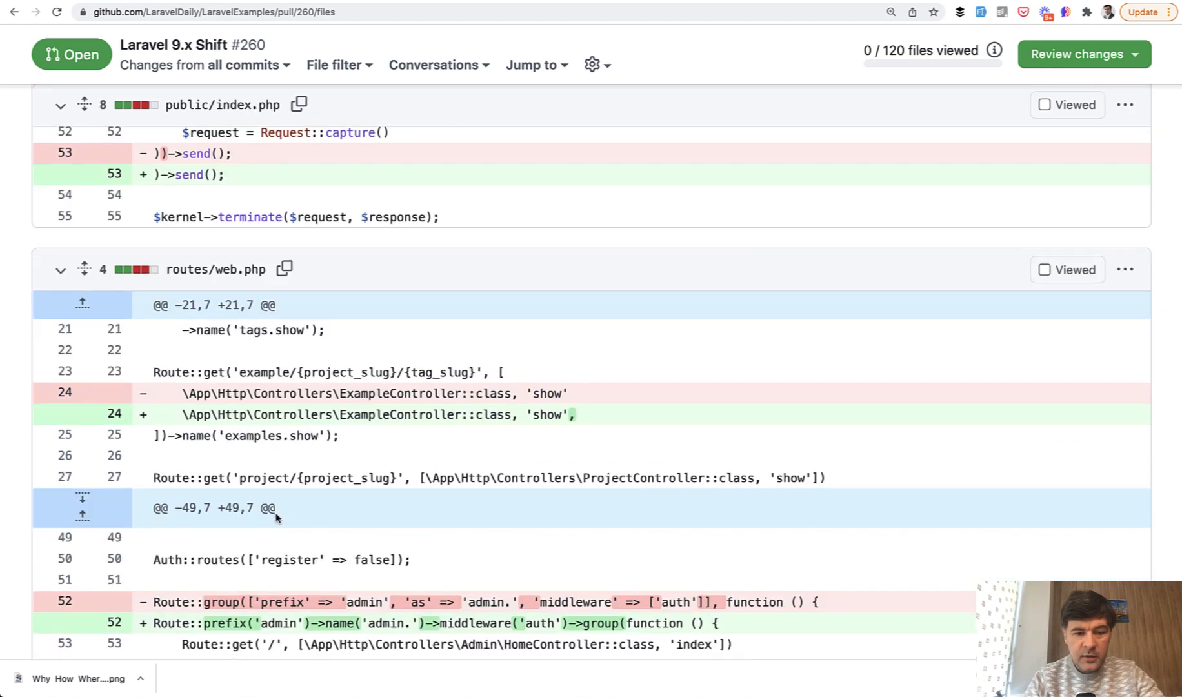
scroll(down, 3)
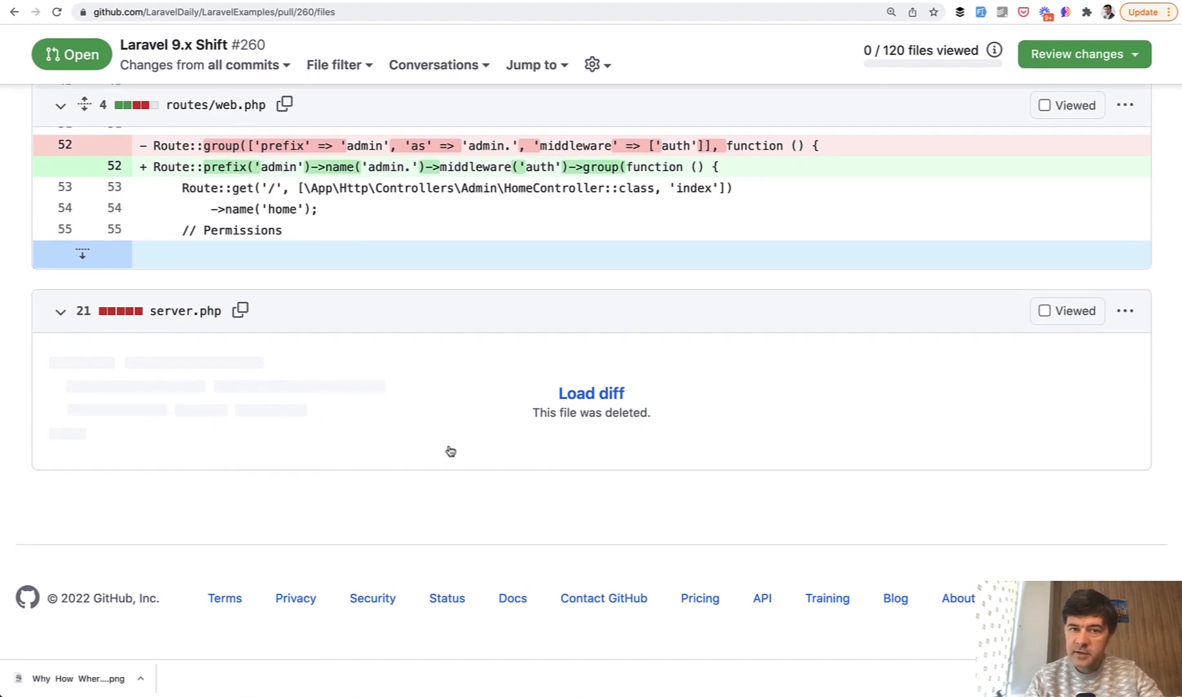
mouse_move(310, 458)
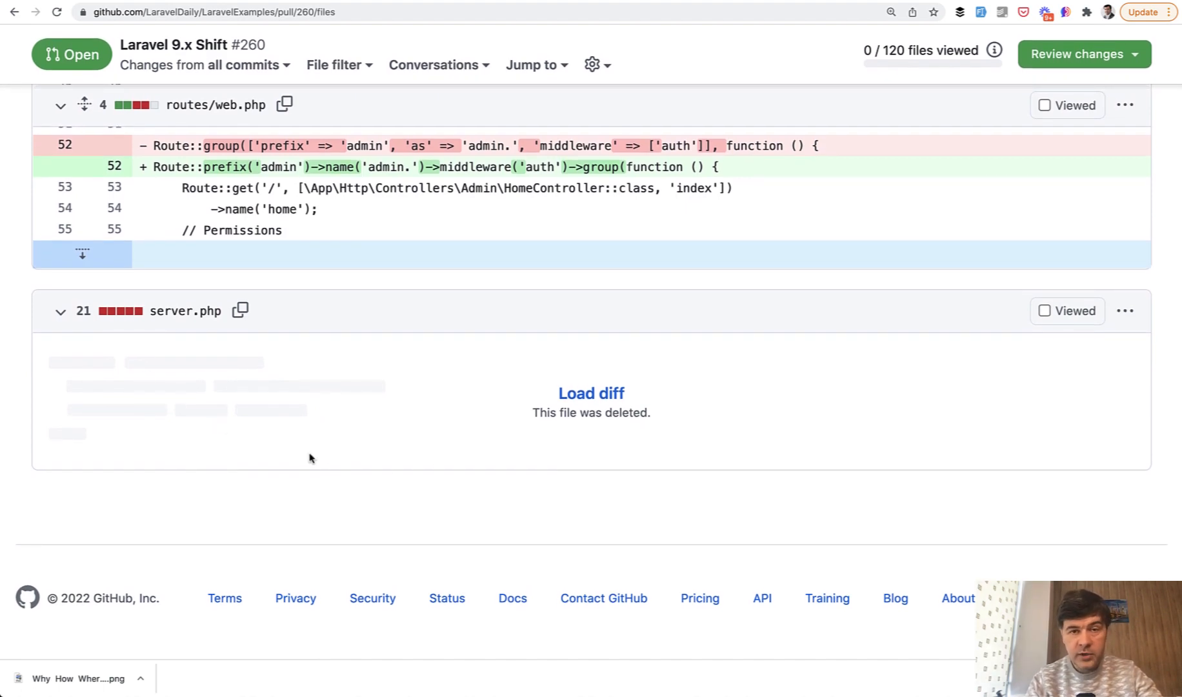